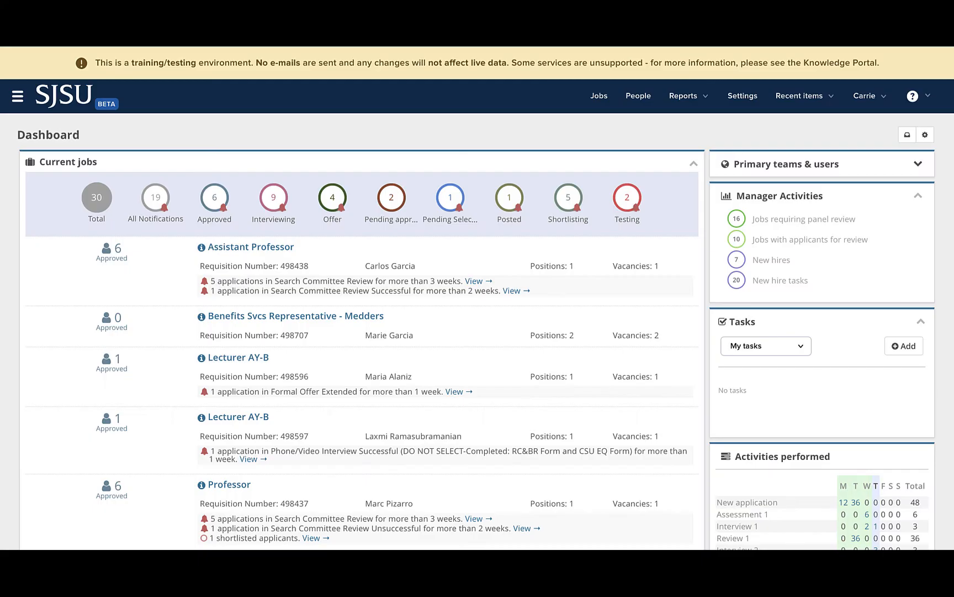
{"action": "mouse_move", "coordinate": [658, 124]}
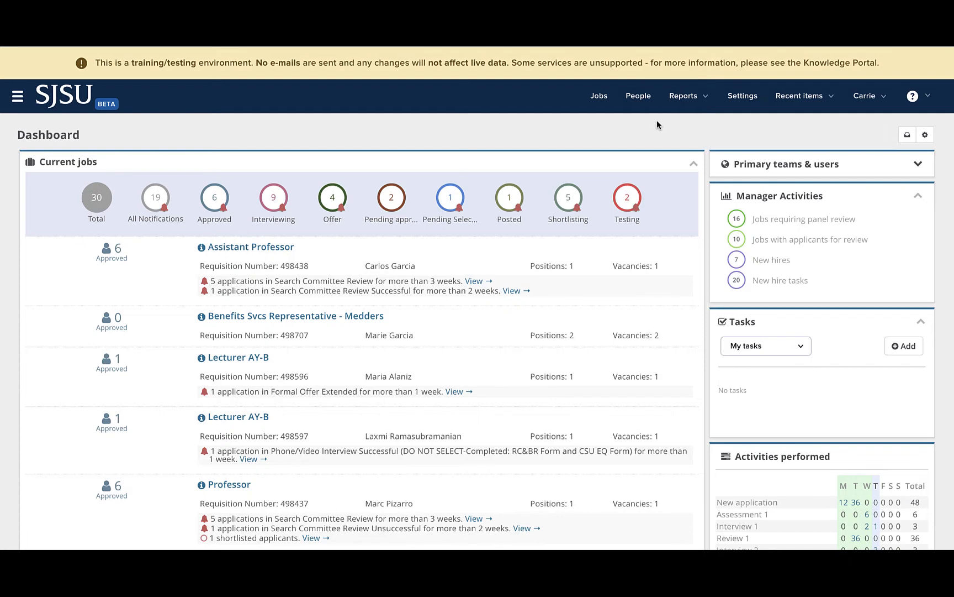
Step: Show My Dashboard with the Search committee review tile listing 4 Jobs requiring panel review
{"action": "scroll", "scroll_direction": "down", "scroll_amount": 3}
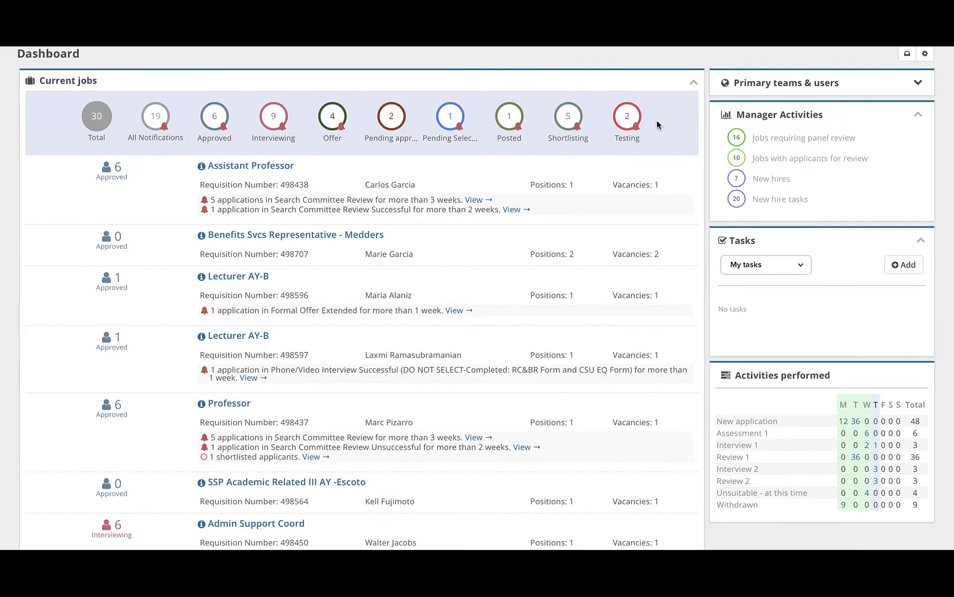
{"action": "mouse_move", "coordinate": [880, 143]}
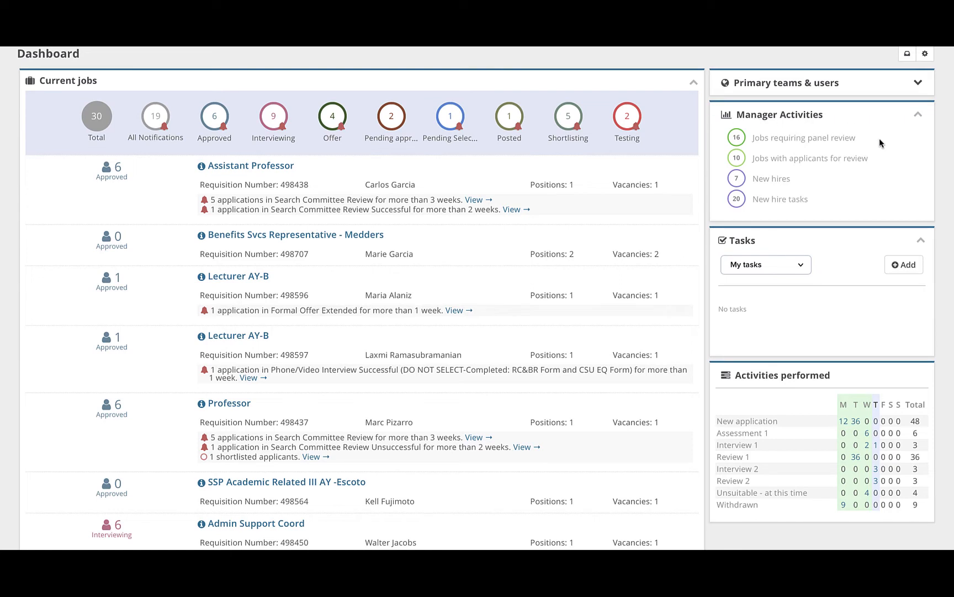
{"action": "mouse_move", "coordinate": [790, 146]}
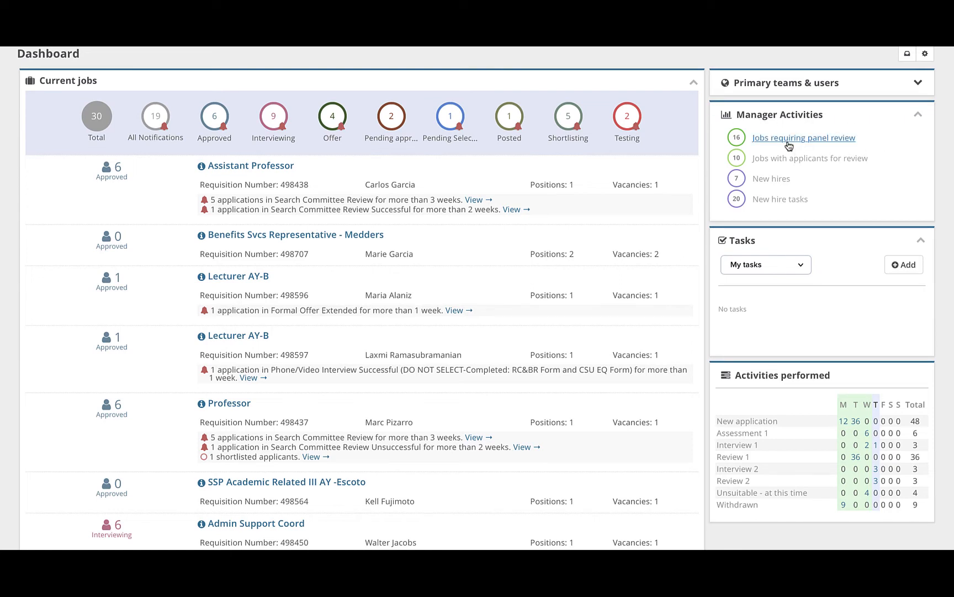
{"action": "mouse_move", "coordinate": [791, 143]}
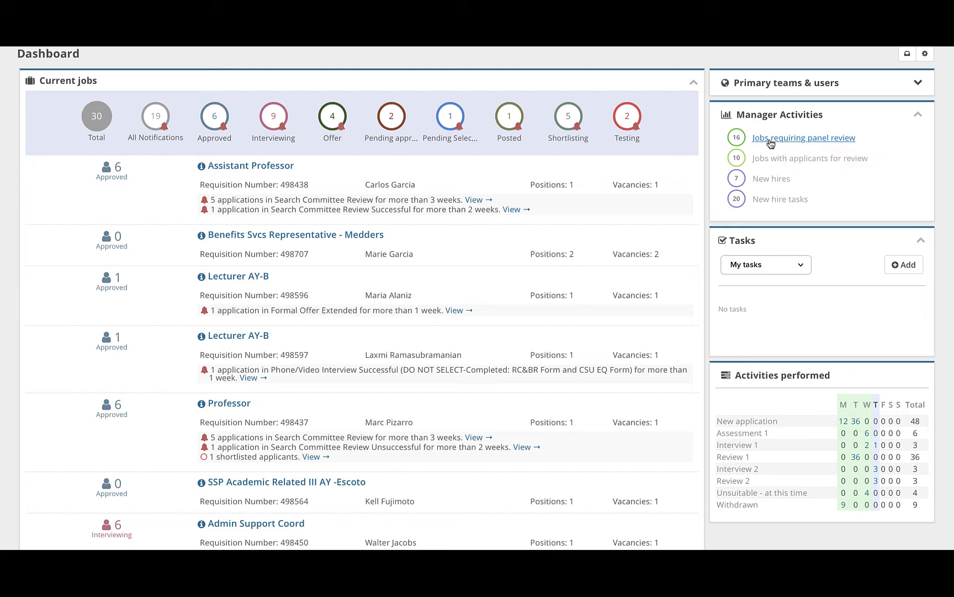
{"action": "left_click", "coordinate": [804, 138]}
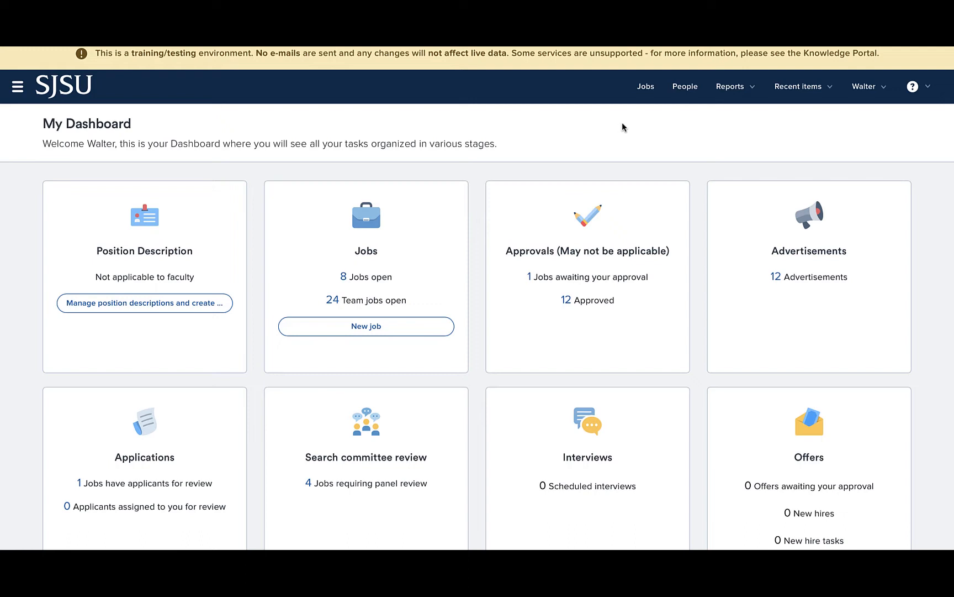
{"action": "mouse_move", "coordinate": [456, 408]}
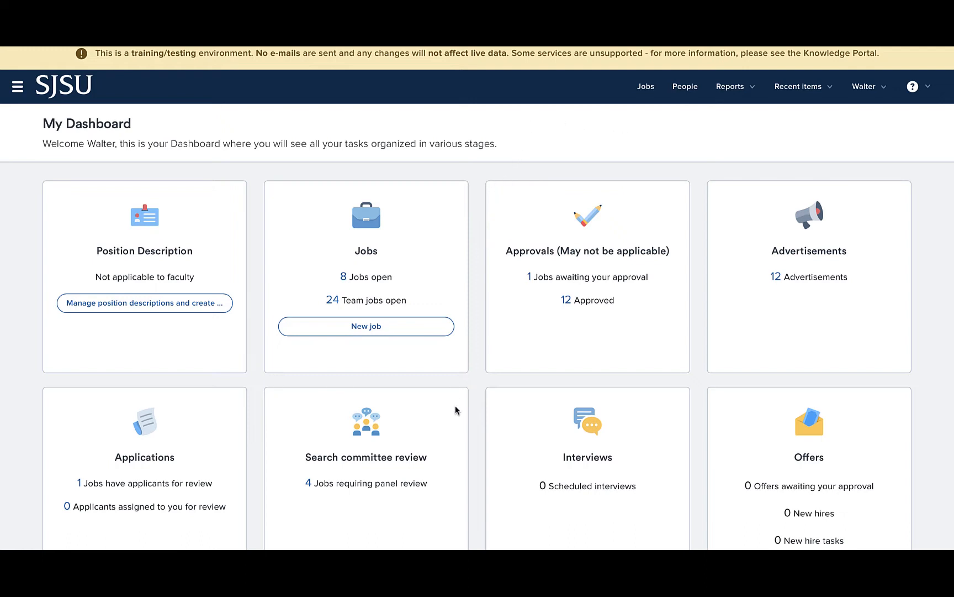
{"action": "scroll", "scroll_direction": "down", "scroll_amount": 3}
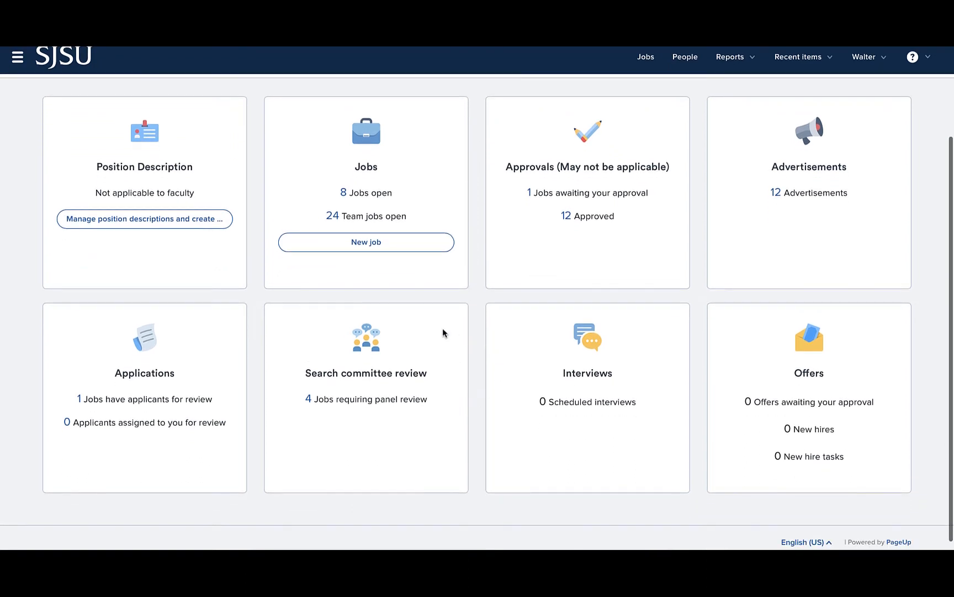
{"action": "mouse_move", "coordinate": [256, 304]}
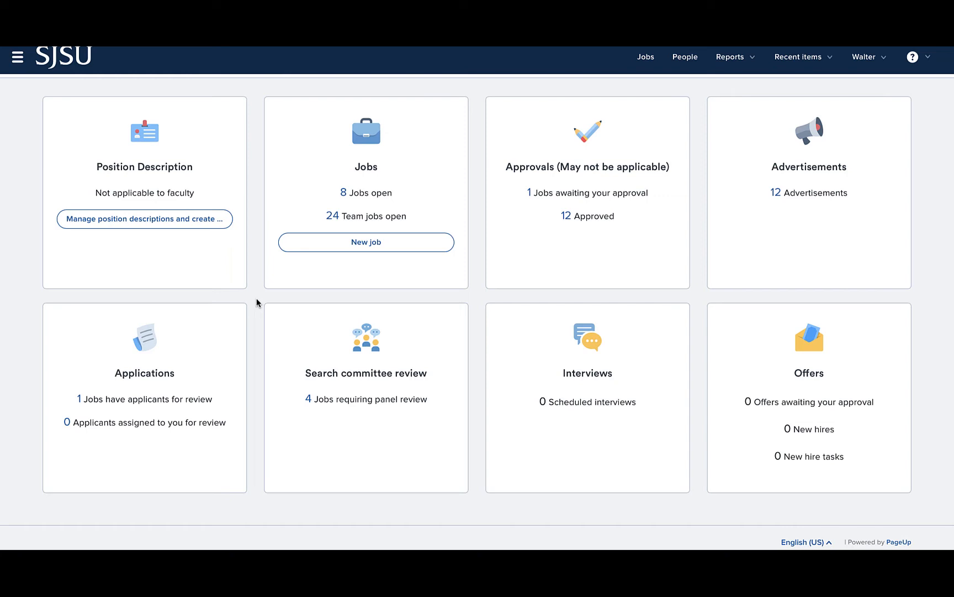
{"action": "mouse_move", "coordinate": [270, 367]}
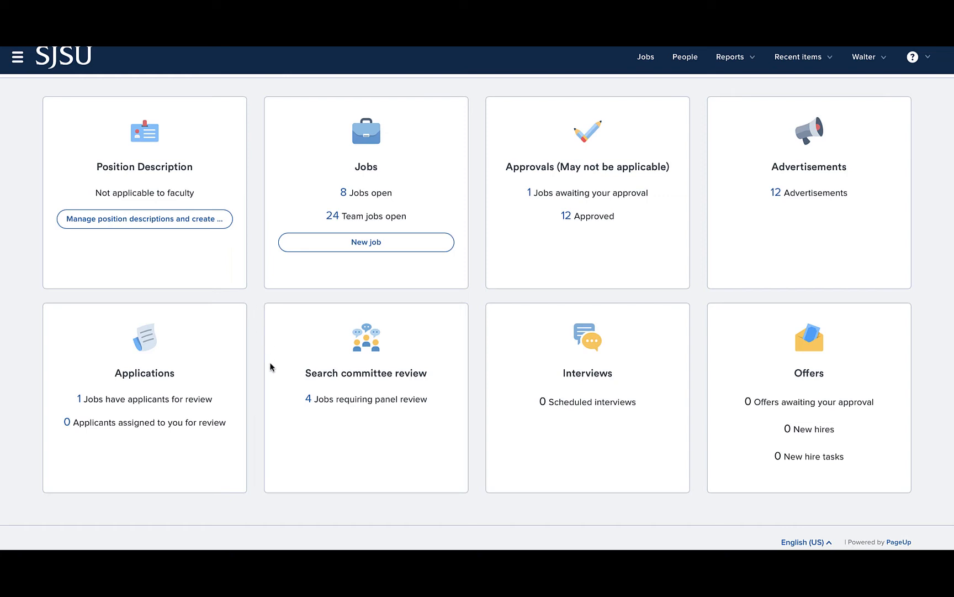
{"action": "mouse_move", "coordinate": [354, 426]}
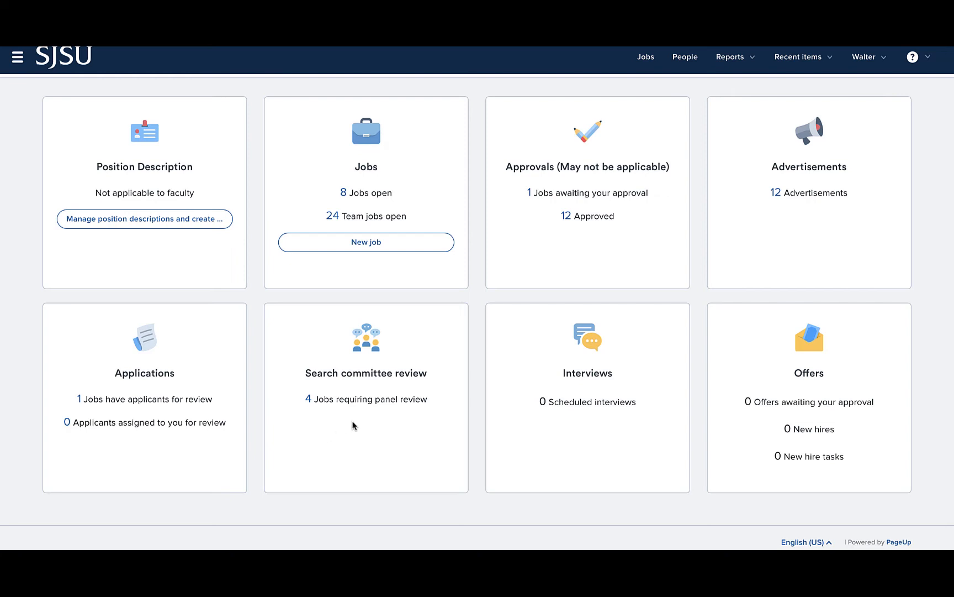
{"action": "mouse_move", "coordinate": [352, 405]}
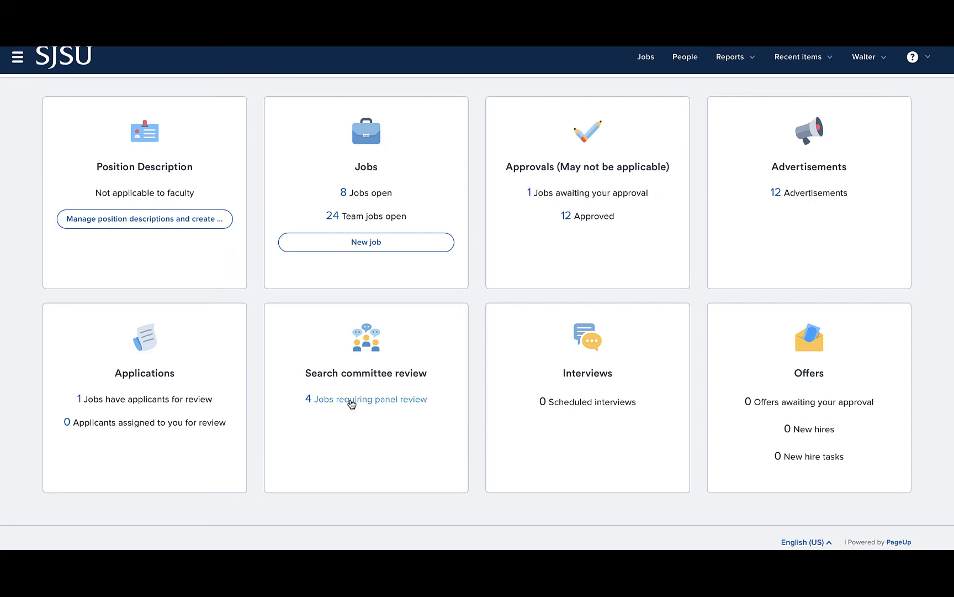
Step: List the four My search committee jobs via '4 Jobs requiring panel review'
{"action": "left_click", "coordinate": [371, 399]}
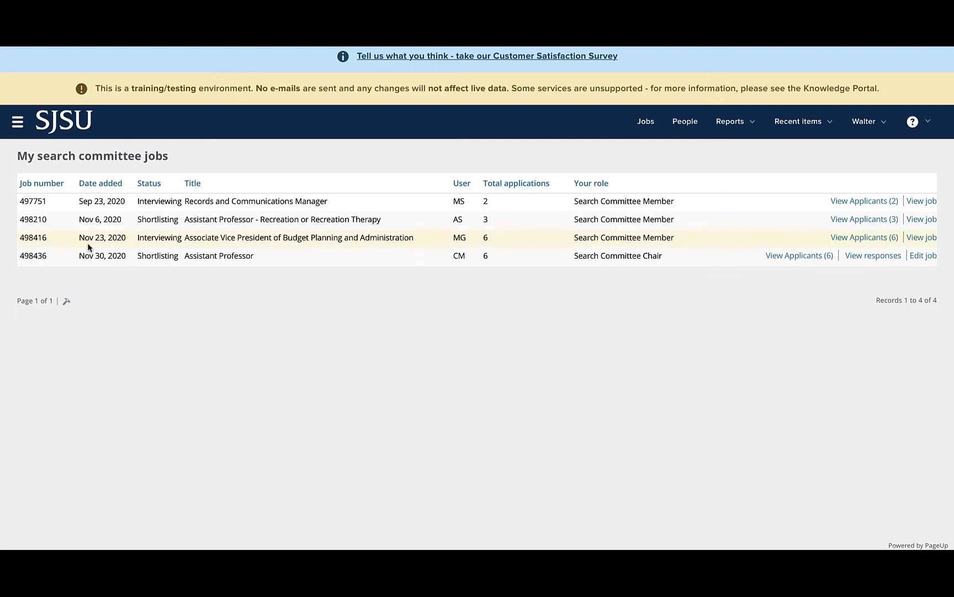
{"action": "mouse_move", "coordinate": [193, 250]}
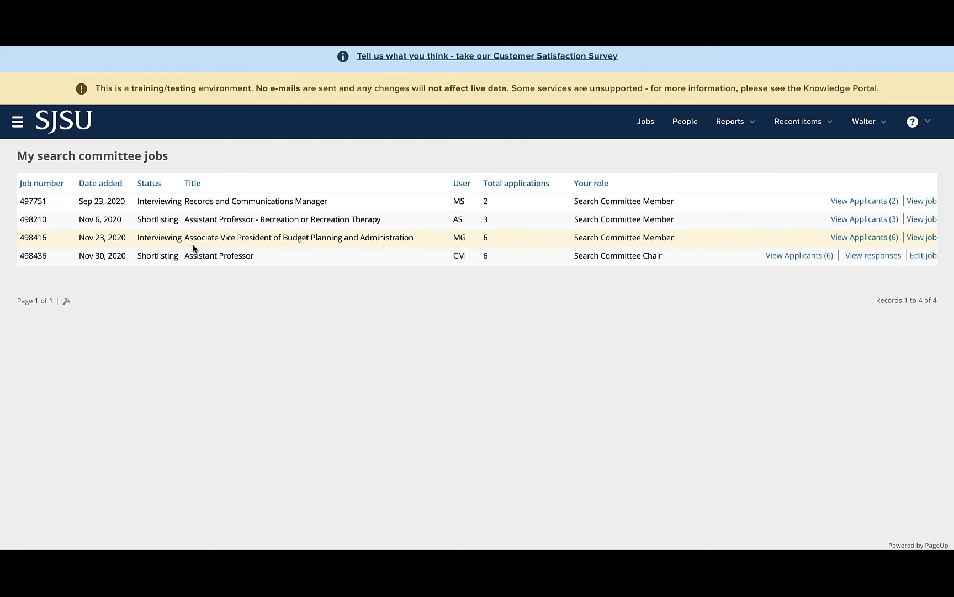
{"action": "mouse_move", "coordinate": [344, 243]}
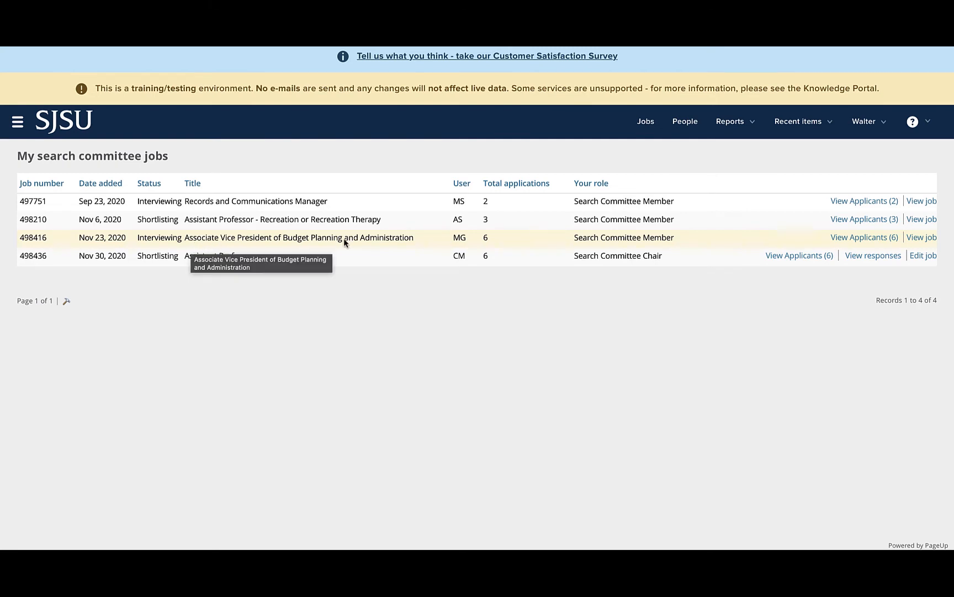
{"action": "mouse_move", "coordinate": [517, 241]}
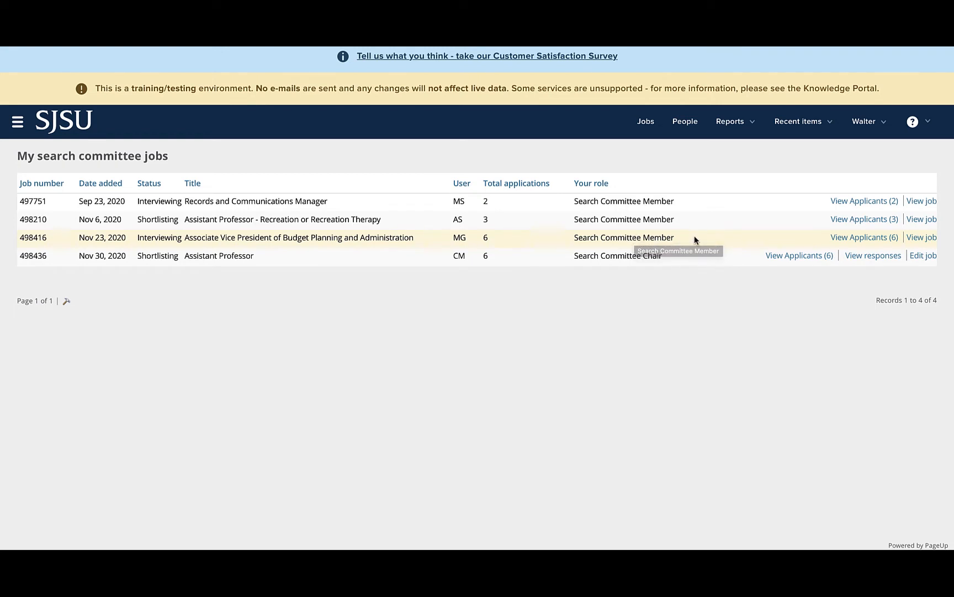
{"action": "mouse_move", "coordinate": [696, 239]}
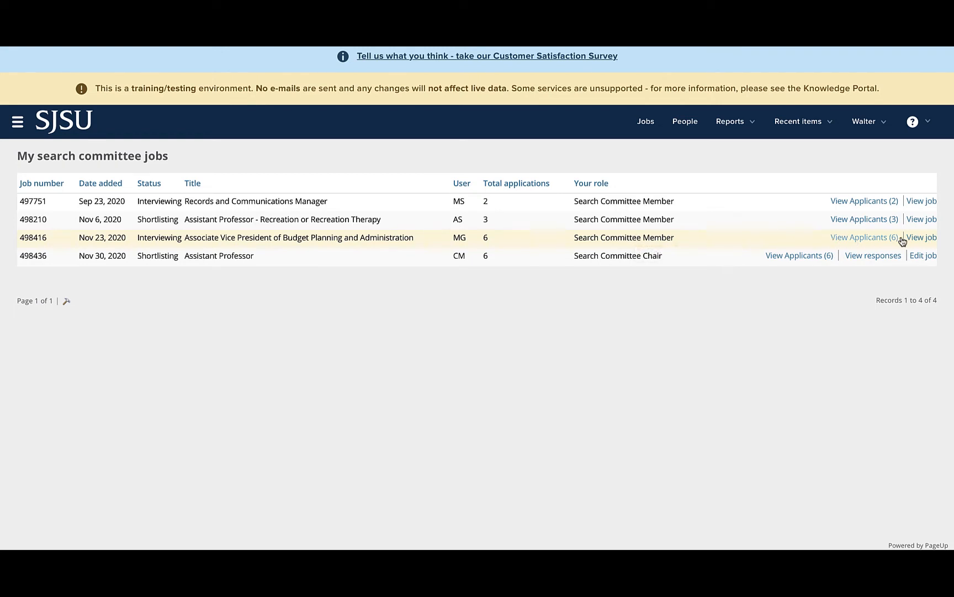
{"action": "mouse_move", "coordinate": [868, 247]}
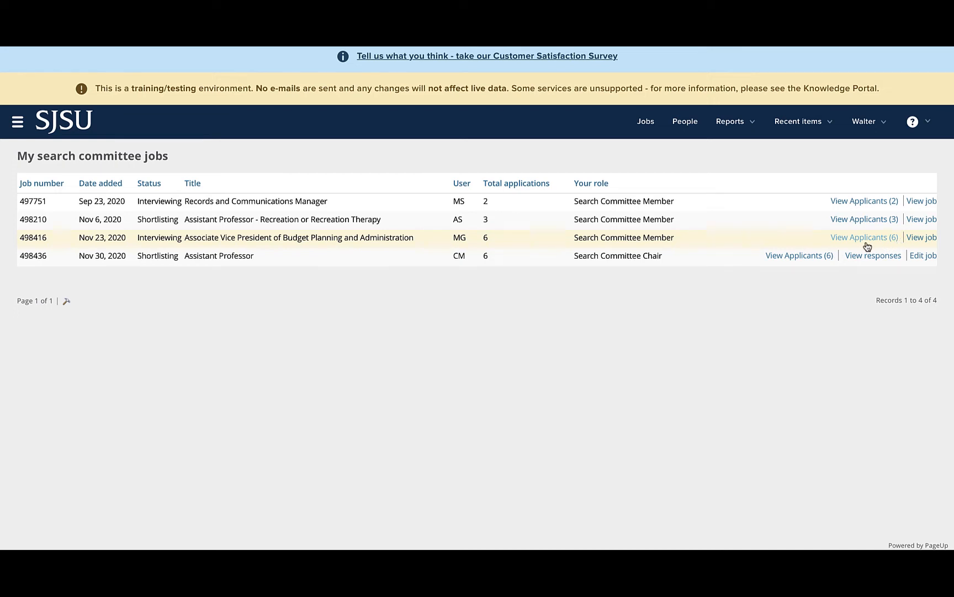
{"action": "mouse_move", "coordinate": [867, 266]}
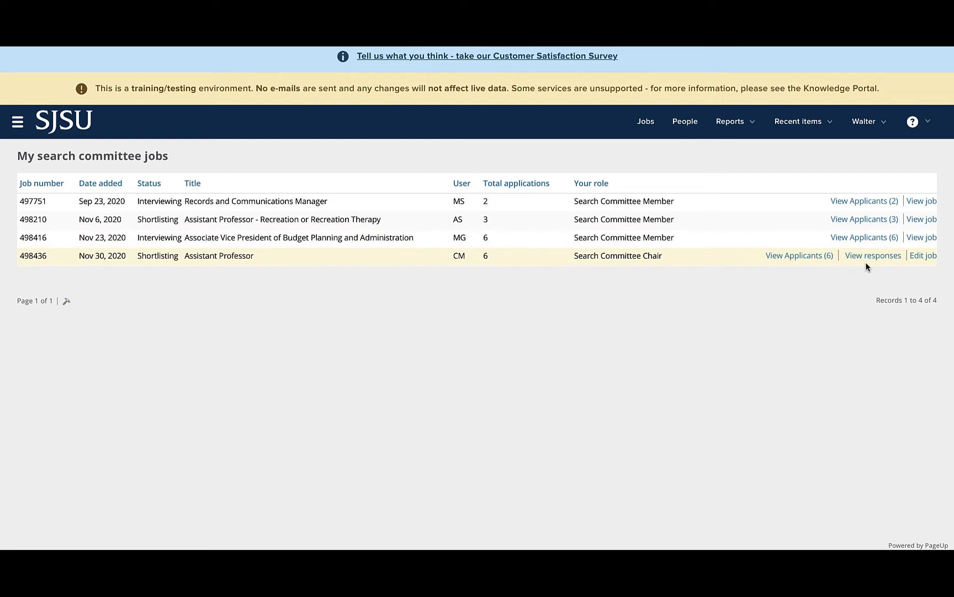
{"action": "mouse_move", "coordinate": [864, 249]}
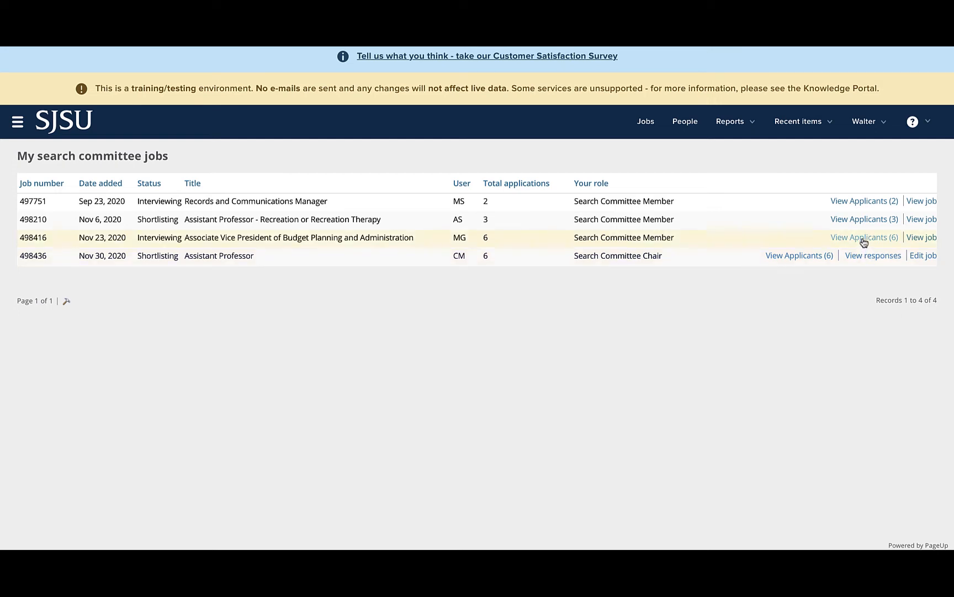
{"action": "left_click", "coordinate": [865, 238]}
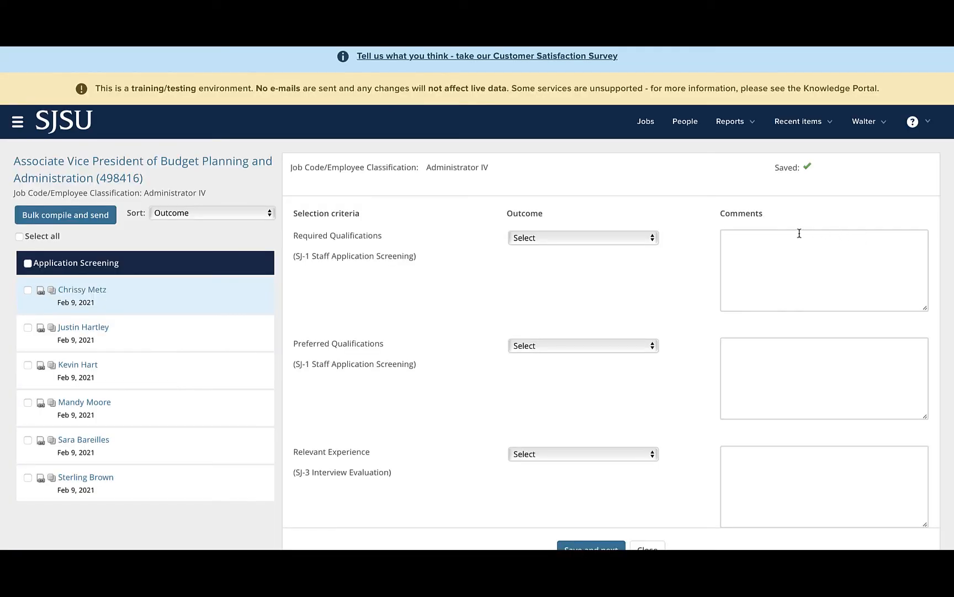
{"action": "mouse_move", "coordinate": [696, 231]}
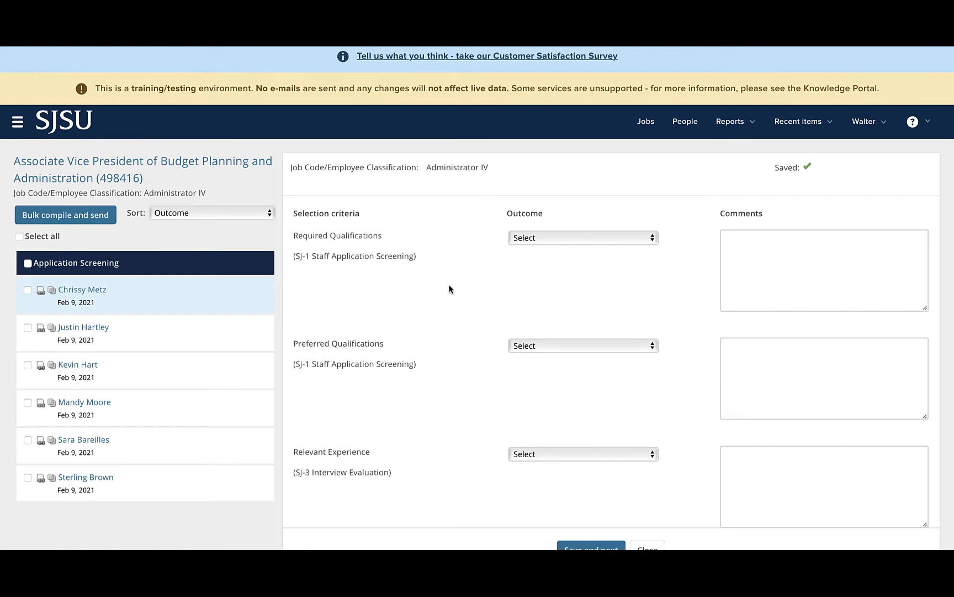
{"action": "mouse_move", "coordinate": [226, 475]}
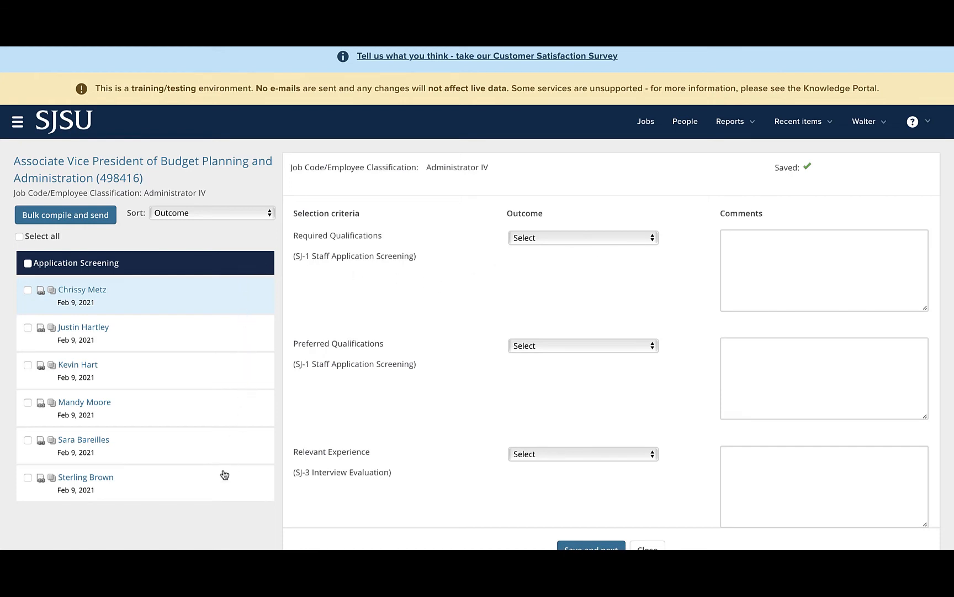
{"action": "mouse_move", "coordinate": [215, 518]}
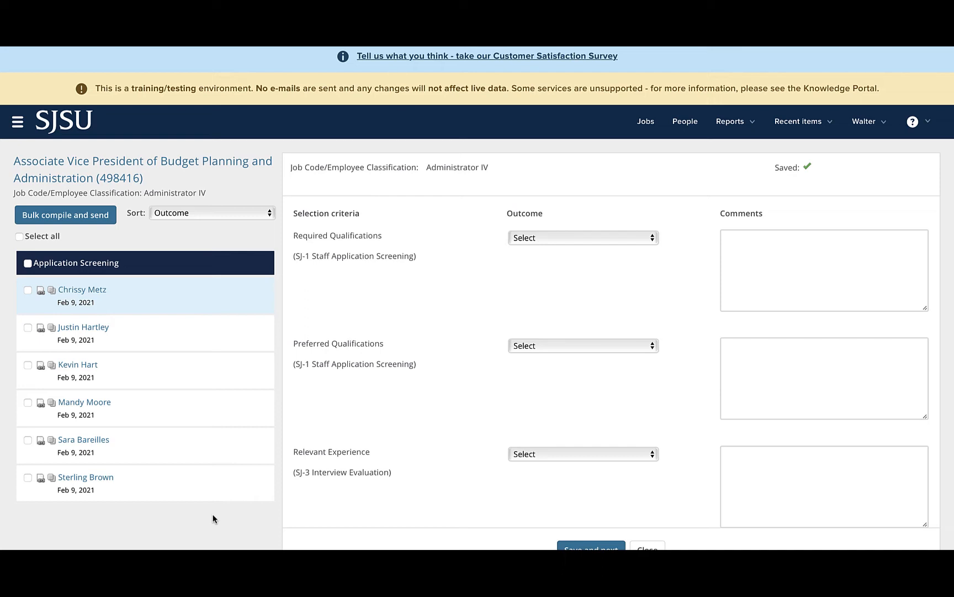
{"action": "mouse_move", "coordinate": [461, 433]}
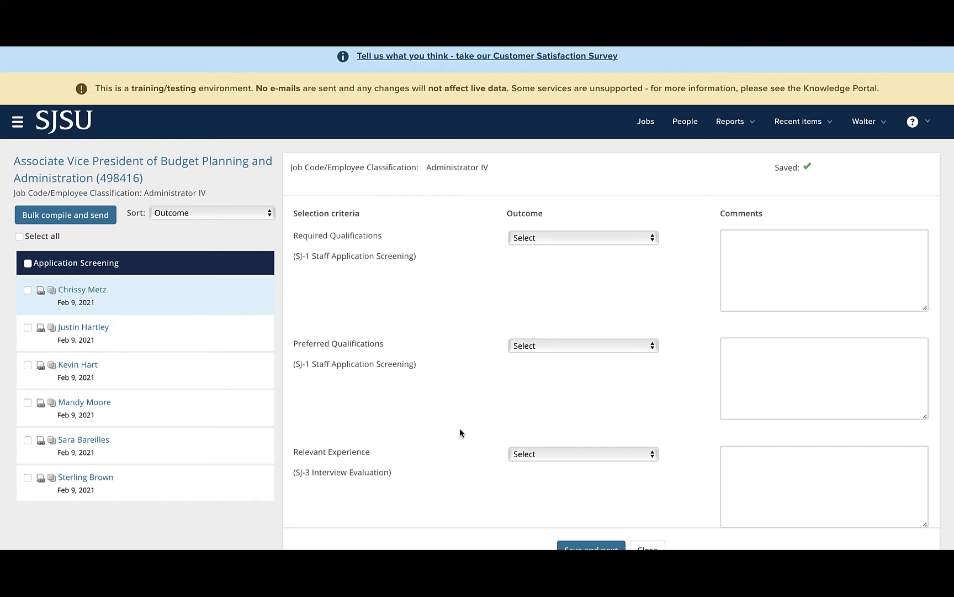
{"action": "mouse_move", "coordinate": [364, 247]}
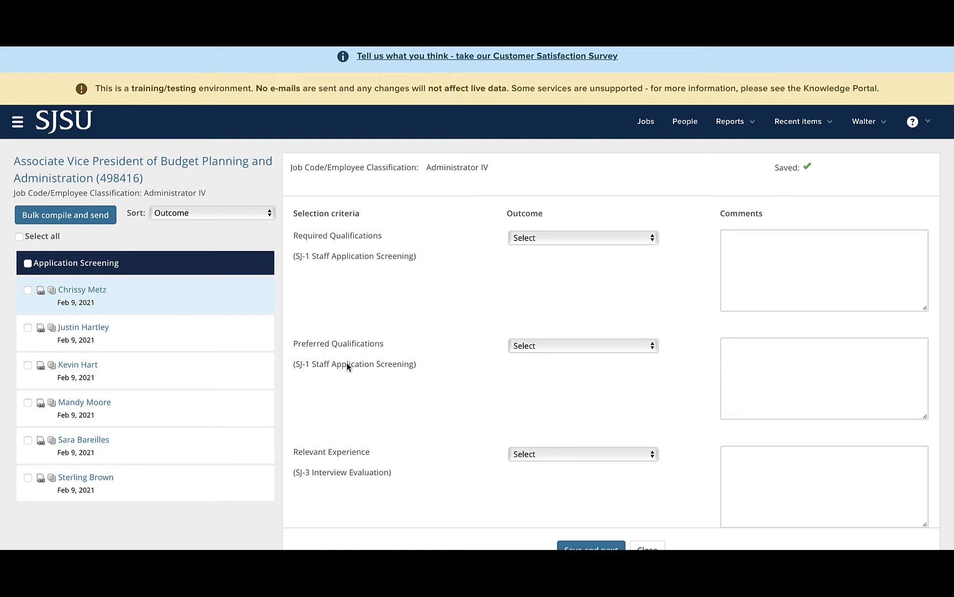
{"action": "mouse_move", "coordinate": [99, 293]}
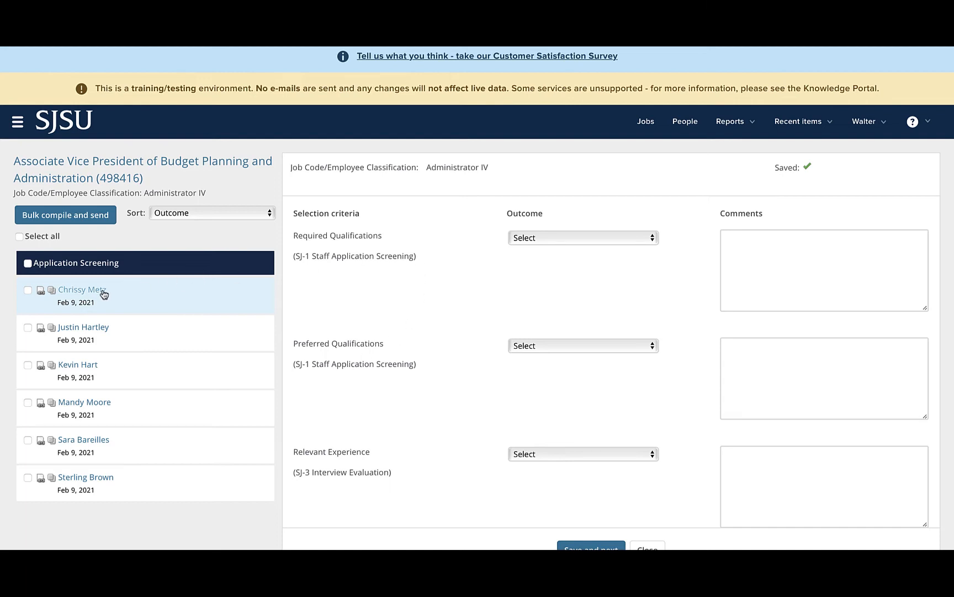
{"action": "mouse_move", "coordinate": [162, 299]}
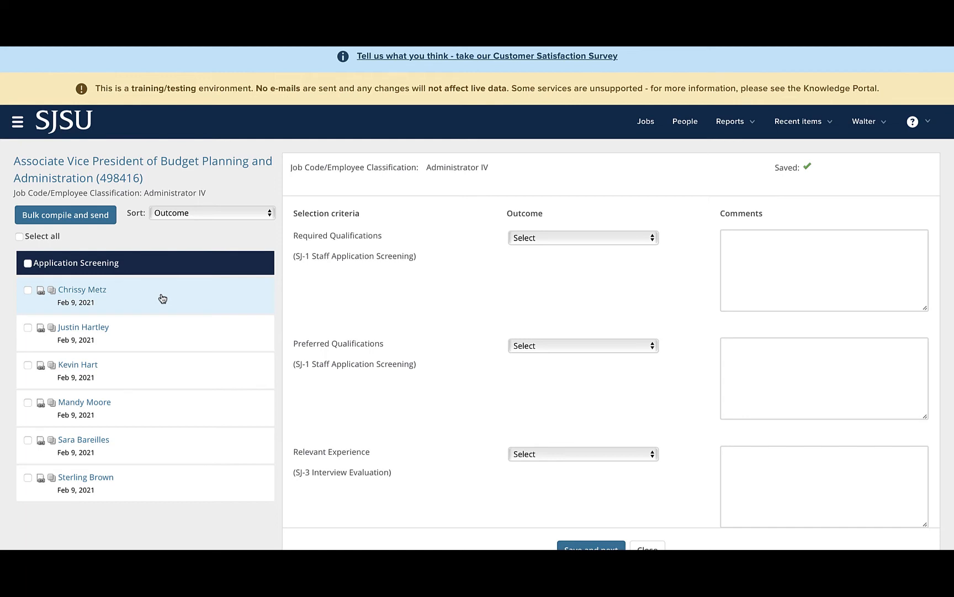
{"action": "mouse_move", "coordinate": [168, 298]}
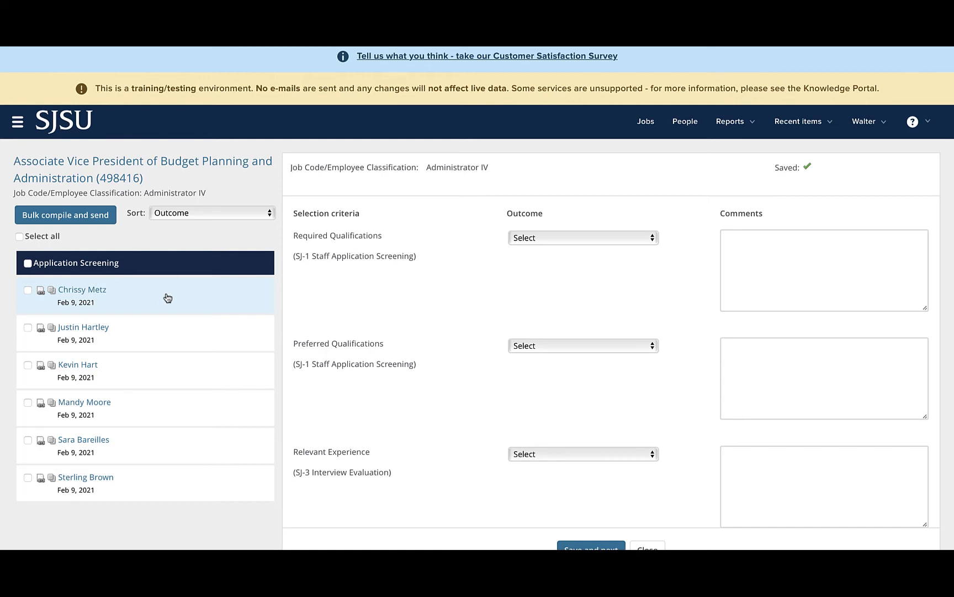
{"action": "mouse_move", "coordinate": [162, 298]}
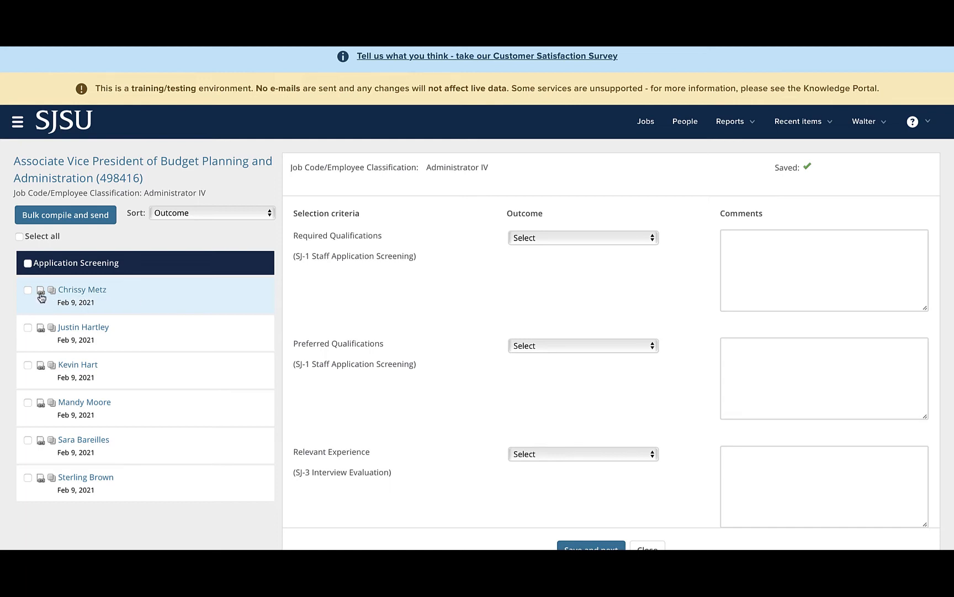
{"action": "mouse_move", "coordinate": [40, 292]}
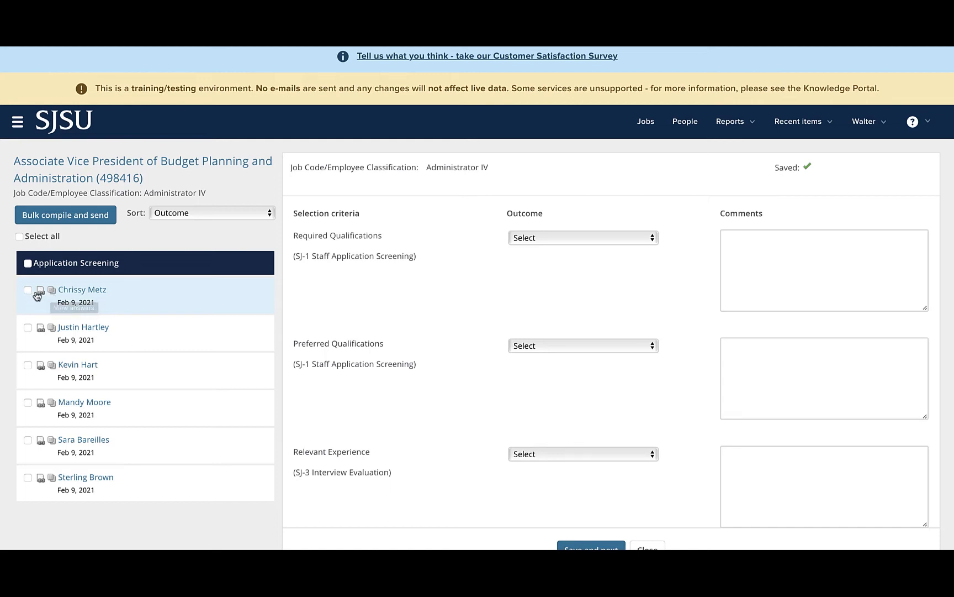
{"action": "mouse_move", "coordinate": [40, 290]}
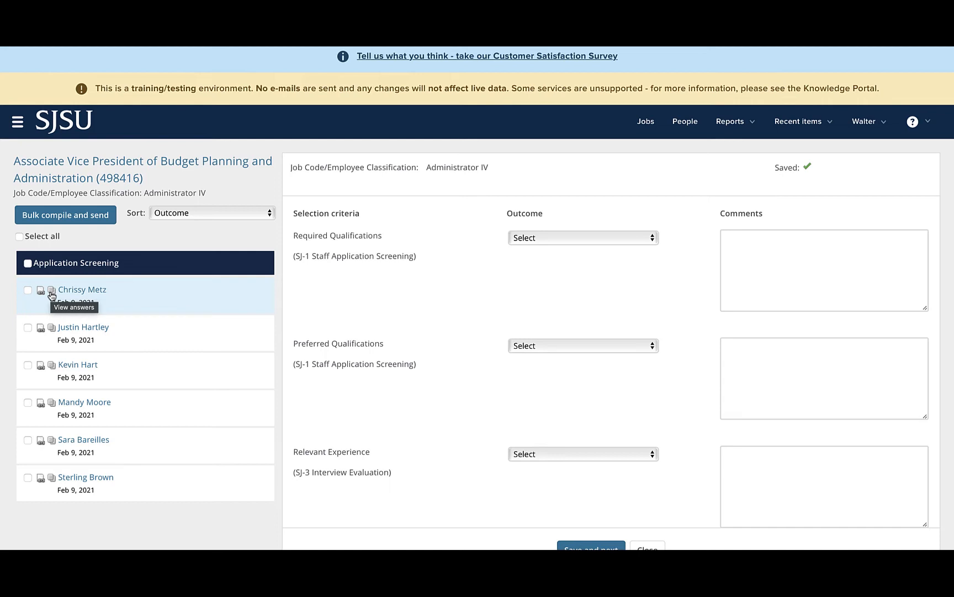
{"action": "mouse_move", "coordinate": [138, 294]}
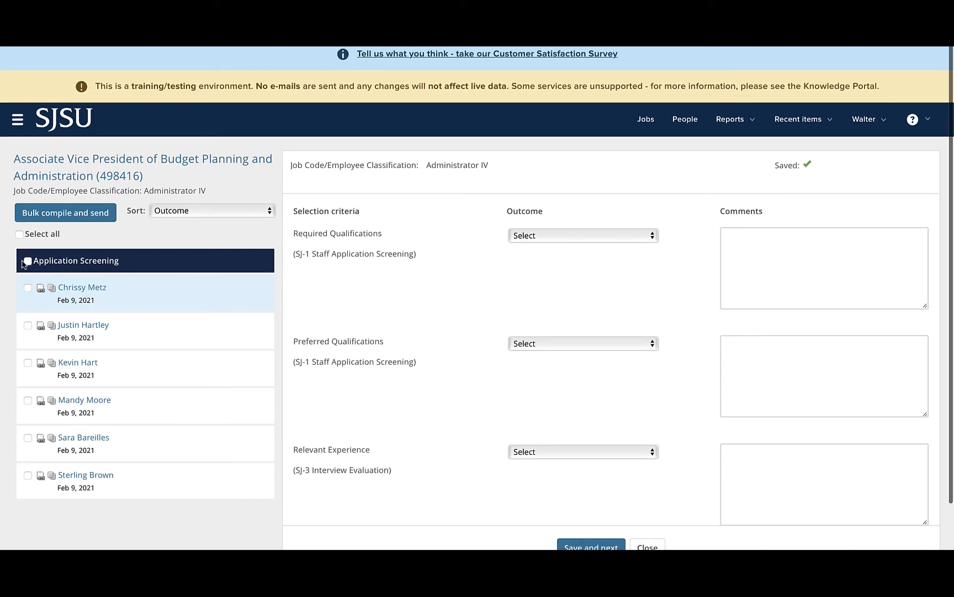
Step: Select all six screened applicants and start Bulk compile and send
{"action": "left_click", "coordinate": [18, 235]}
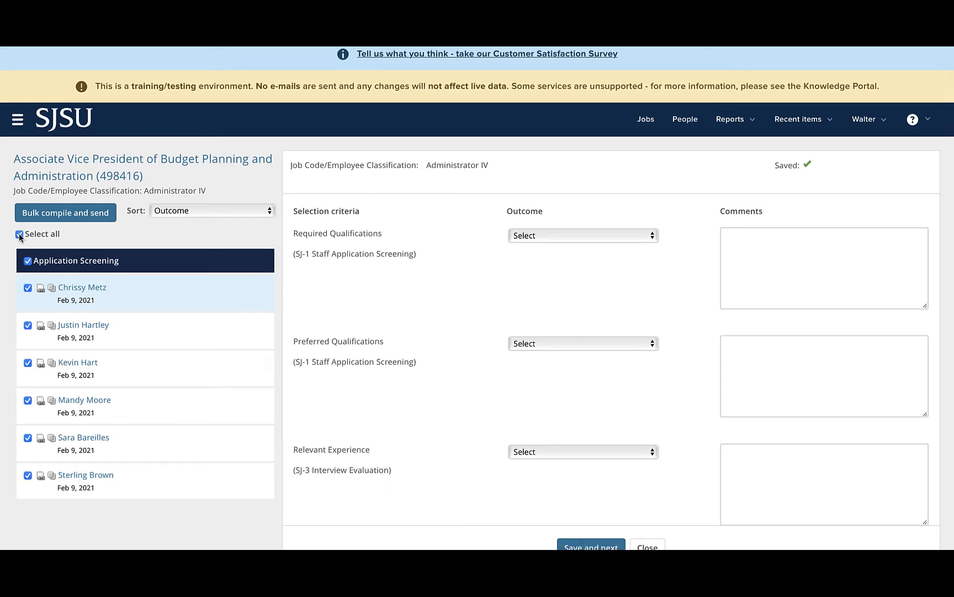
{"action": "mouse_move", "coordinate": [172, 302]}
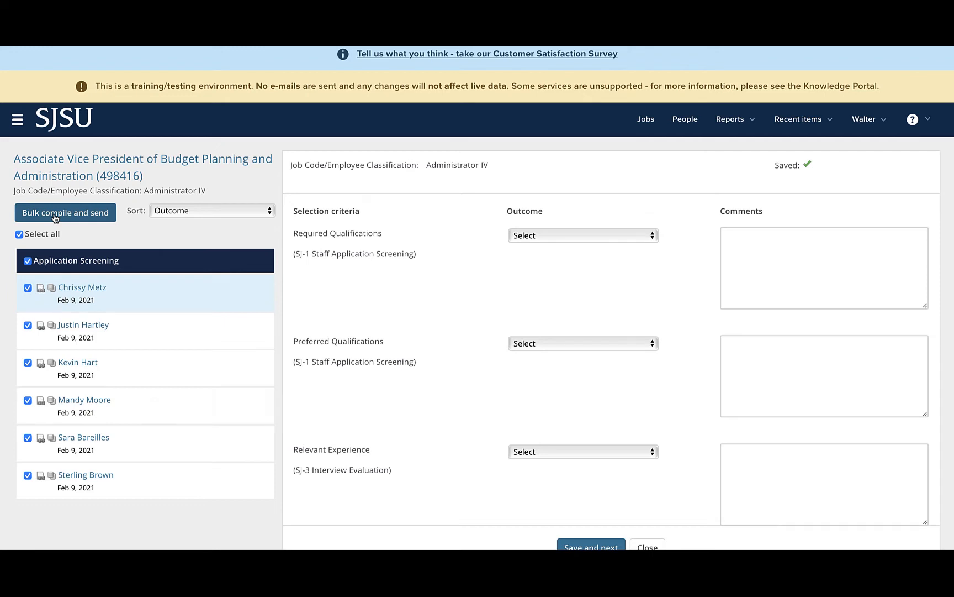
{"action": "left_click", "coordinate": [65, 213]}
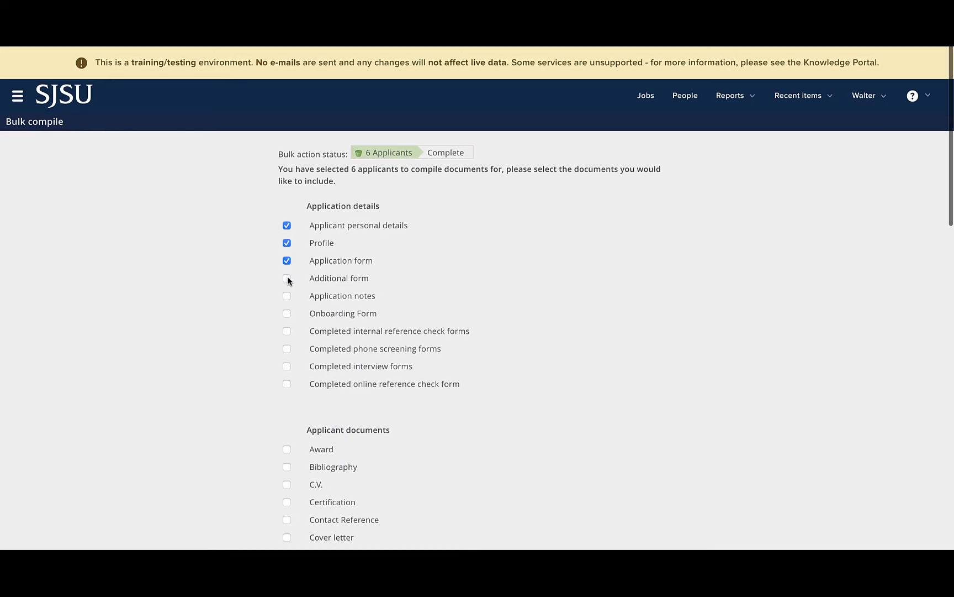
Step: Tick Additional form, Cover letter, Diversity Statement, Personal Statement and Writing Sample for compilation
{"action": "left_click", "coordinate": [288, 279]}
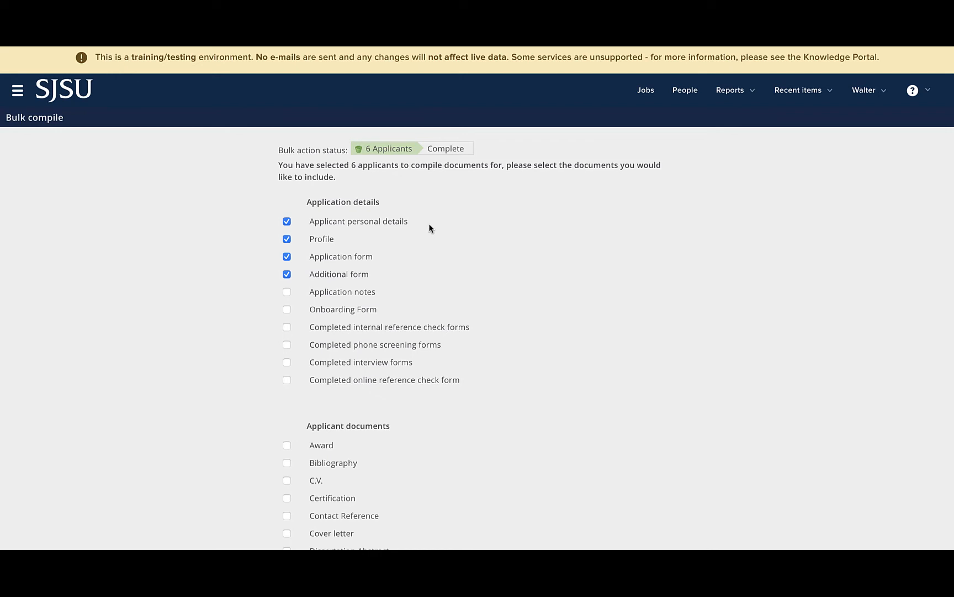
{"action": "scroll", "scroll_direction": "down", "scroll_amount": 3}
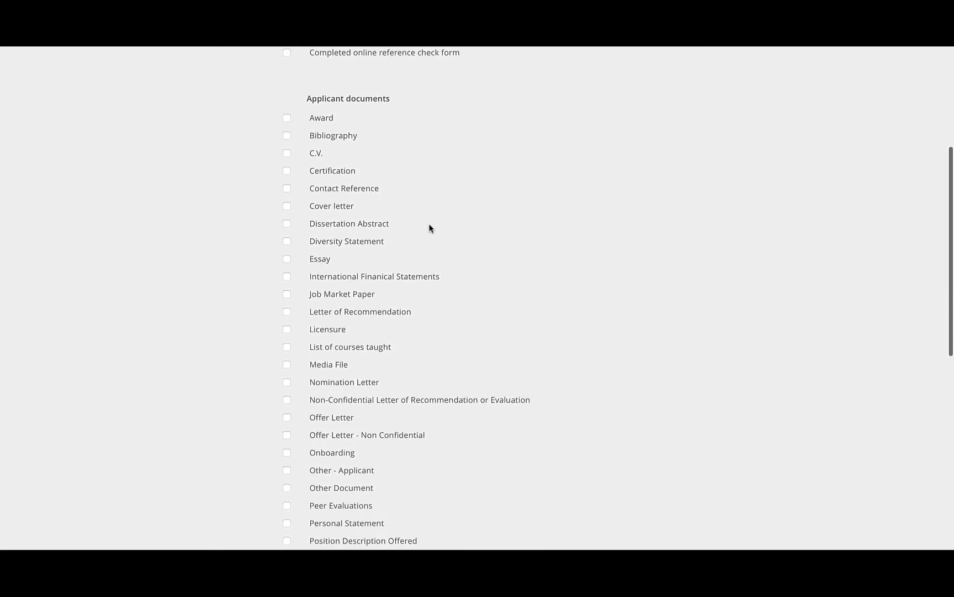
{"action": "scroll", "scroll_direction": "down", "scroll_amount": 3}
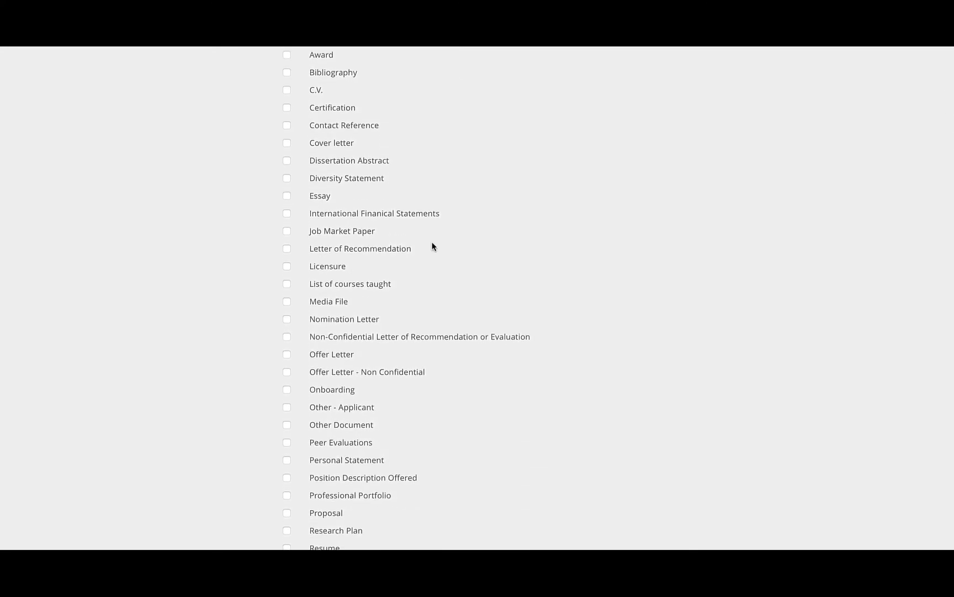
{"action": "mouse_move", "coordinate": [448, 173]}
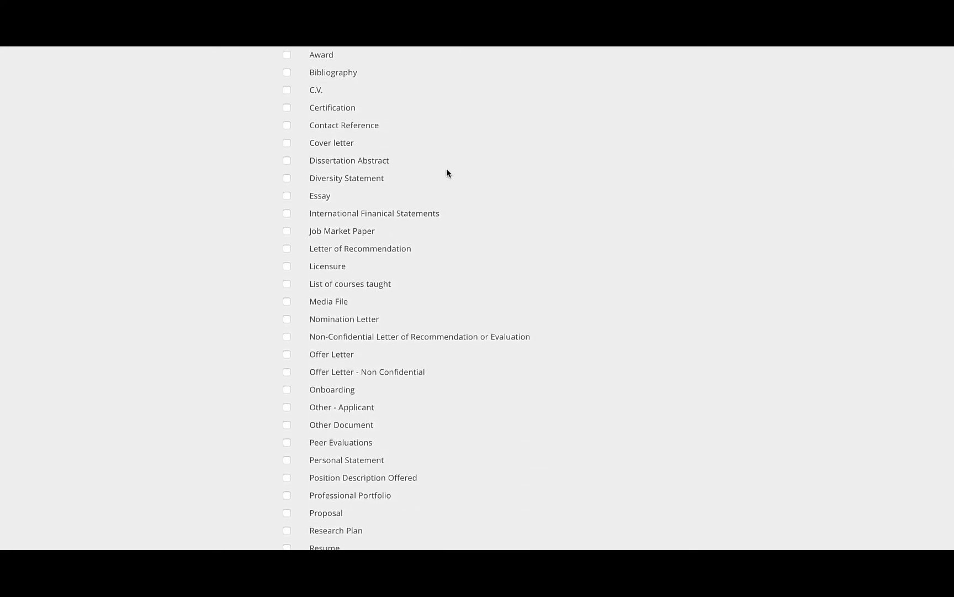
{"action": "mouse_move", "coordinate": [444, 175]}
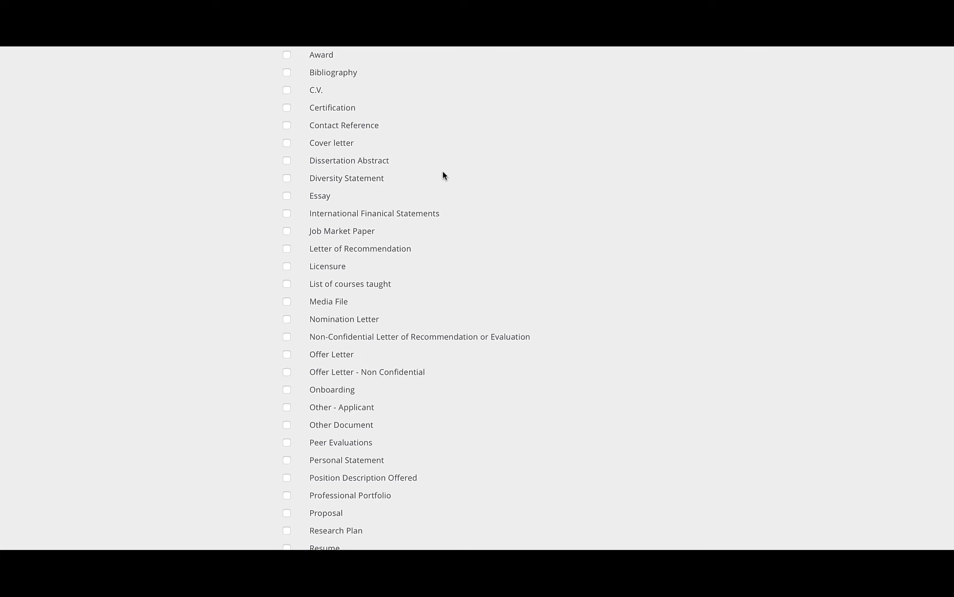
{"action": "mouse_move", "coordinate": [444, 157]}
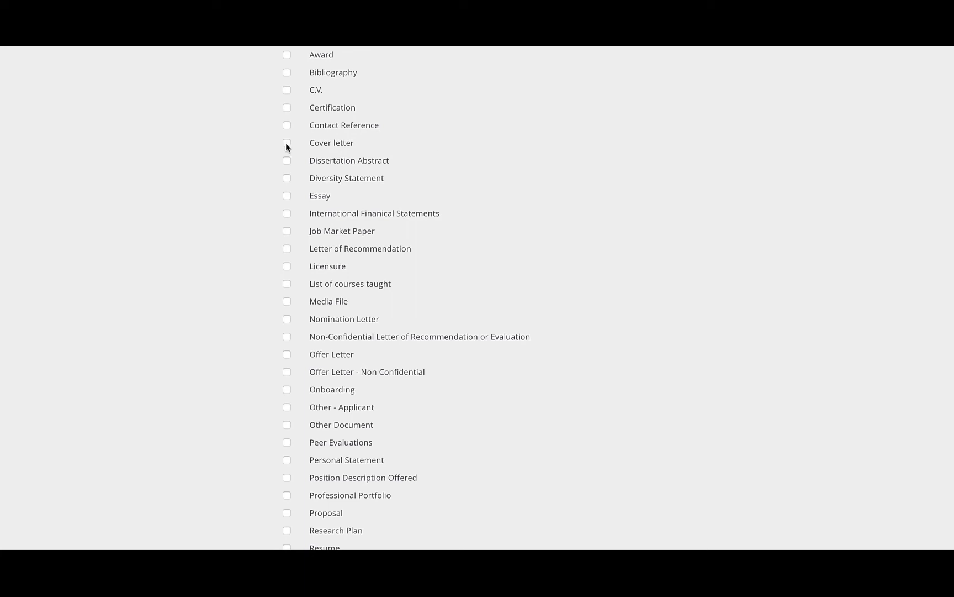
{"action": "left_click", "coordinate": [288, 143]}
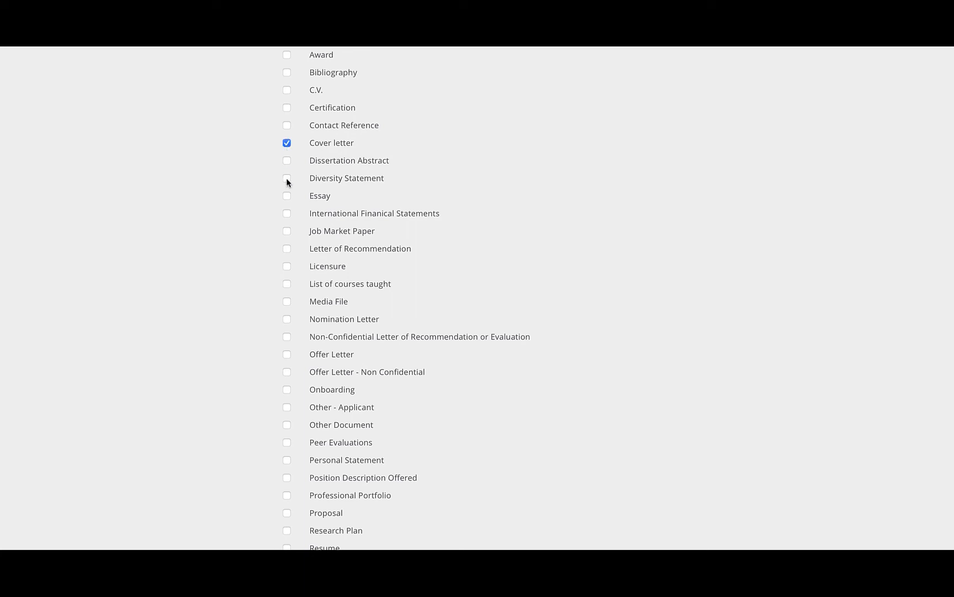
{"action": "left_click", "coordinate": [287, 178]}
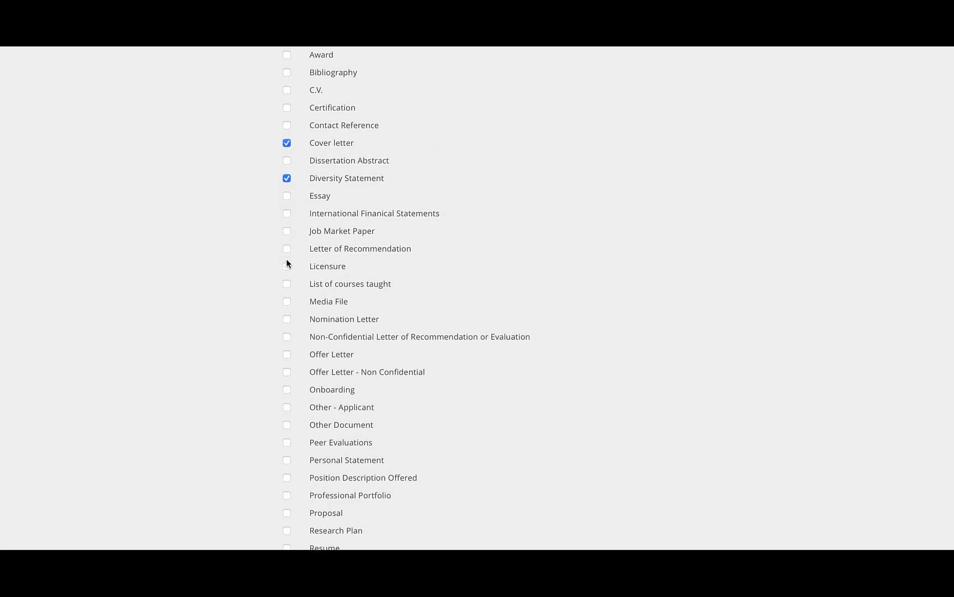
{"action": "scroll", "scroll_direction": "down", "scroll_amount": 3}
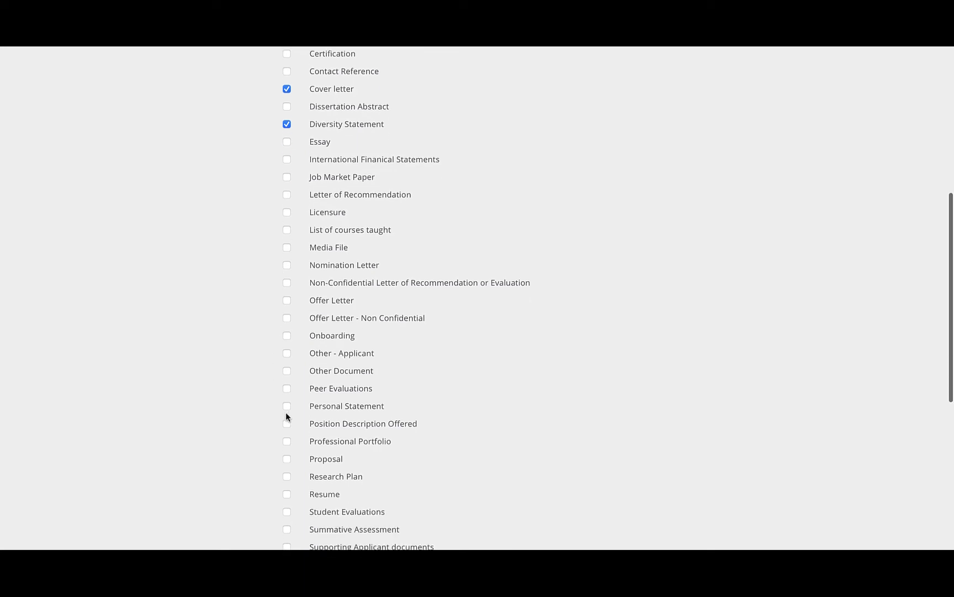
{"action": "left_click", "coordinate": [287, 406]}
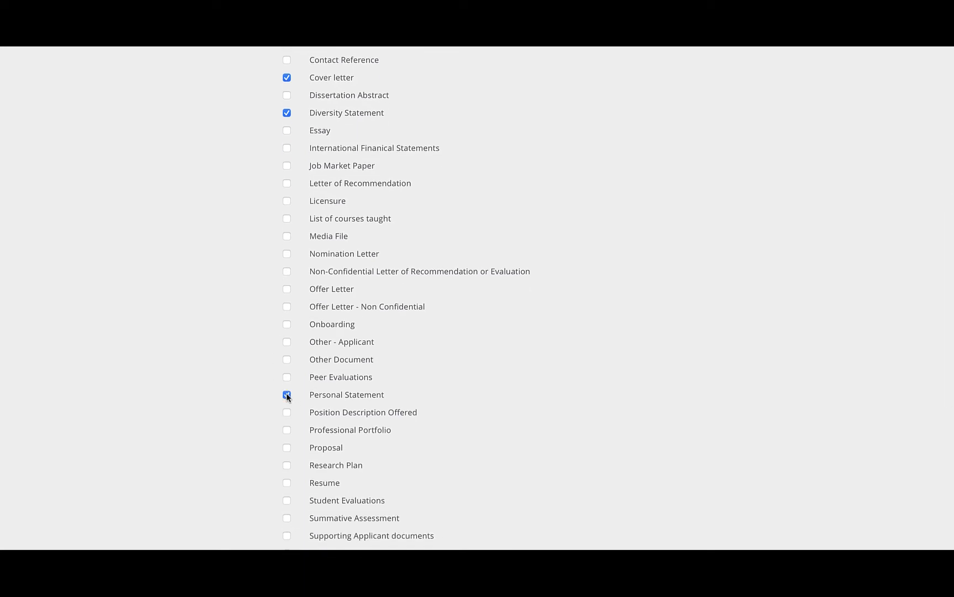
{"action": "scroll", "scroll_direction": "down", "scroll_amount": 3}
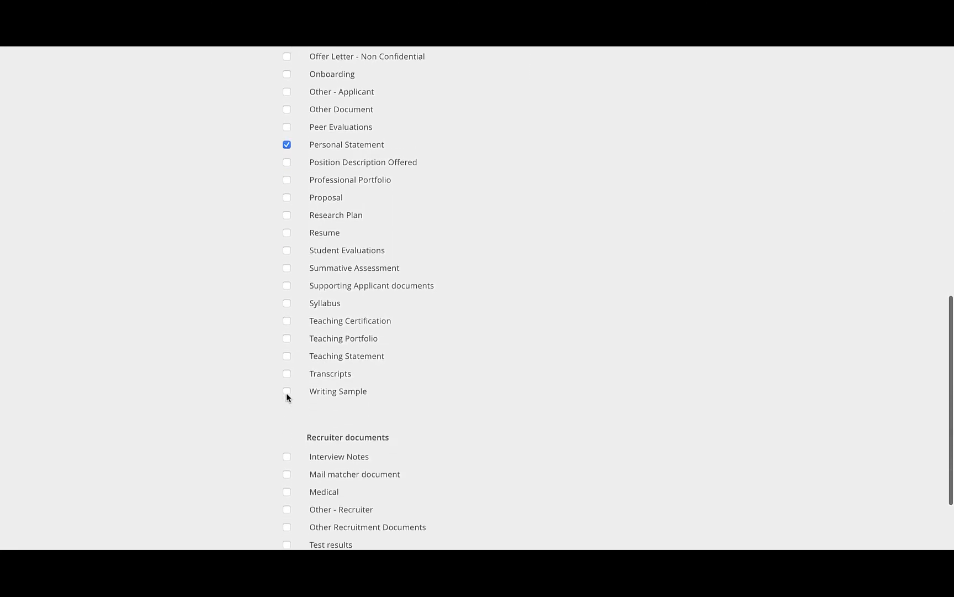
{"action": "left_click", "coordinate": [287, 391]}
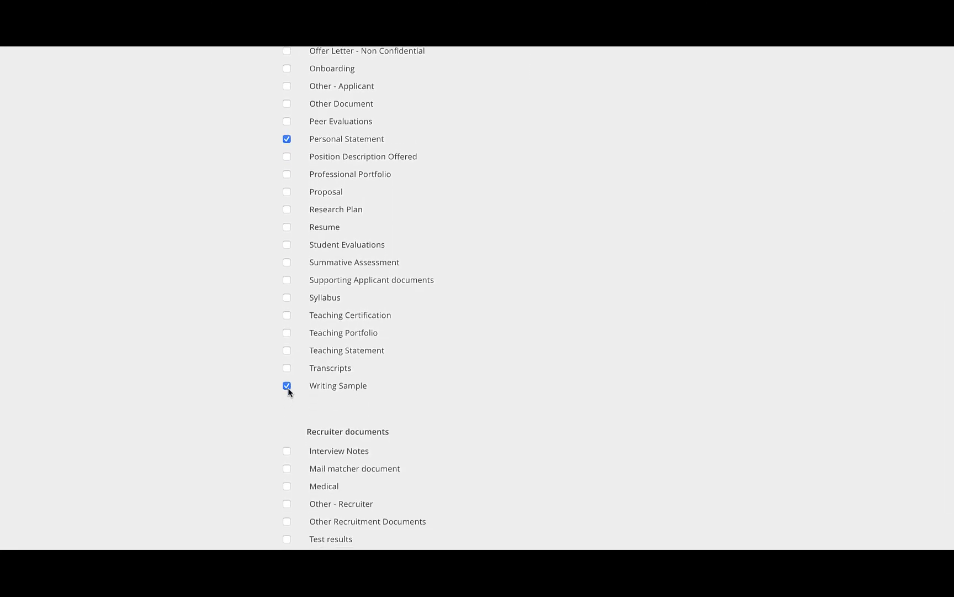
{"action": "scroll", "scroll_direction": "down", "scroll_amount": 3}
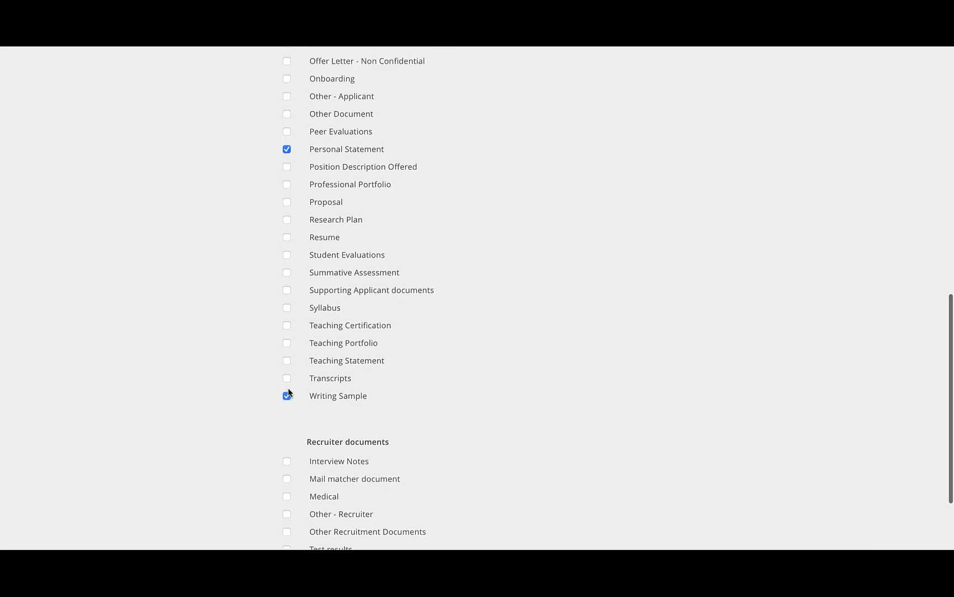
{"action": "scroll", "scroll_direction": "up", "scroll_amount": 3}
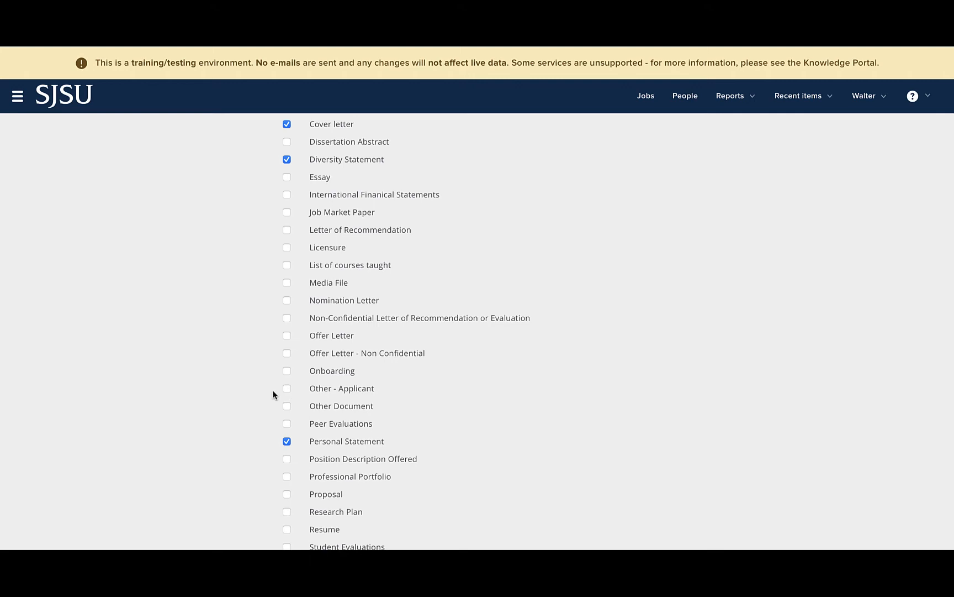
{"action": "mouse_move", "coordinate": [469, 402]}
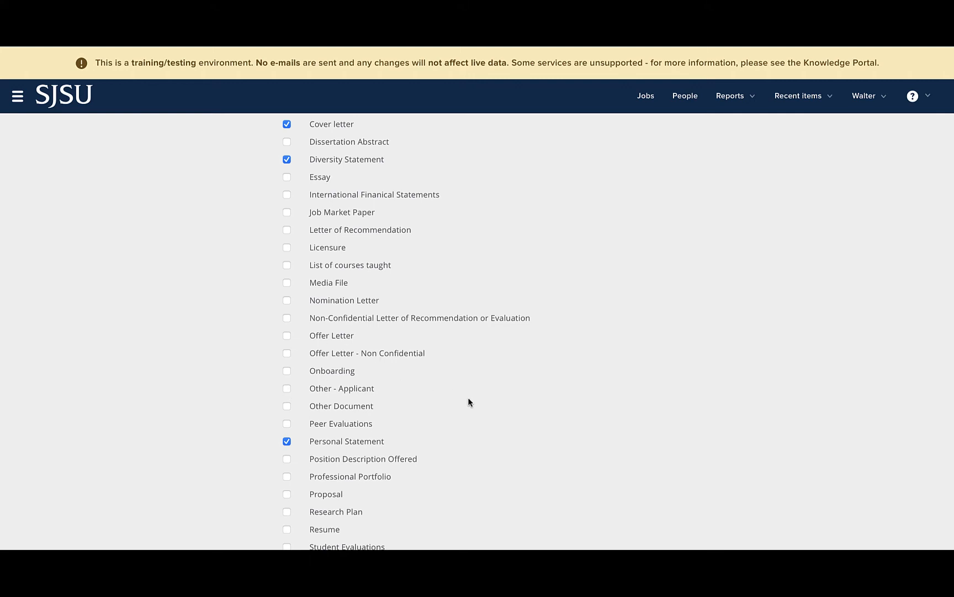
{"action": "mouse_move", "coordinate": [507, 412]}
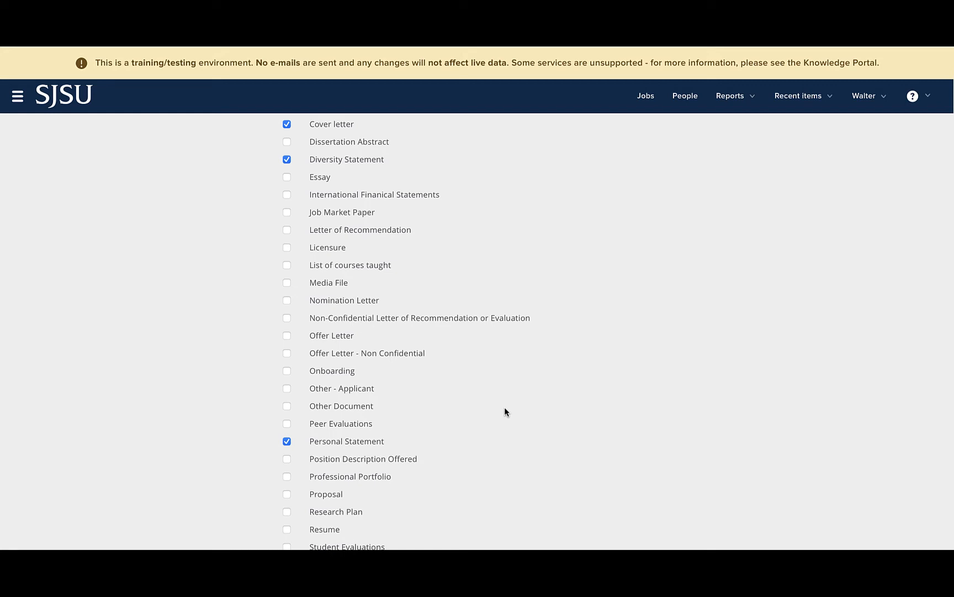
Step: Tick Resume among the applicant documents and reach the PDF creation controls below
{"action": "scroll", "scroll_direction": "up", "scroll_amount": 3}
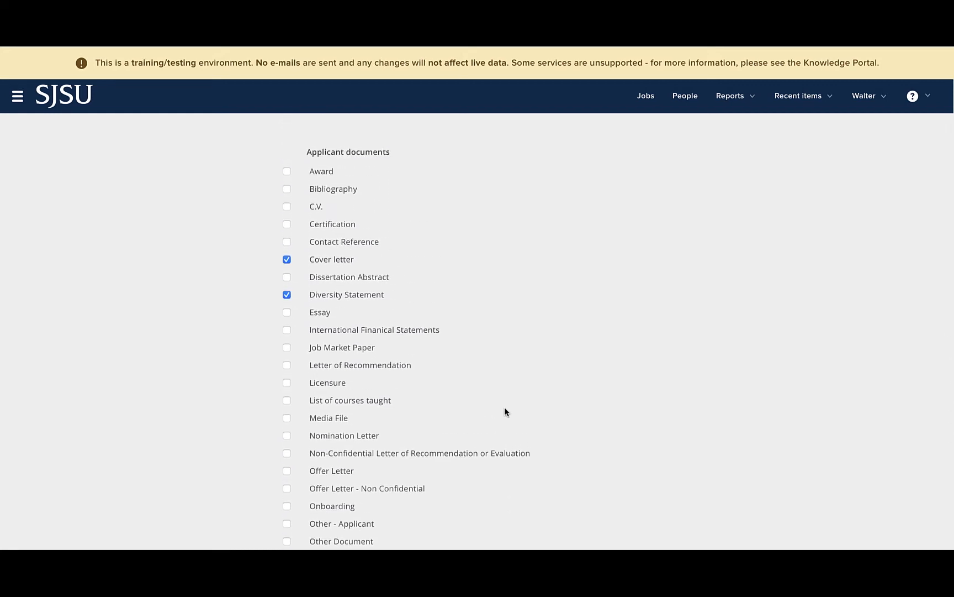
{"action": "scroll", "scroll_direction": "down", "scroll_amount": 3}
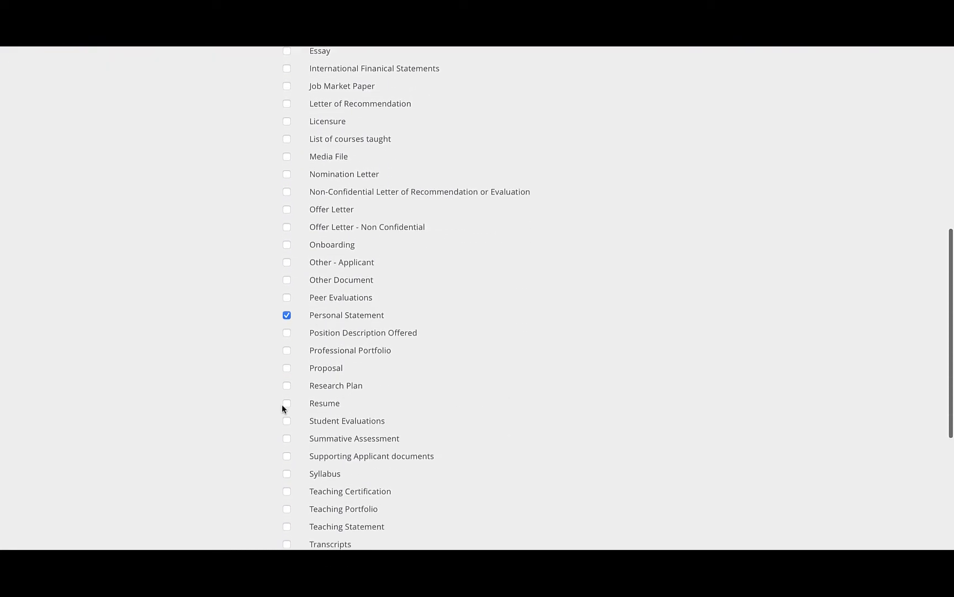
{"action": "left_click", "coordinate": [287, 403]}
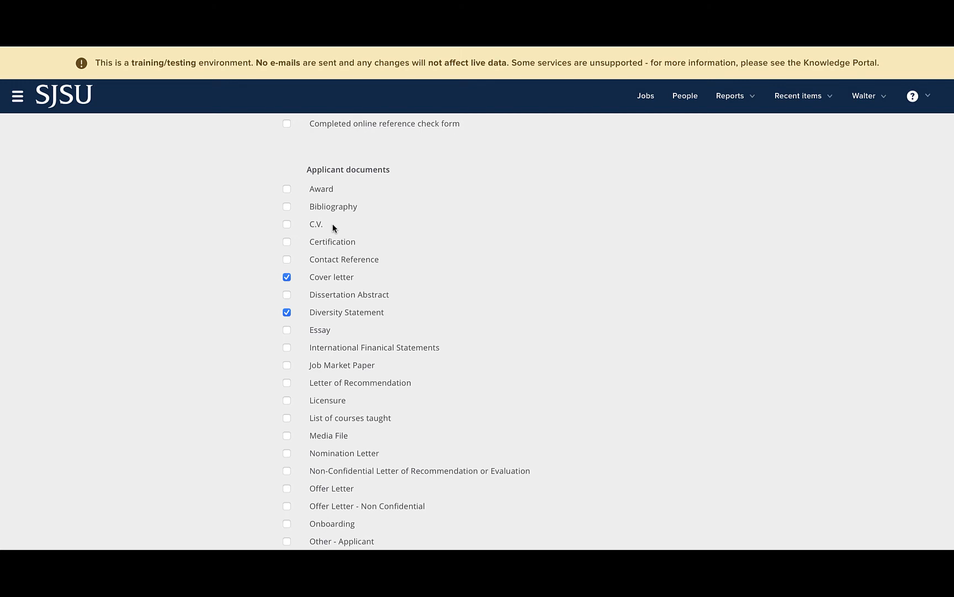
{"action": "mouse_move", "coordinate": [320, 225]}
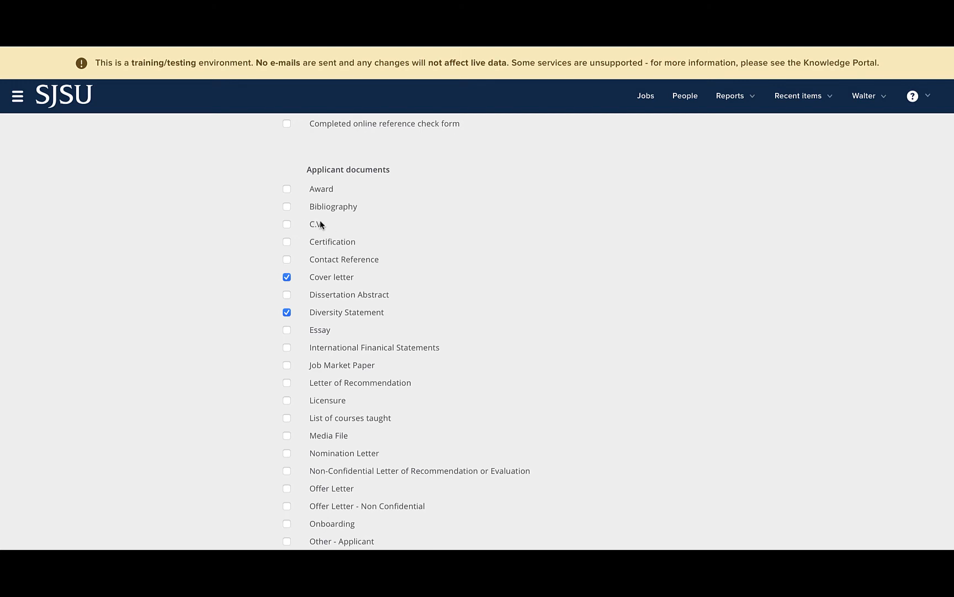
{"action": "scroll", "scroll_direction": "down", "scroll_amount": 3}
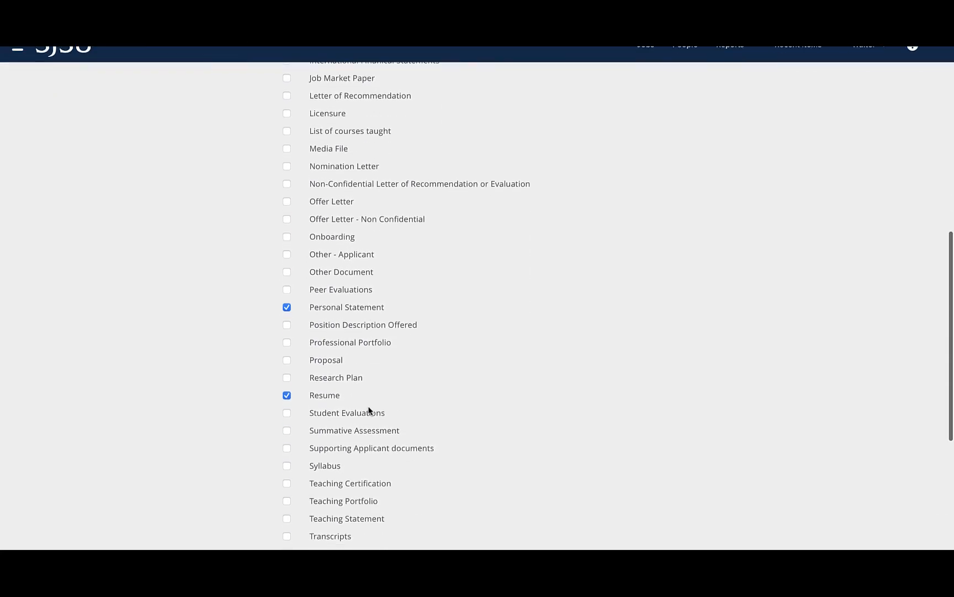
{"action": "scroll", "scroll_direction": "down", "scroll_amount": 3}
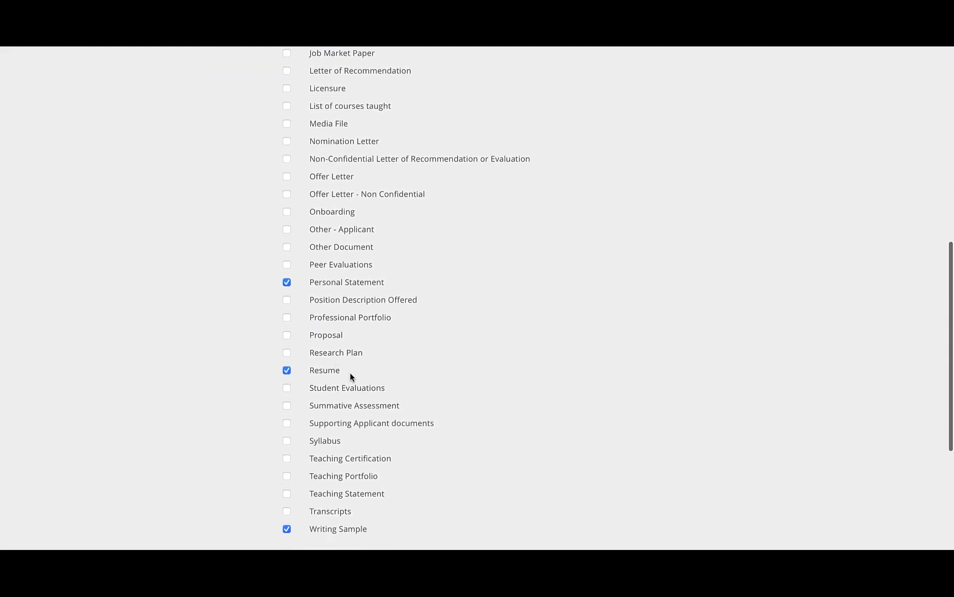
{"action": "scroll", "scroll_direction": "down", "scroll_amount": 3}
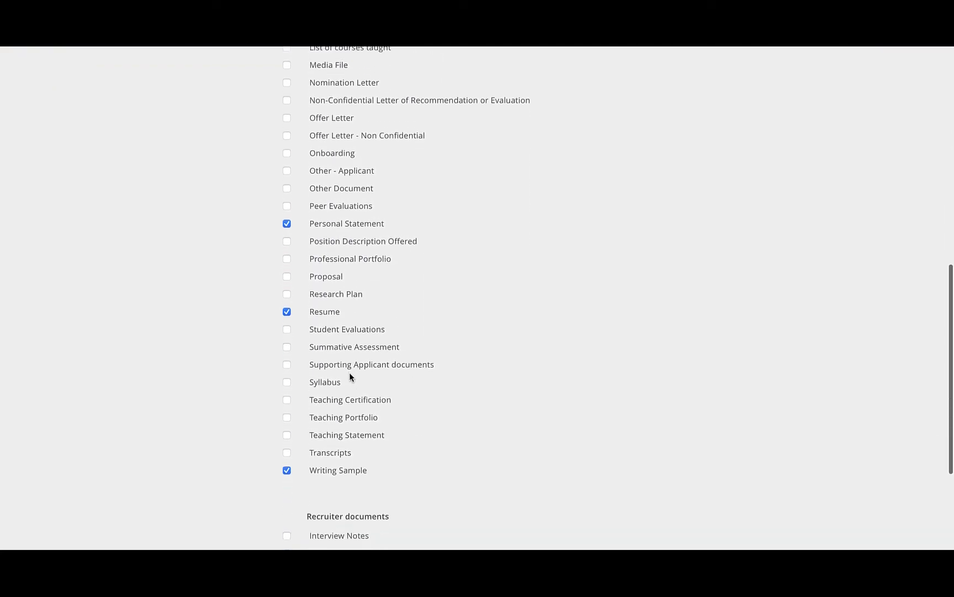
{"action": "scroll", "scroll_direction": "down", "scroll_amount": 3}
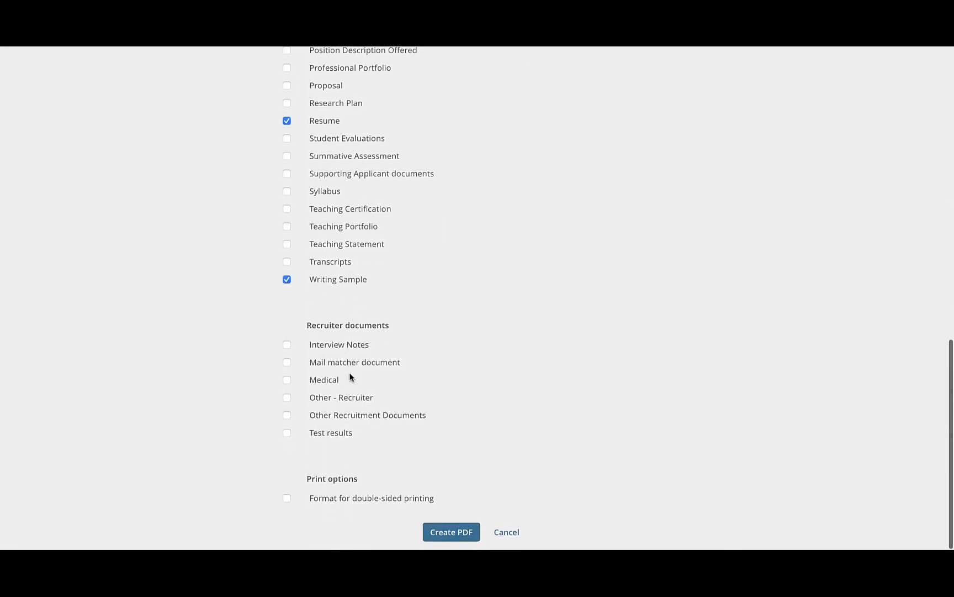
{"action": "mouse_move", "coordinate": [376, 455]}
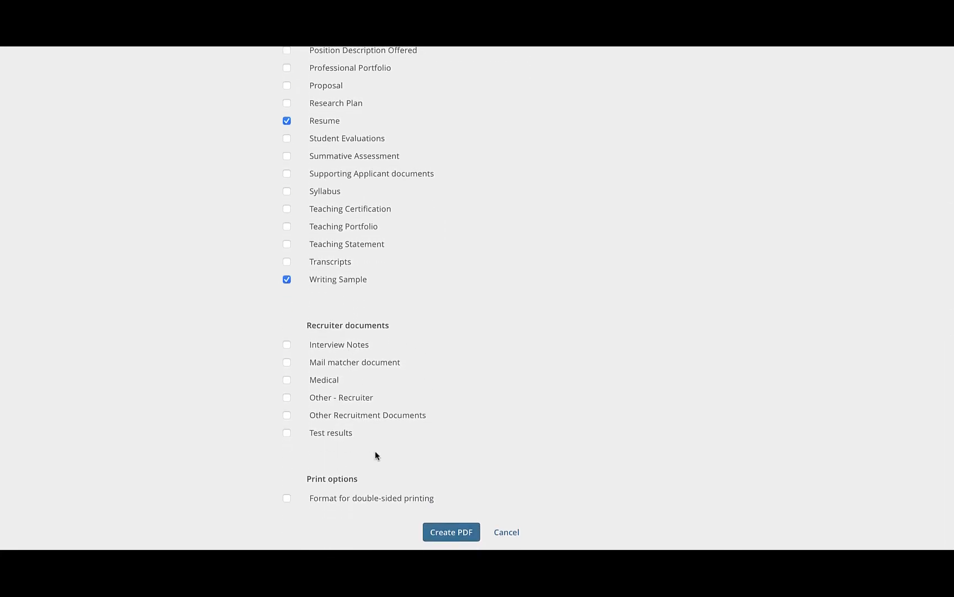
{"action": "mouse_move", "coordinate": [349, 516]}
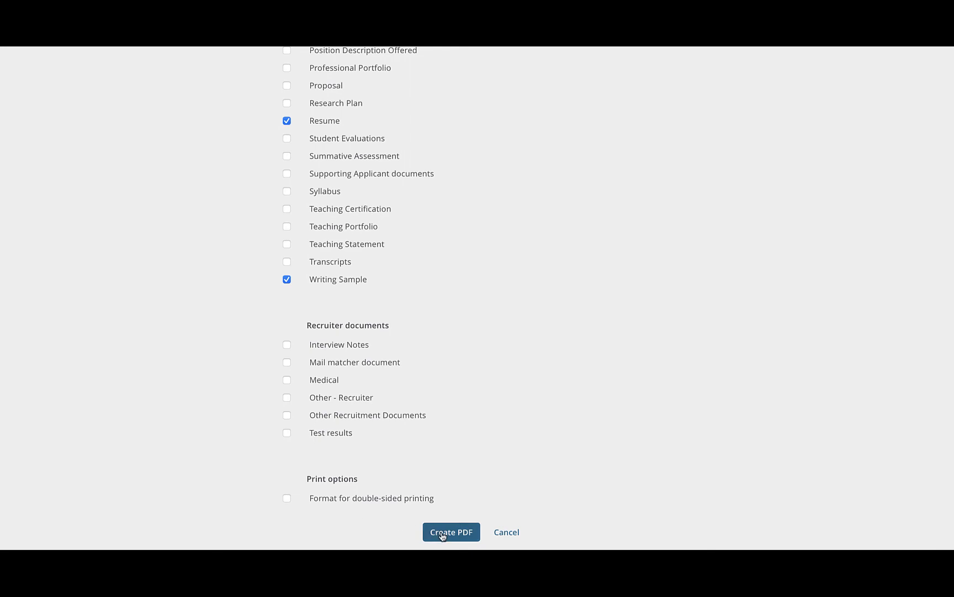
{"action": "mouse_move", "coordinate": [543, 179]}
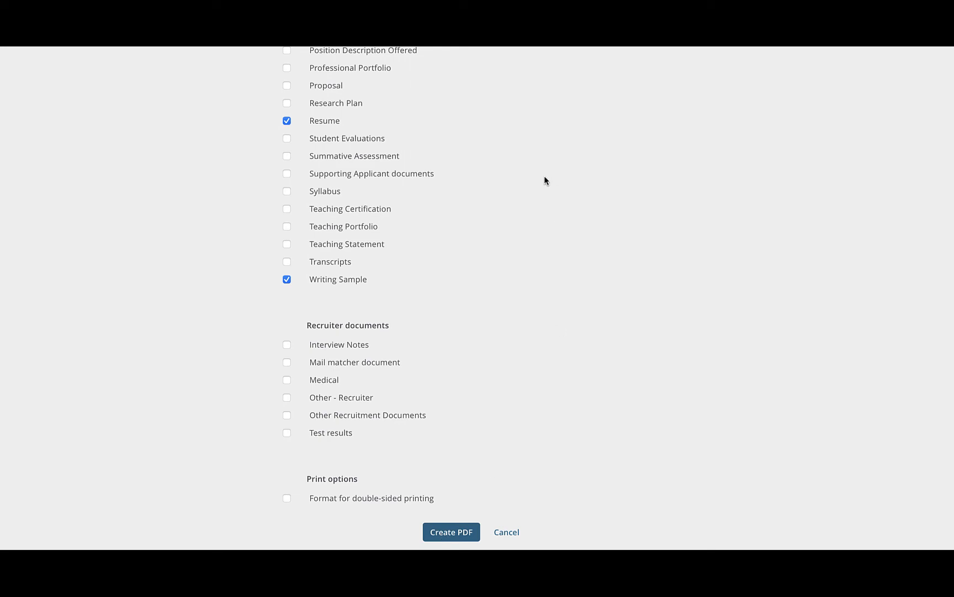
Step: Create the compiled PDF of the six selected applicants' documents
{"action": "left_click", "coordinate": [452, 533]}
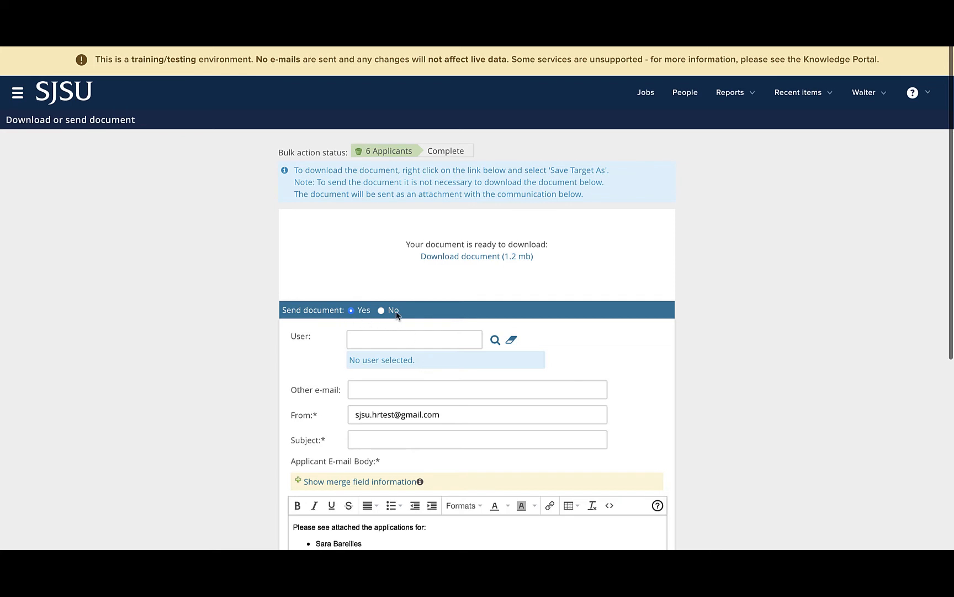
{"action": "mouse_move", "coordinate": [410, 316]}
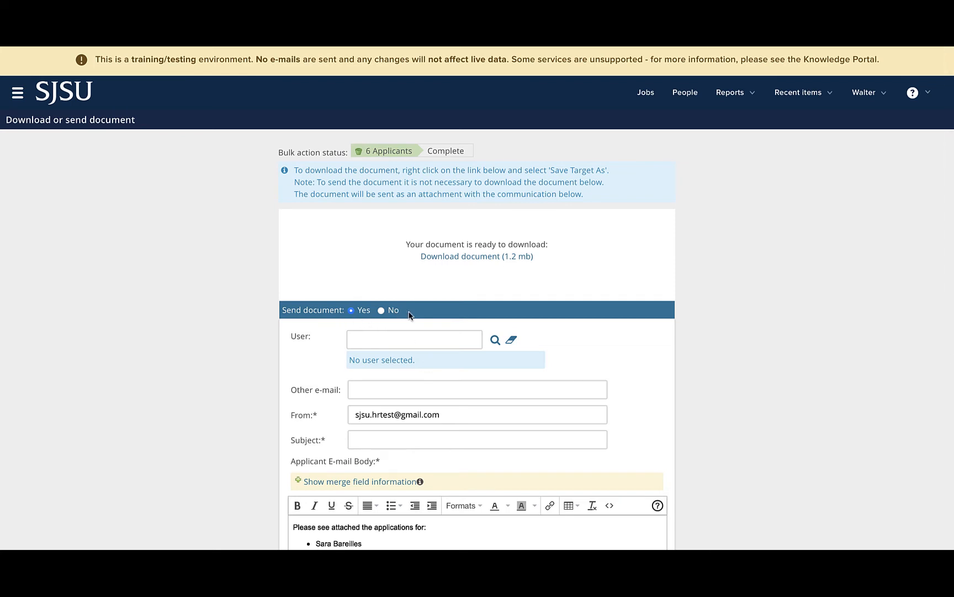
Step: Set Send document to No and download the 1.2 MB compiled PDF
{"action": "left_click", "coordinate": [381, 314]}
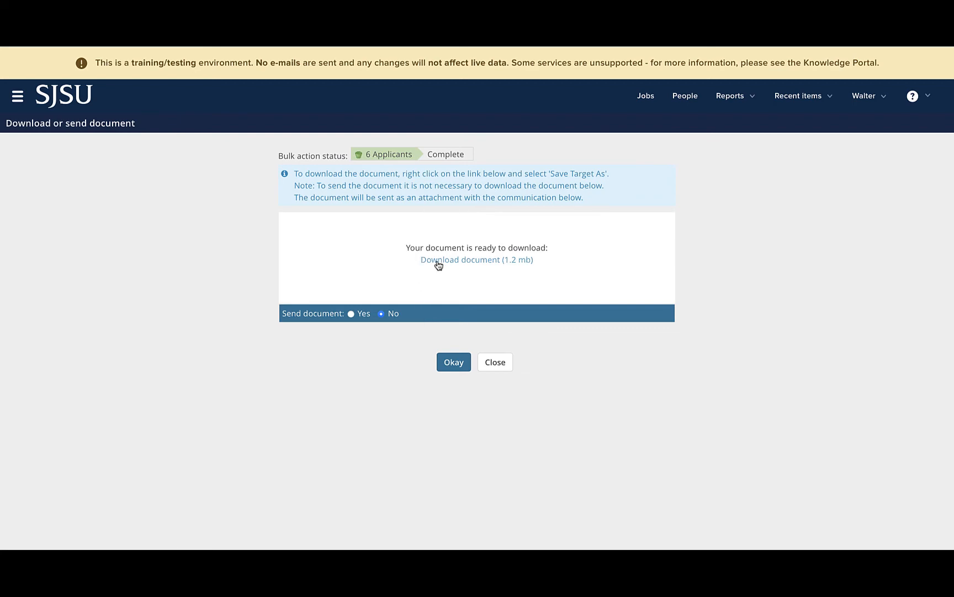
{"action": "left_click", "coordinate": [477, 260]}
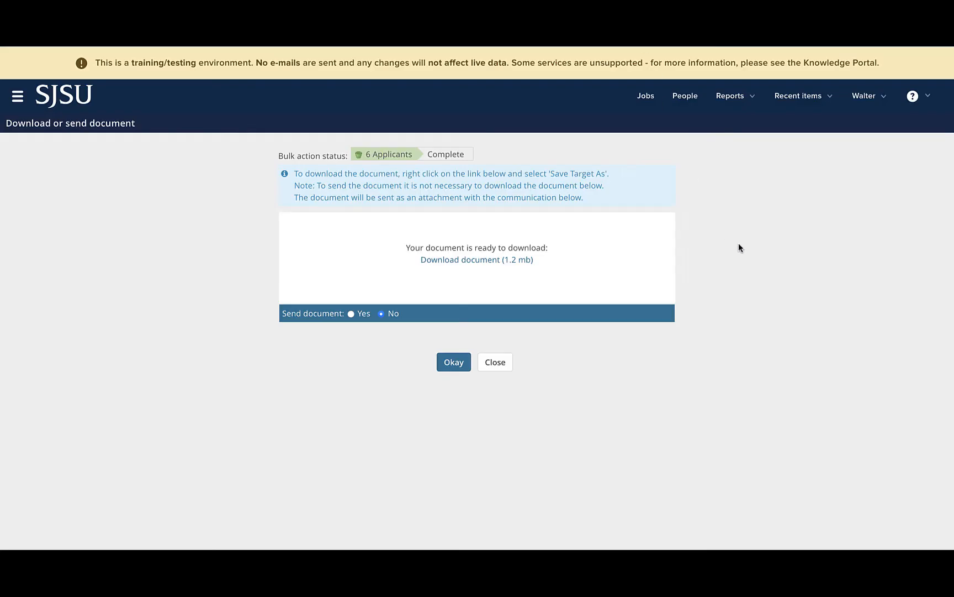
{"action": "mouse_move", "coordinate": [640, 378]}
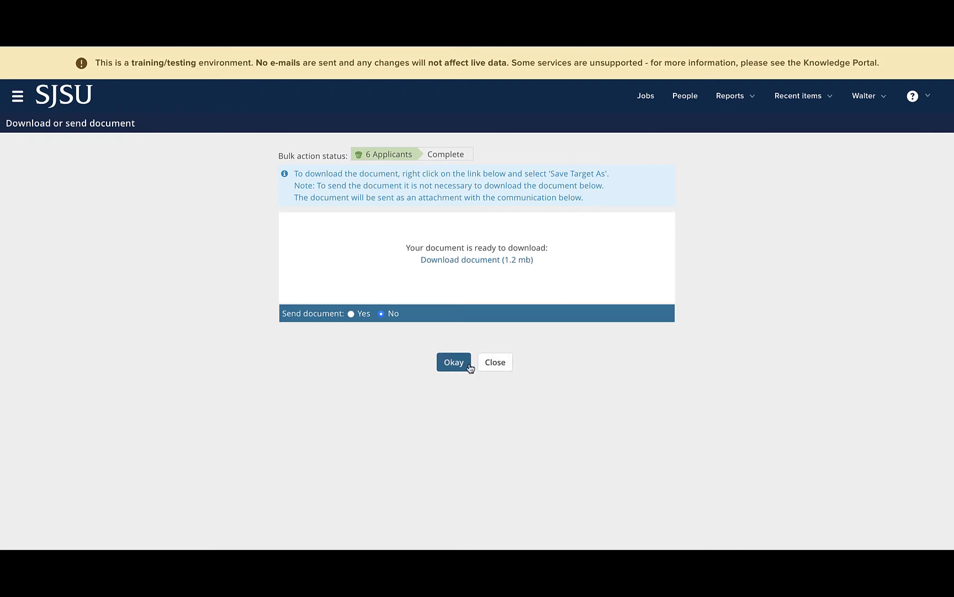
Step: Confirm with Okay and untick Select all for the six applicants
{"action": "left_click", "coordinate": [453, 363]}
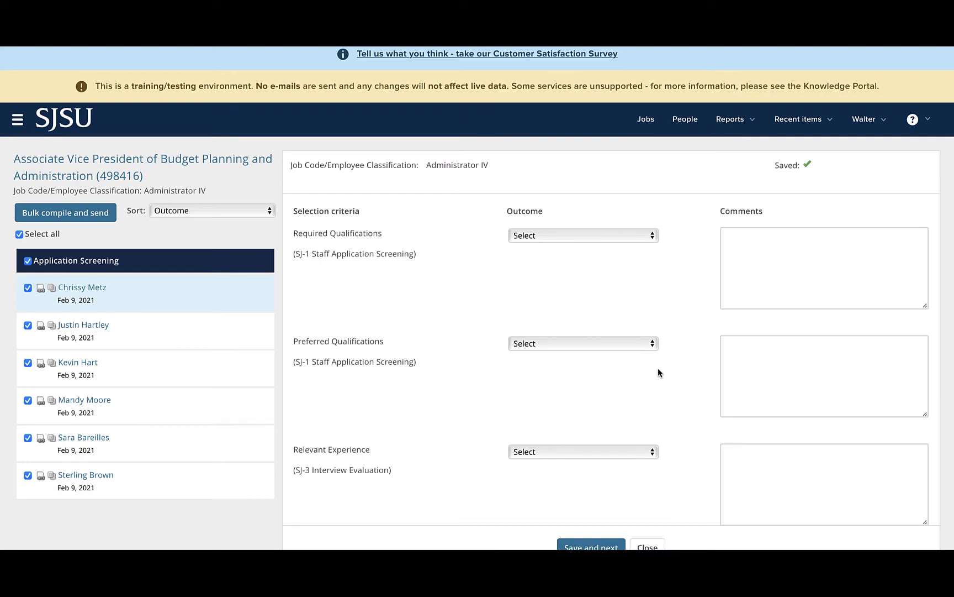
{"action": "mouse_move", "coordinate": [681, 373]}
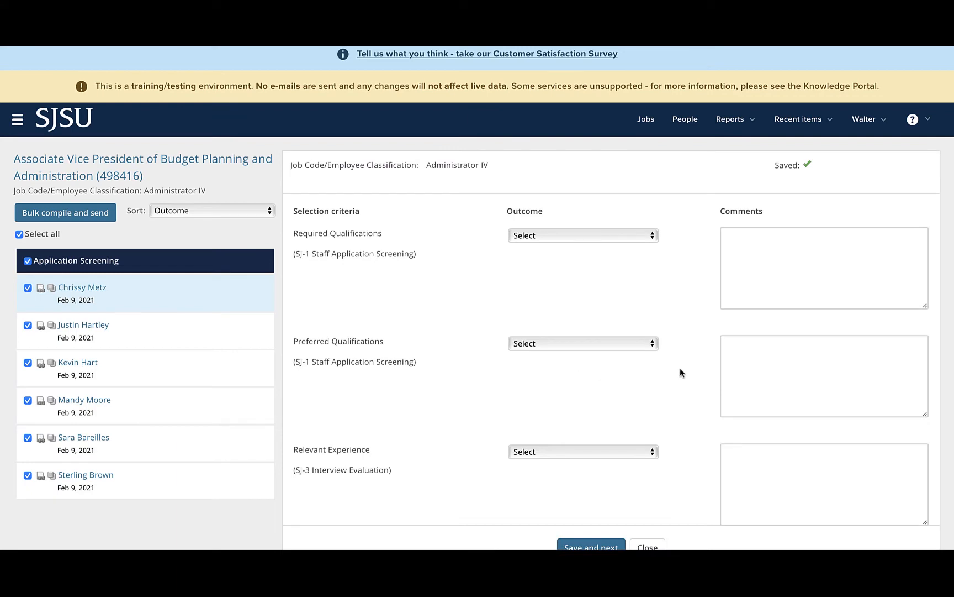
{"action": "mouse_move", "coordinate": [60, 242]}
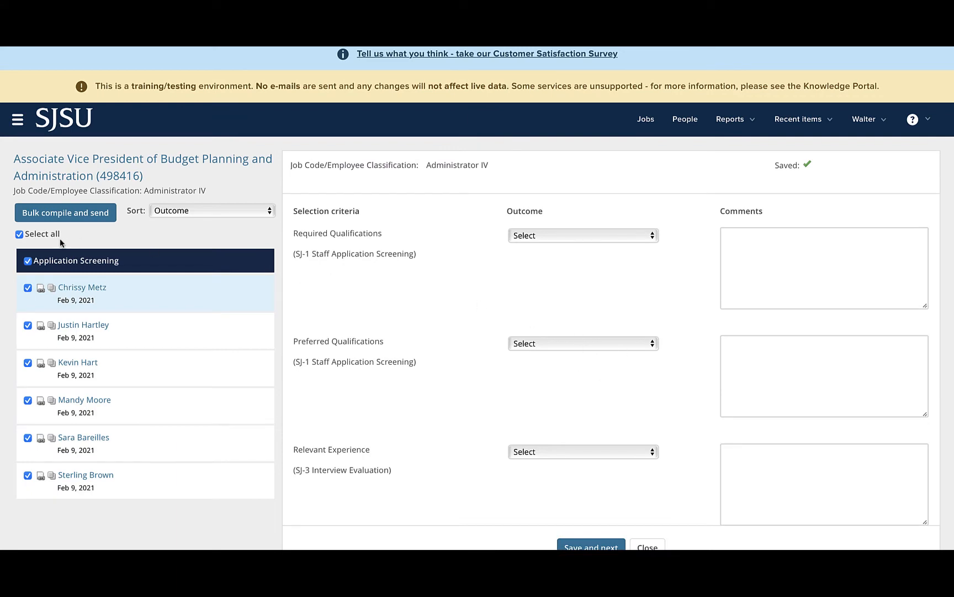
{"action": "left_click", "coordinate": [18, 234]}
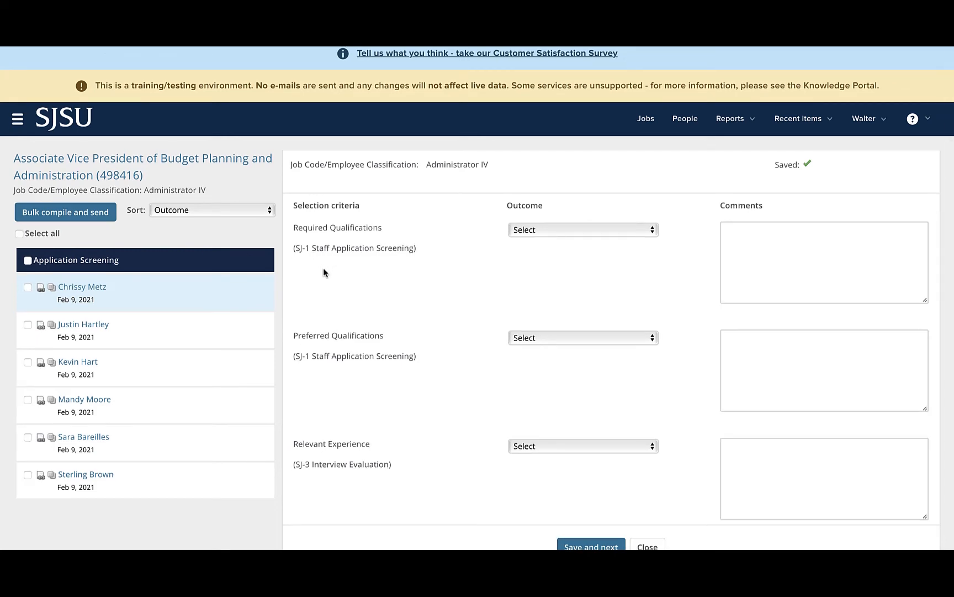
{"action": "mouse_move", "coordinate": [197, 441]}
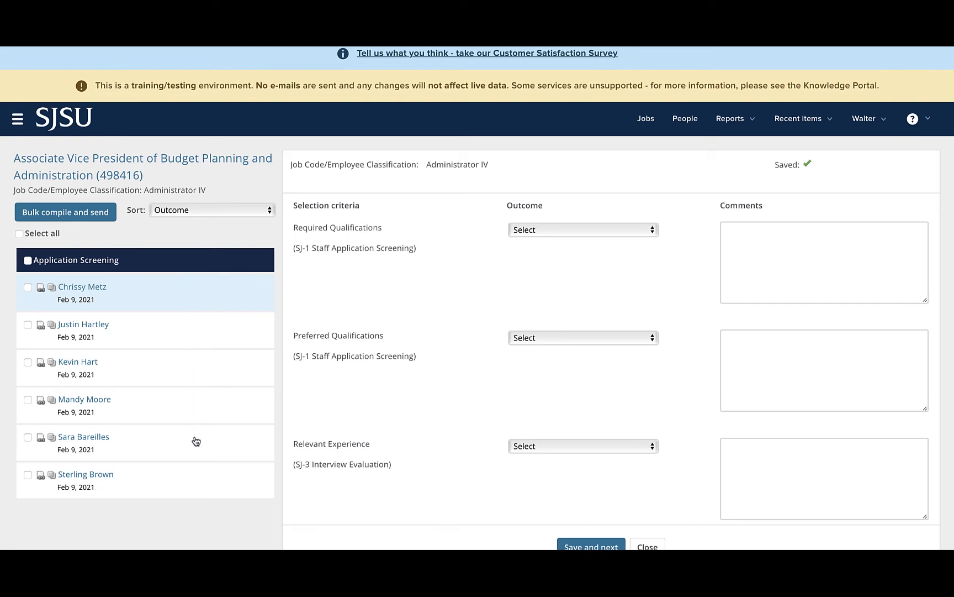
{"action": "mouse_move", "coordinate": [200, 393]}
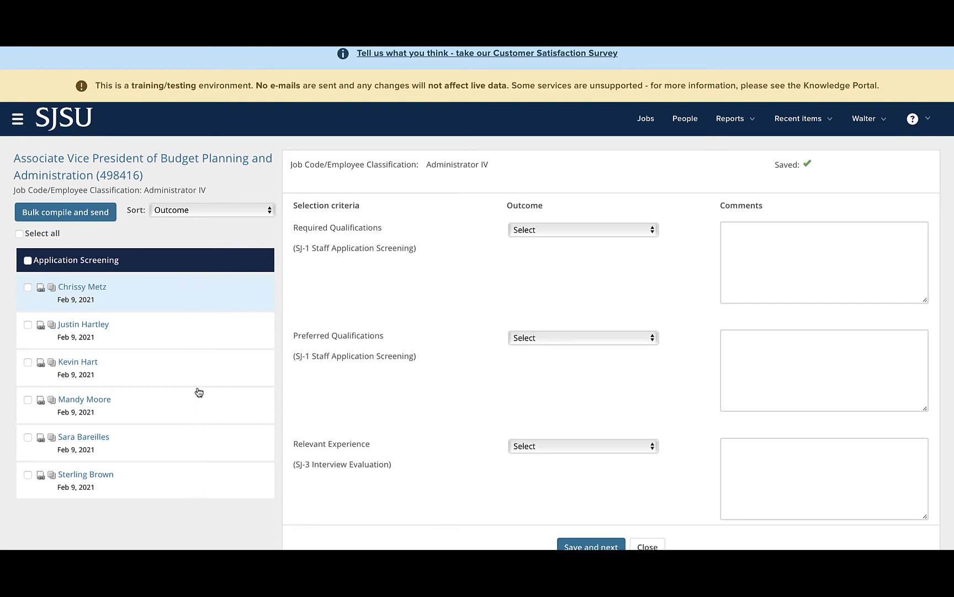
{"action": "mouse_move", "coordinate": [195, 324]}
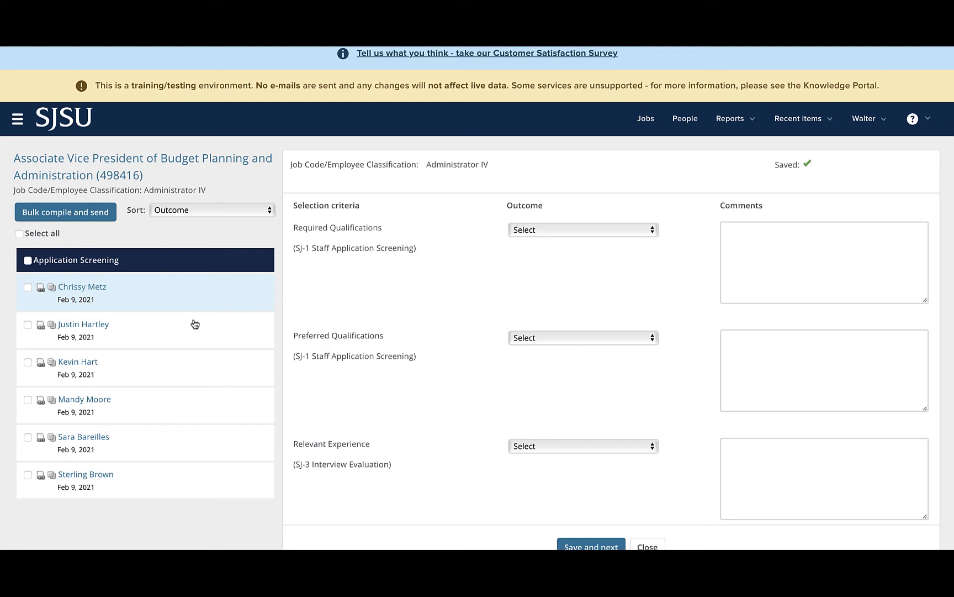
{"action": "mouse_move", "coordinate": [175, 306]}
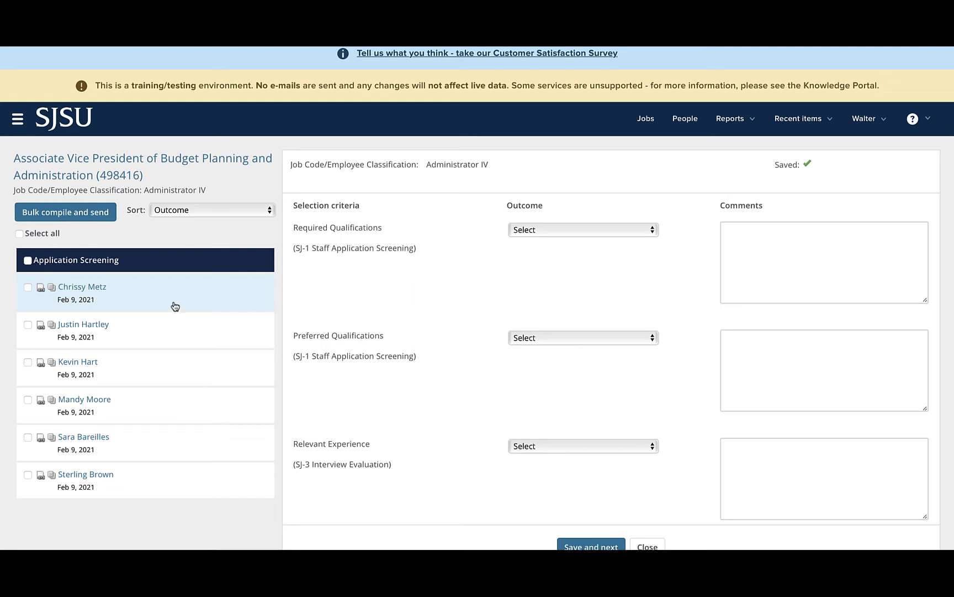
{"action": "mouse_move", "coordinate": [237, 300]}
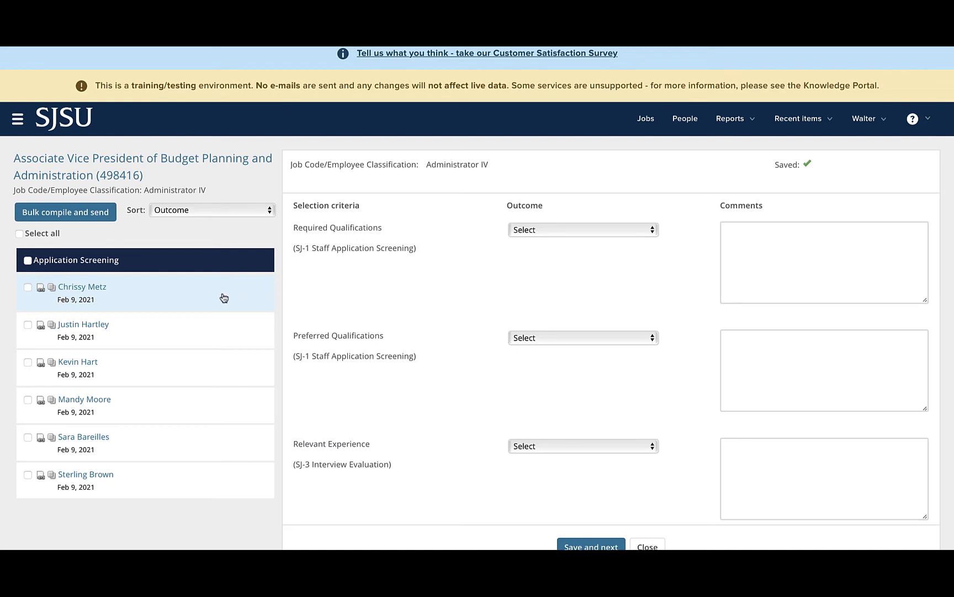
{"action": "mouse_move", "coordinate": [252, 373]}
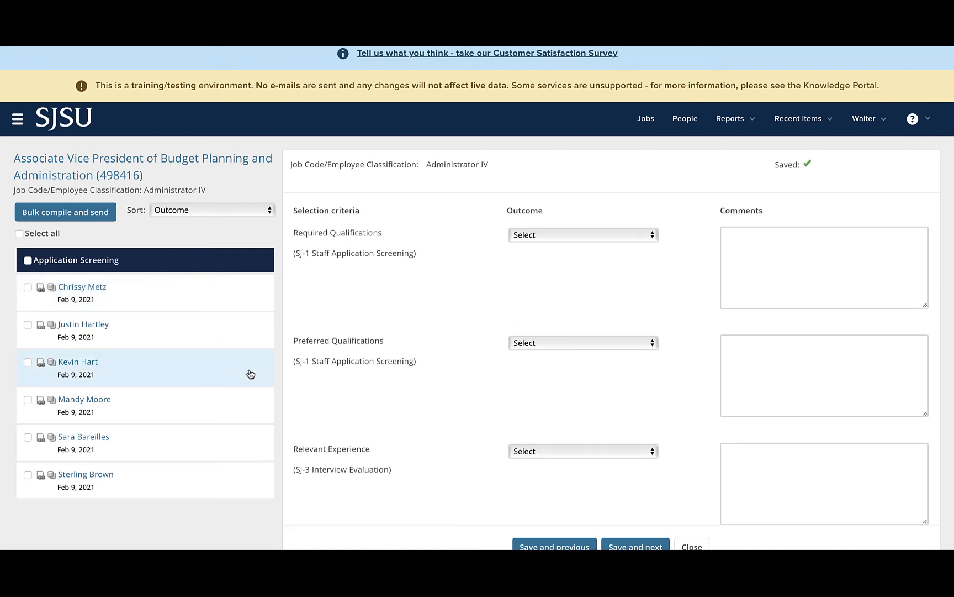
{"action": "mouse_move", "coordinate": [210, 374]}
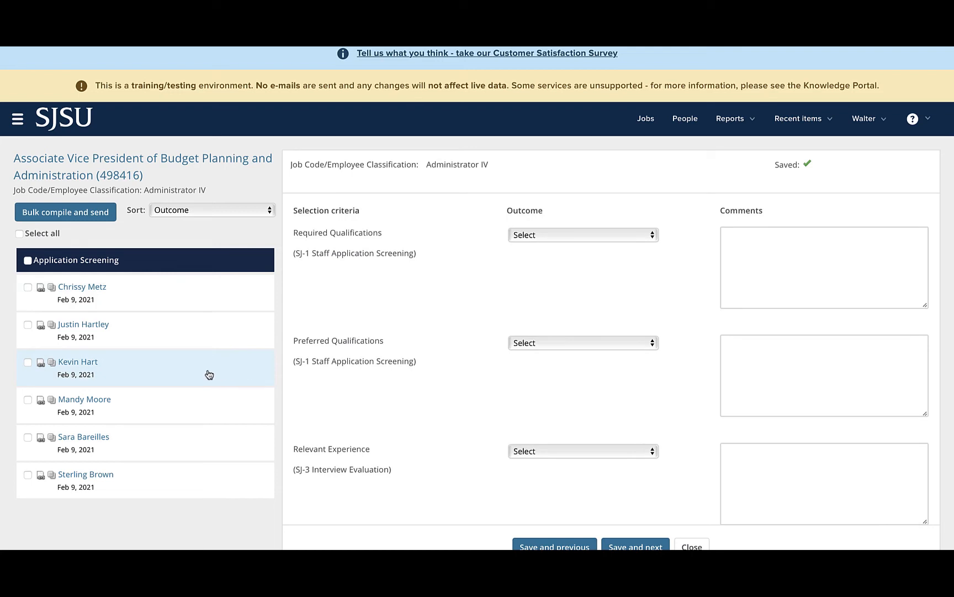
{"action": "mouse_move", "coordinate": [190, 287]}
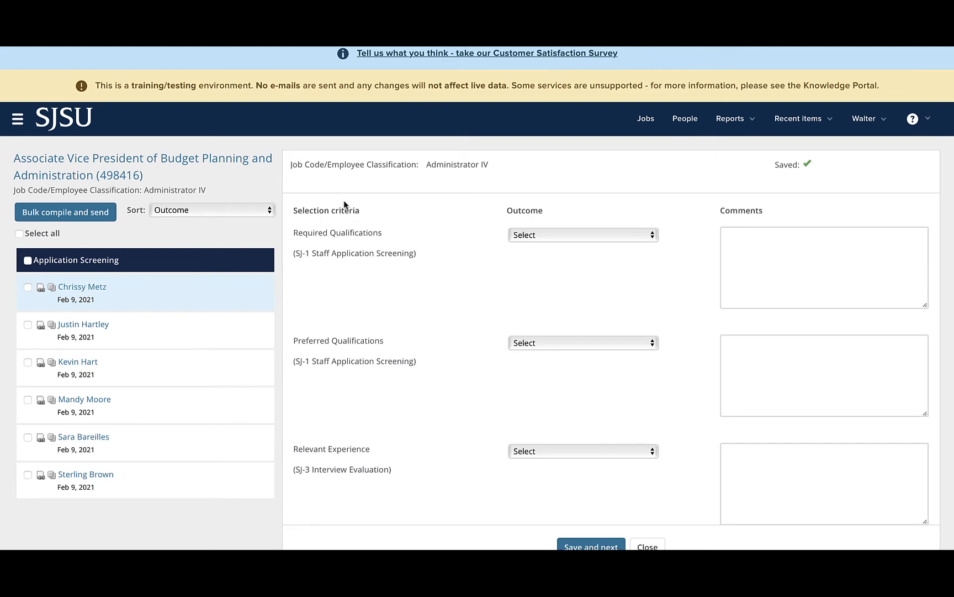
{"action": "mouse_move", "coordinate": [480, 260]}
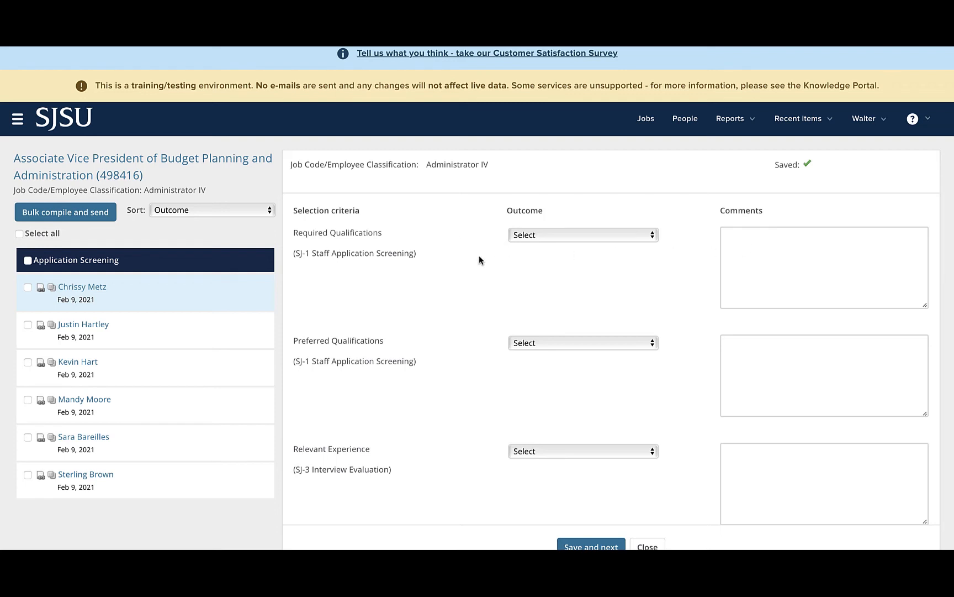
{"action": "mouse_move", "coordinate": [386, 224]}
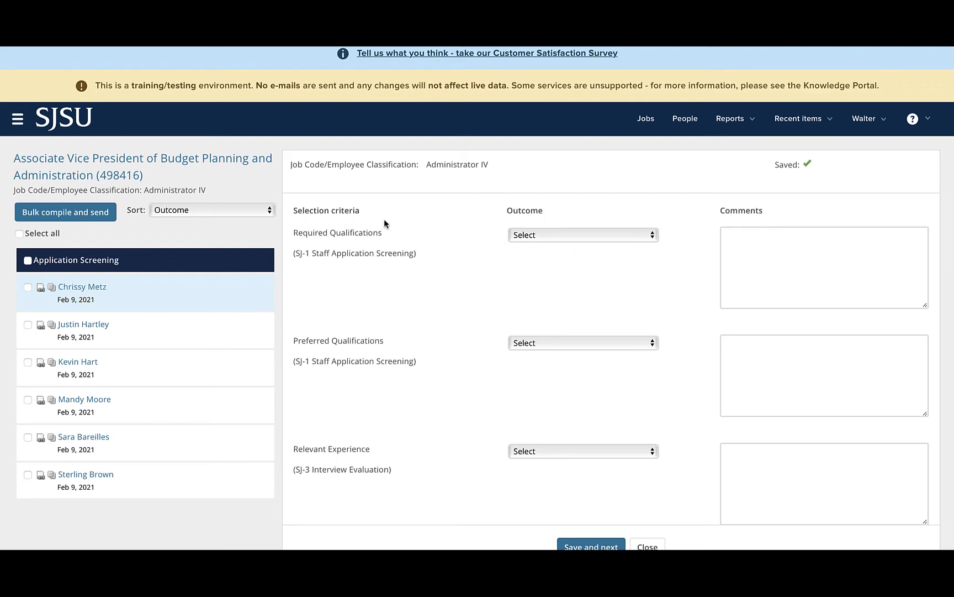
{"action": "mouse_move", "coordinate": [702, 222]}
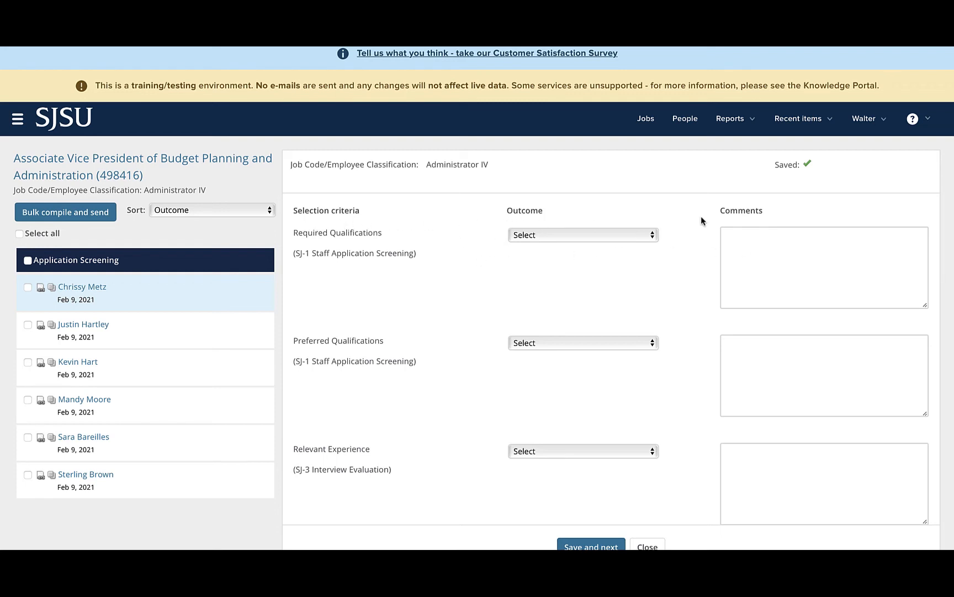
{"action": "mouse_move", "coordinate": [735, 221]}
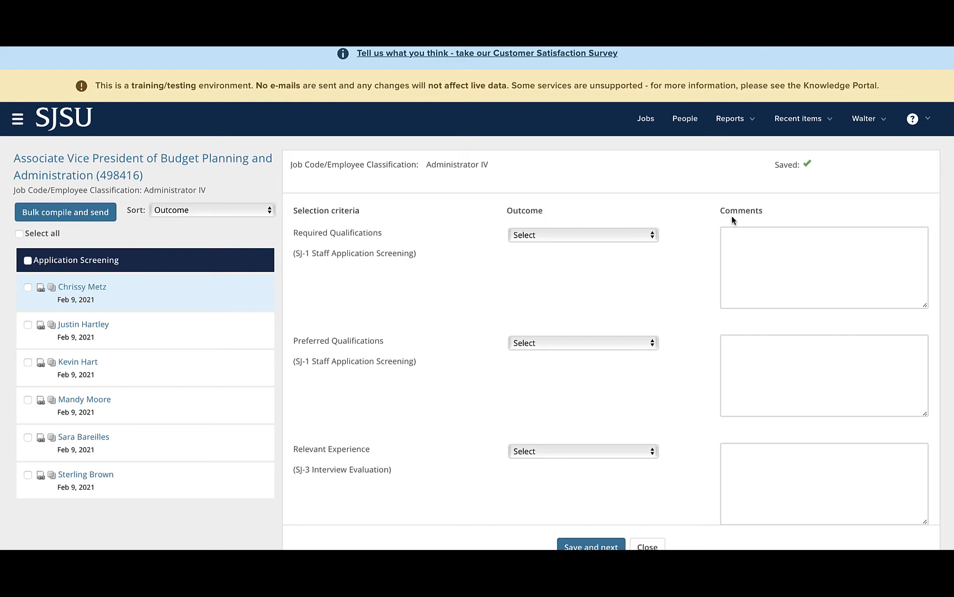
{"action": "mouse_move", "coordinate": [441, 221]}
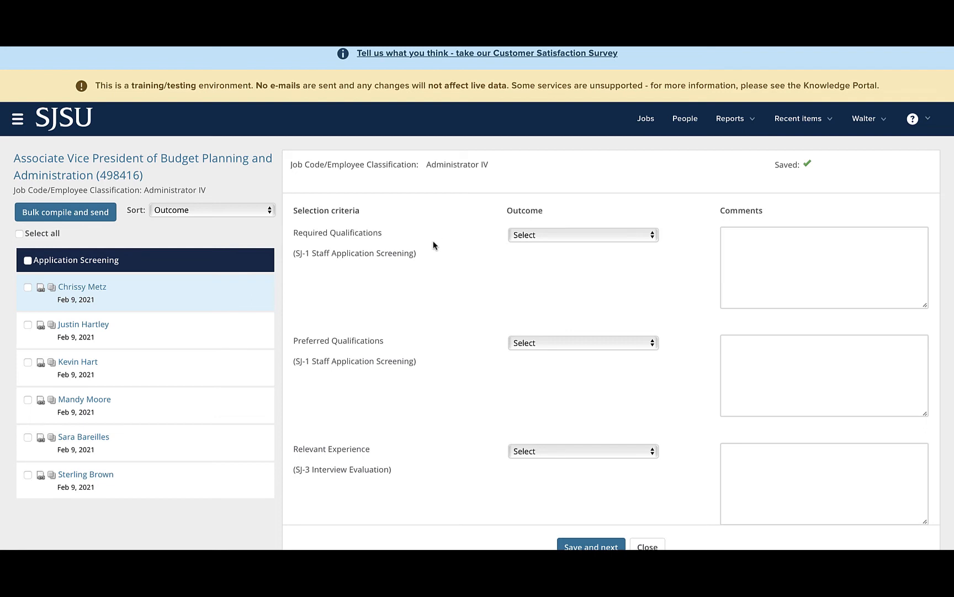
{"action": "mouse_move", "coordinate": [433, 251]}
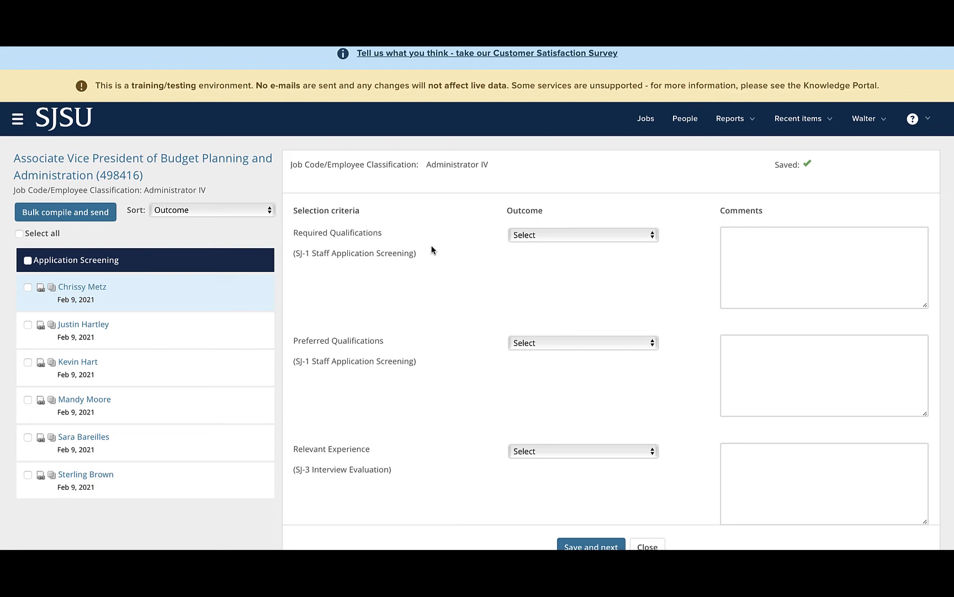
{"action": "scroll", "scroll_direction": "down", "scroll_amount": 3}
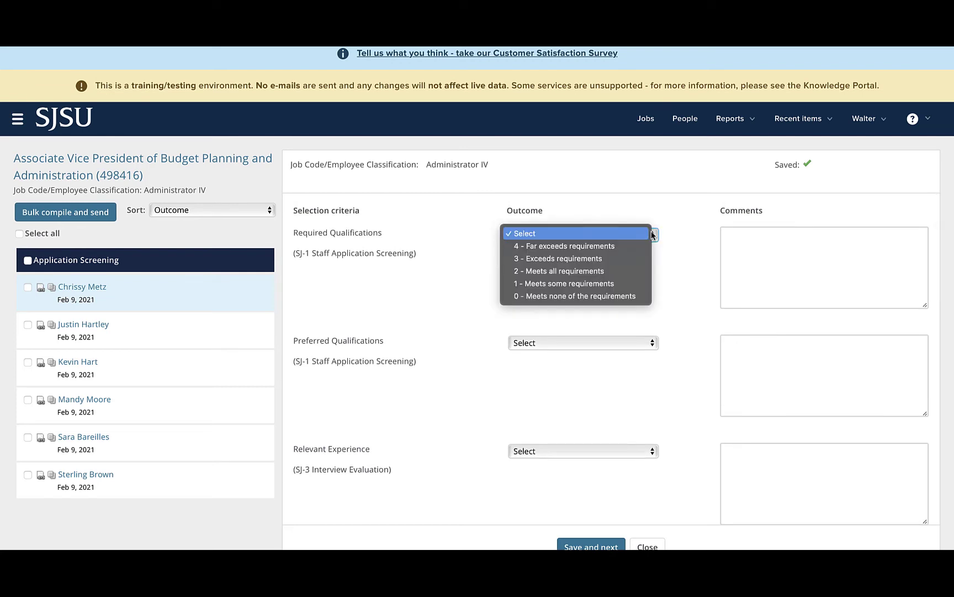
{"action": "mouse_move", "coordinate": [637, 271]}
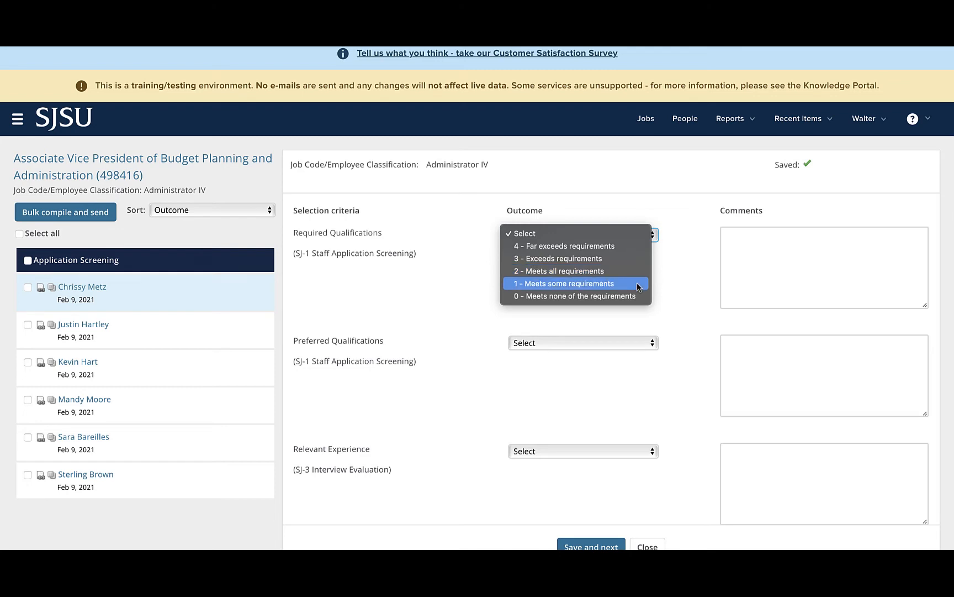
{"action": "mouse_move", "coordinate": [633, 276]}
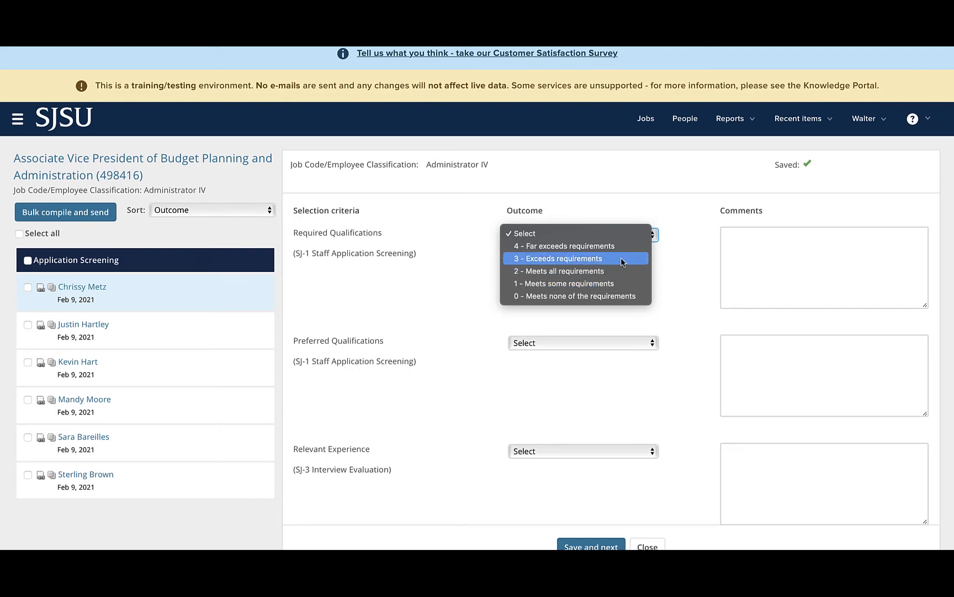
{"action": "mouse_move", "coordinate": [623, 272]}
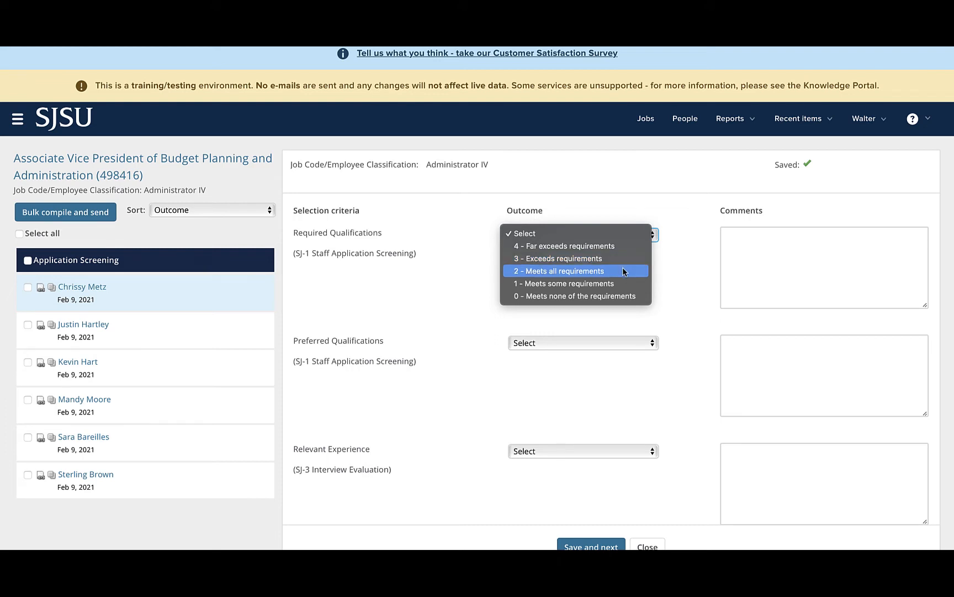
Step: Rate Required Qualifications 2 - Meets all requirements and Preferred Qualifications 1 - Meets some requirements
{"action": "left_click", "coordinate": [579, 271]}
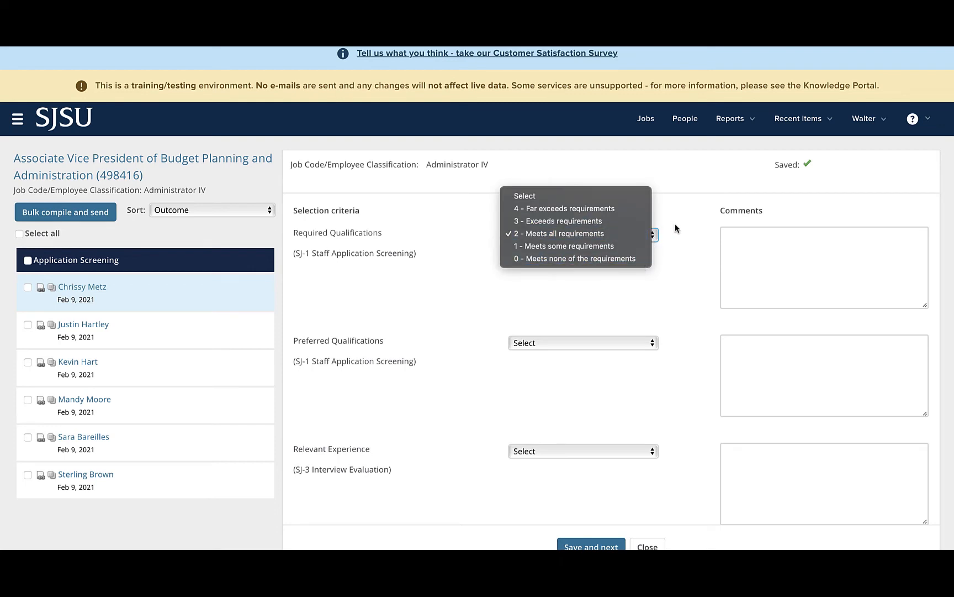
{"action": "left_click", "coordinate": [561, 233]}
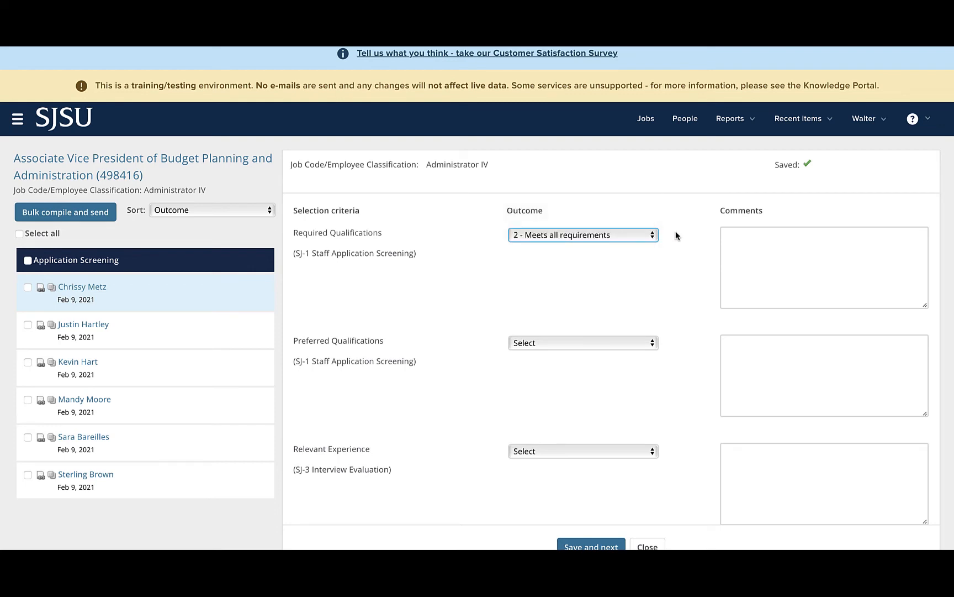
{"action": "mouse_move", "coordinate": [685, 249]}
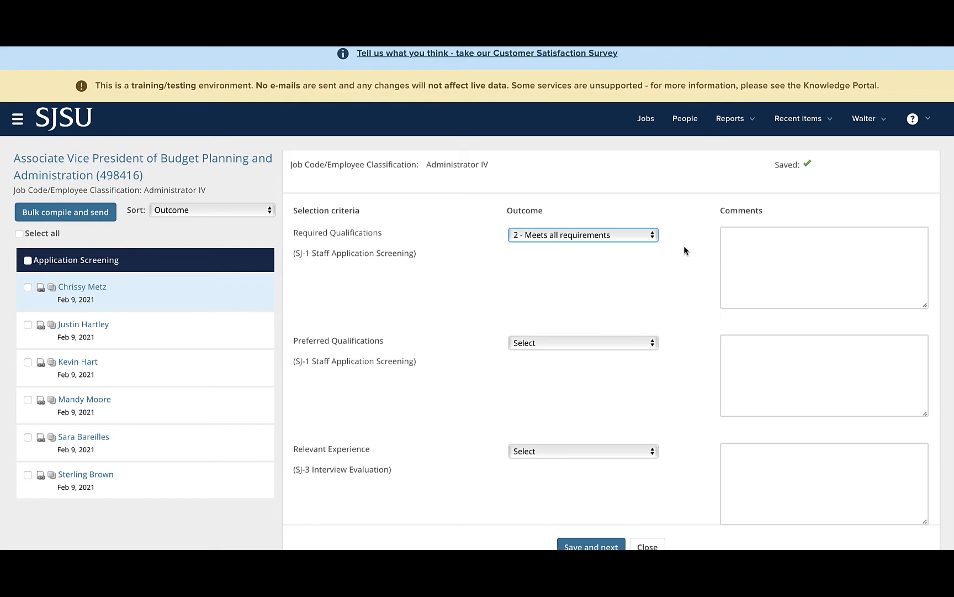
{"action": "mouse_move", "coordinate": [491, 358]}
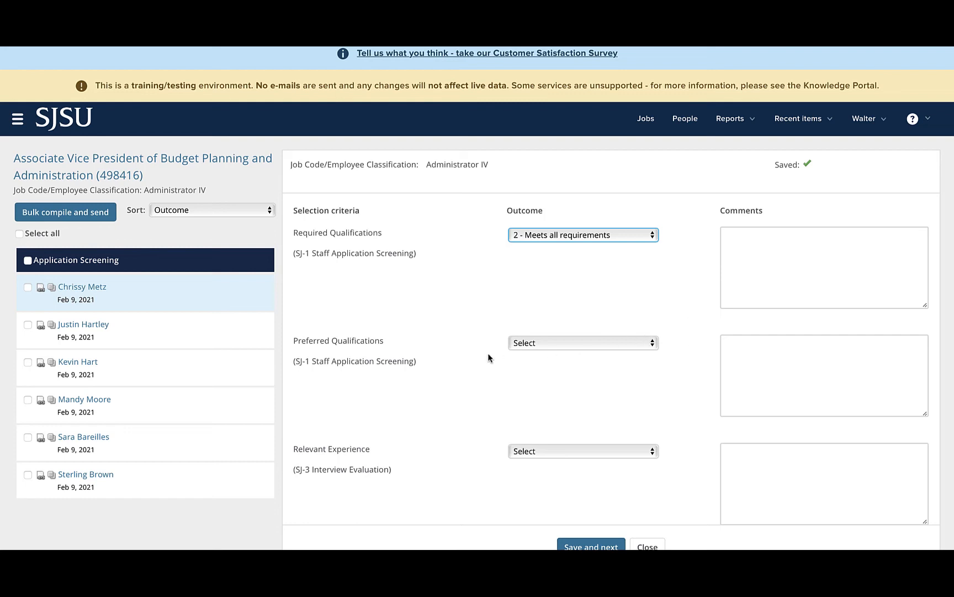
{"action": "mouse_move", "coordinate": [456, 278]}
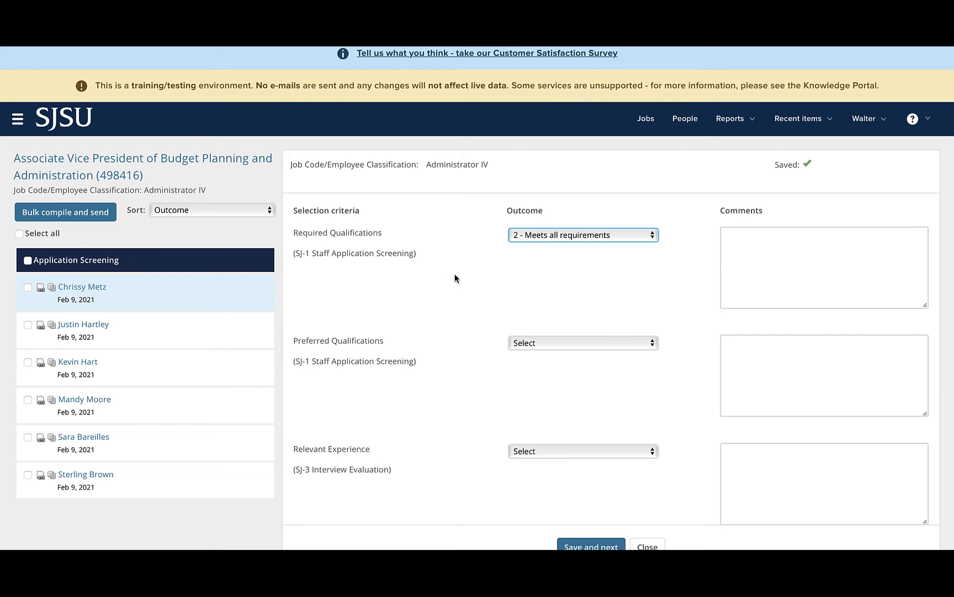
{"action": "mouse_move", "coordinate": [441, 358]}
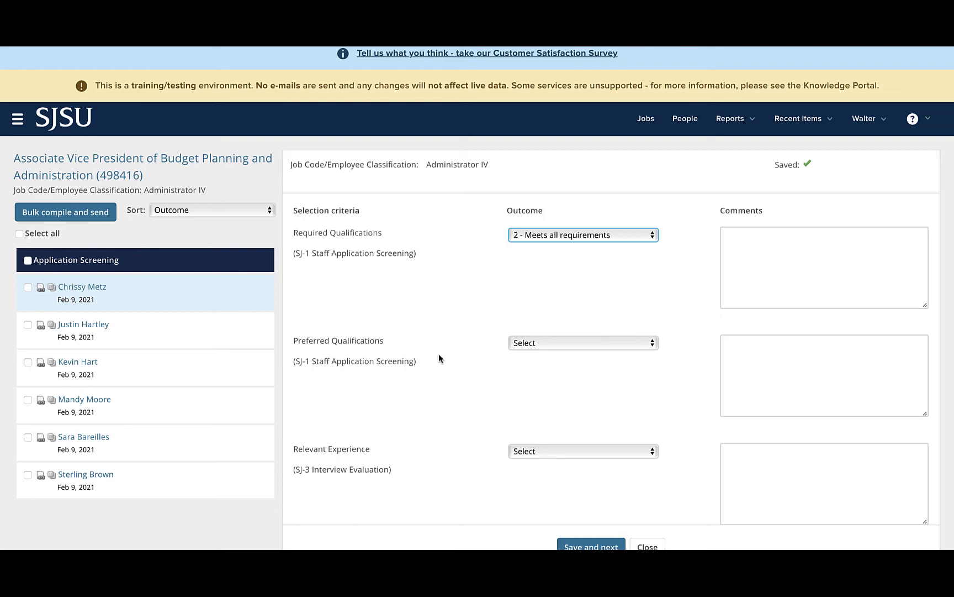
{"action": "mouse_move", "coordinate": [650, 344]}
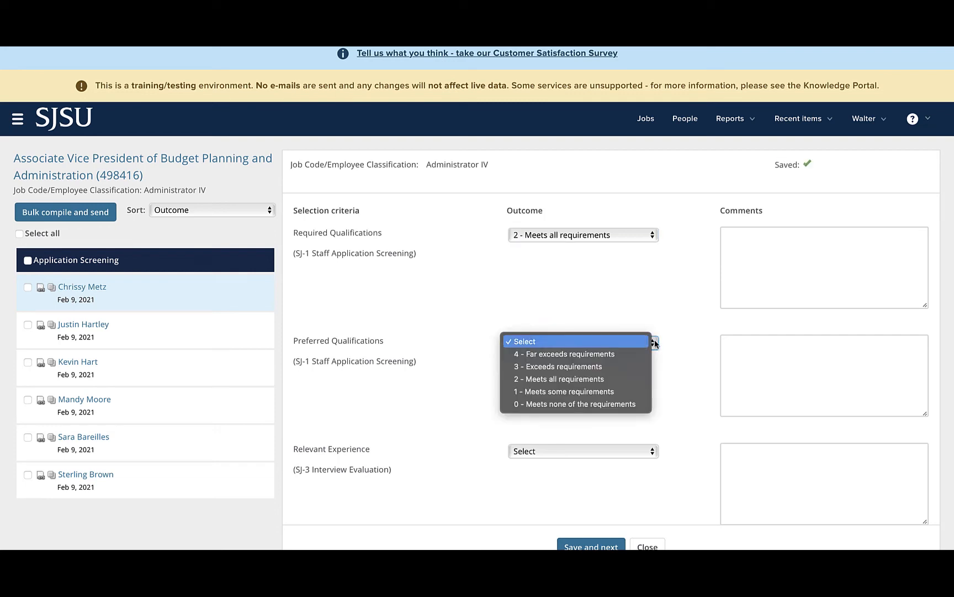
{"action": "mouse_move", "coordinate": [639, 392]}
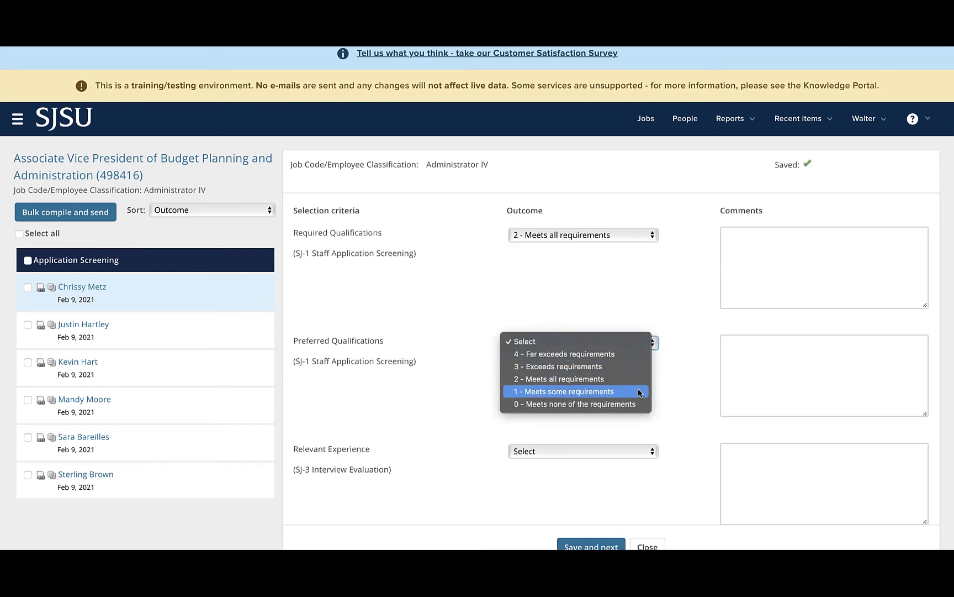
{"action": "mouse_move", "coordinate": [641, 396]}
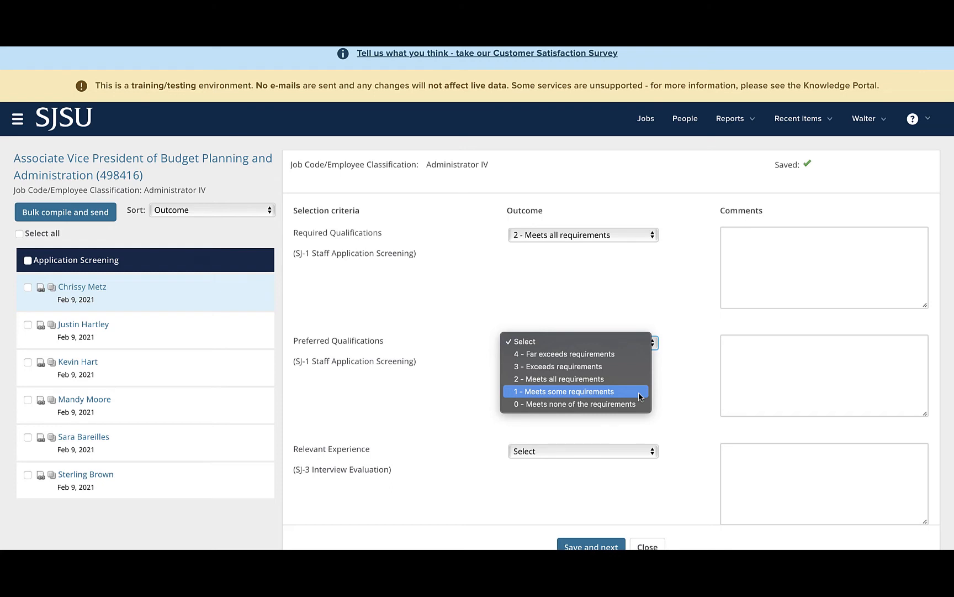
{"action": "left_click", "coordinate": [563, 391]}
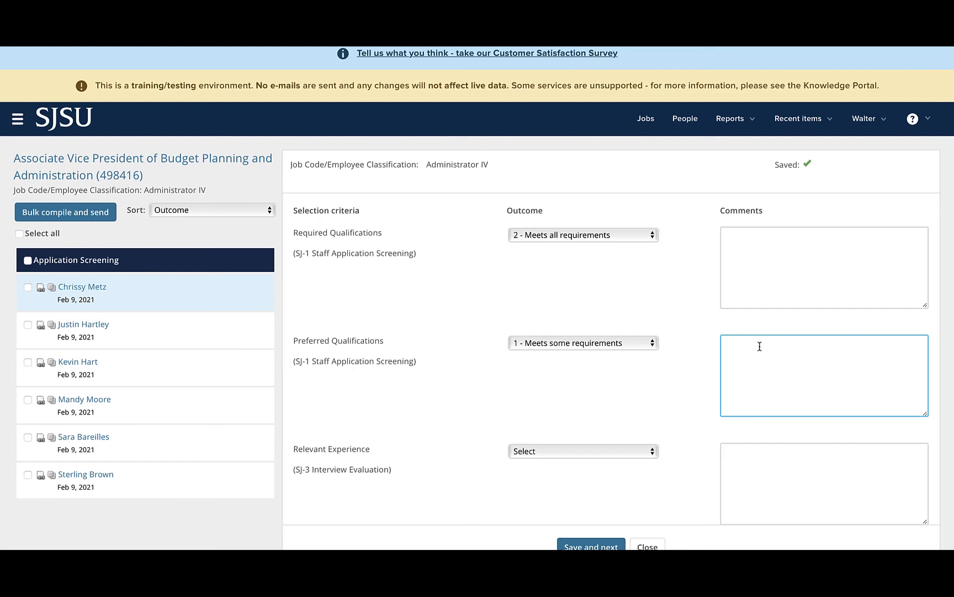
{"action": "mouse_move", "coordinate": [682, 364]}
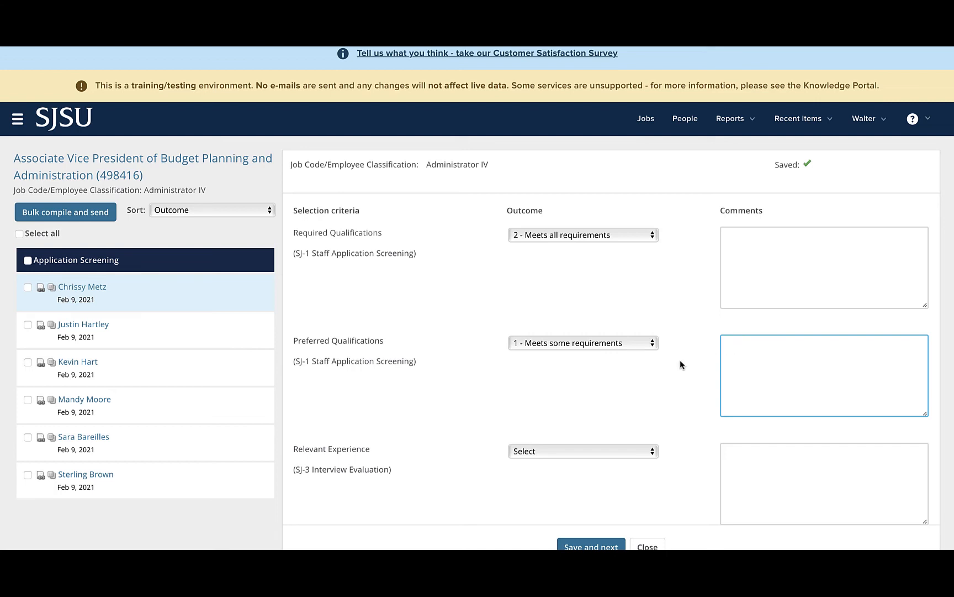
Step: Enter summary 'Recommend move to interview' and set Overall Rating to 2 - Meets all requirements
{"action": "scroll", "scroll_direction": "down", "scroll_amount": 3}
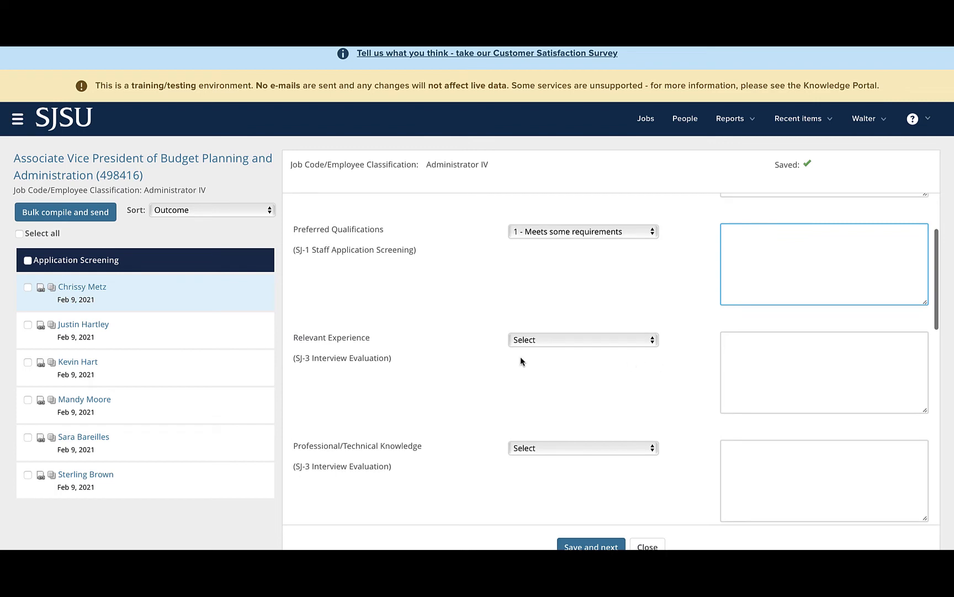
{"action": "mouse_move", "coordinate": [415, 392]}
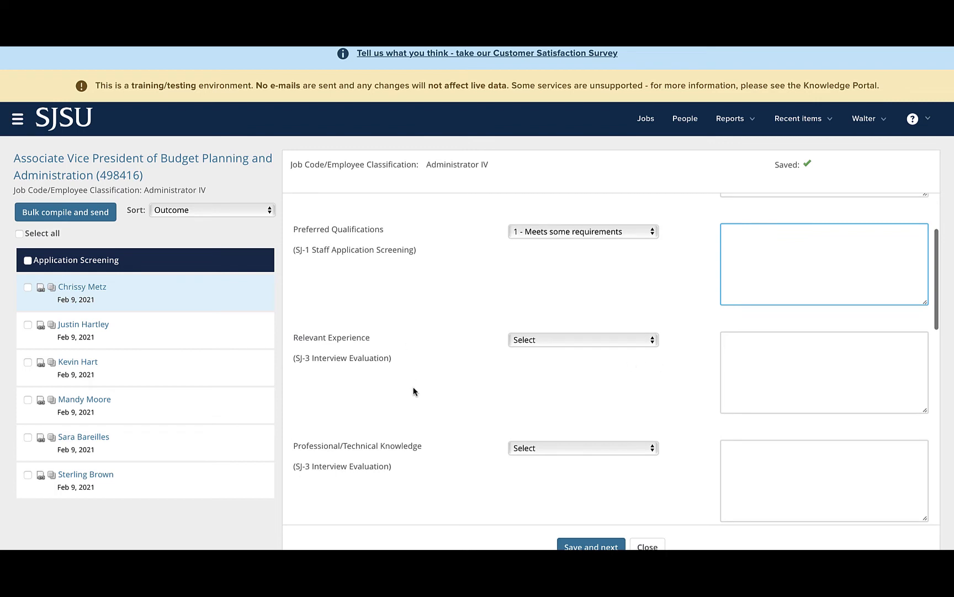
{"action": "scroll", "scroll_direction": "down", "scroll_amount": 3}
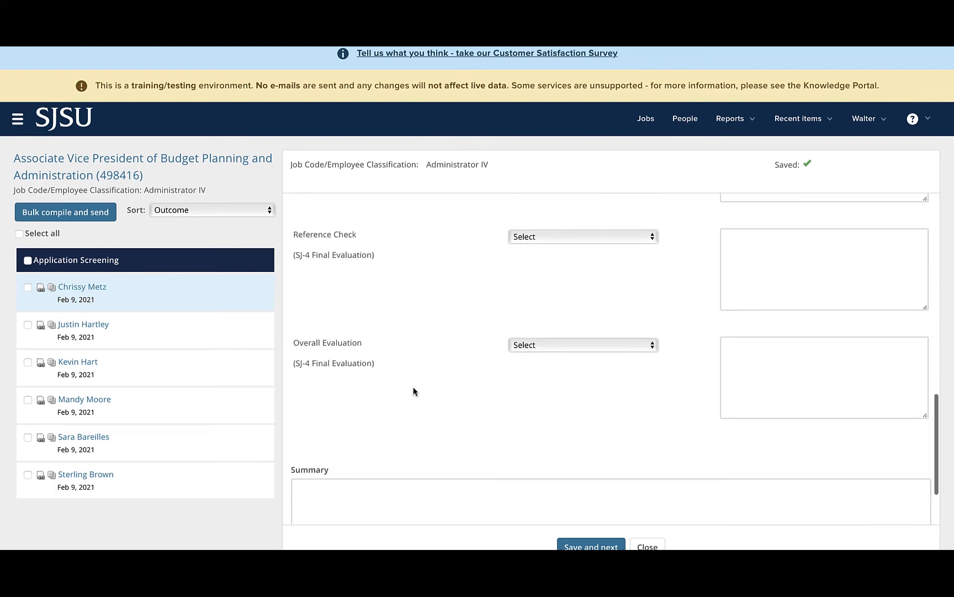
{"action": "scroll", "scroll_direction": "down", "scroll_amount": 3}
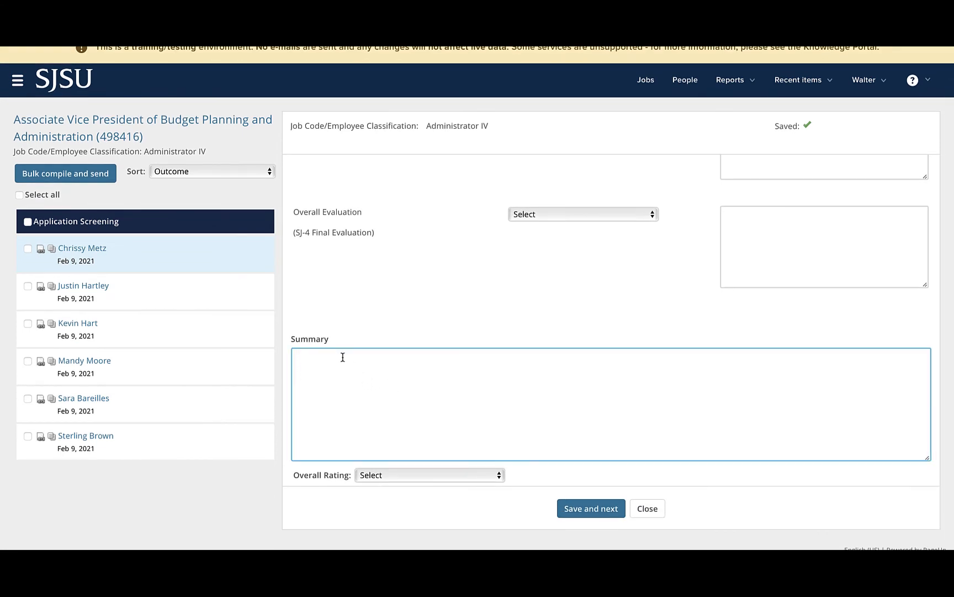
{"action": "type", "text": "Recommend"}
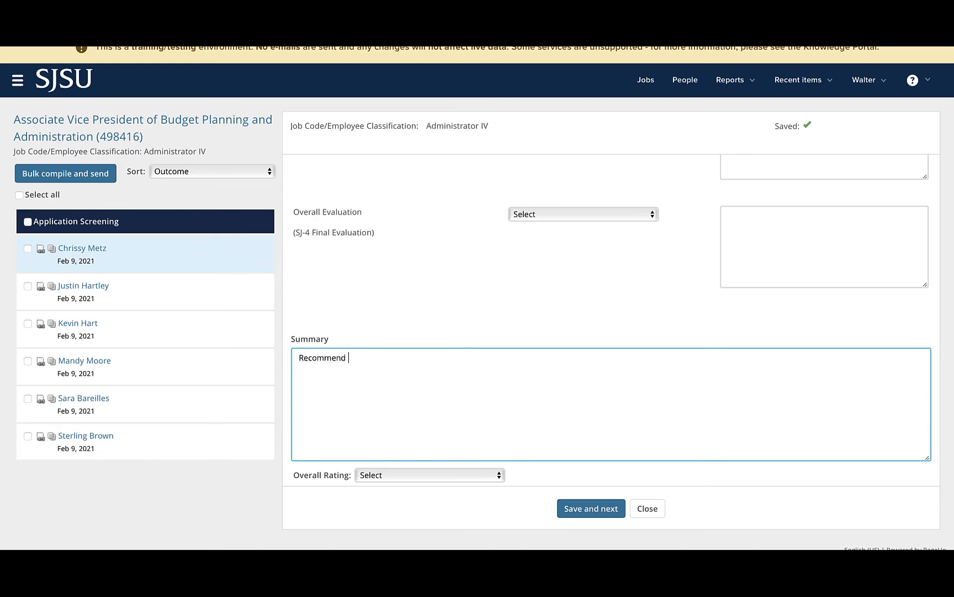
{"action": "type", "text": "move to intervie"}
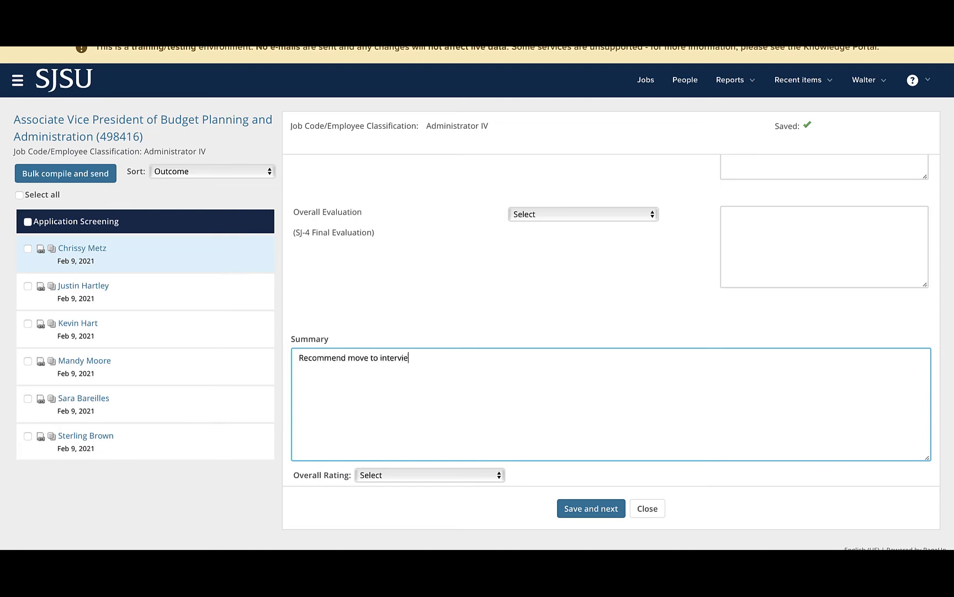
{"action": "type", "text": "w"}
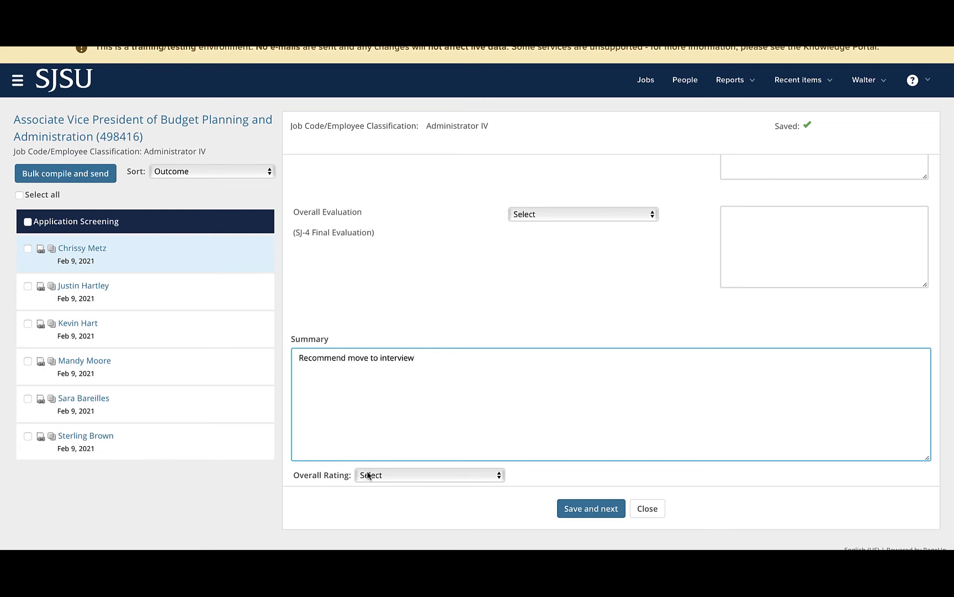
{"action": "left_click", "coordinate": [429, 475]}
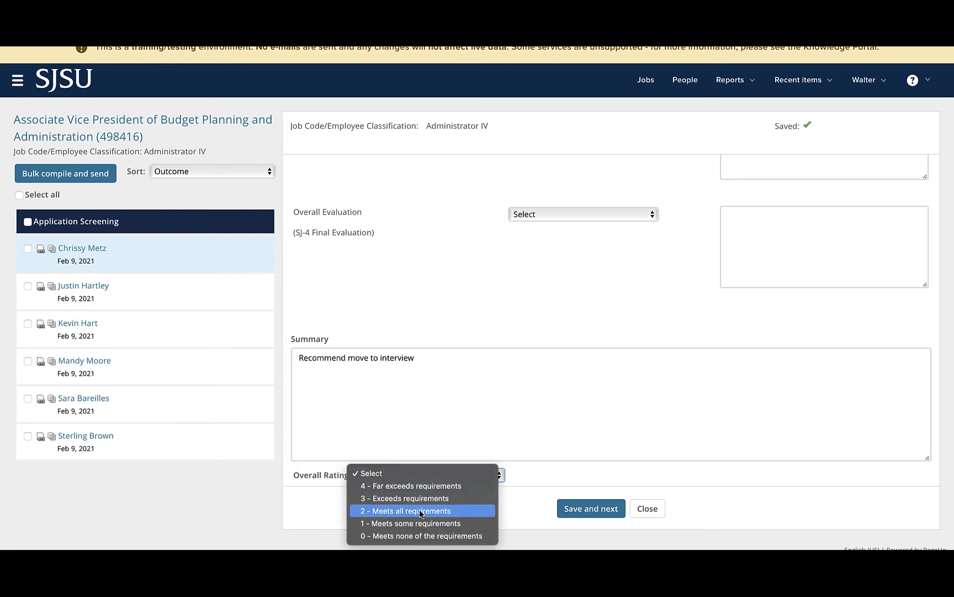
{"action": "left_click", "coordinate": [414, 510]}
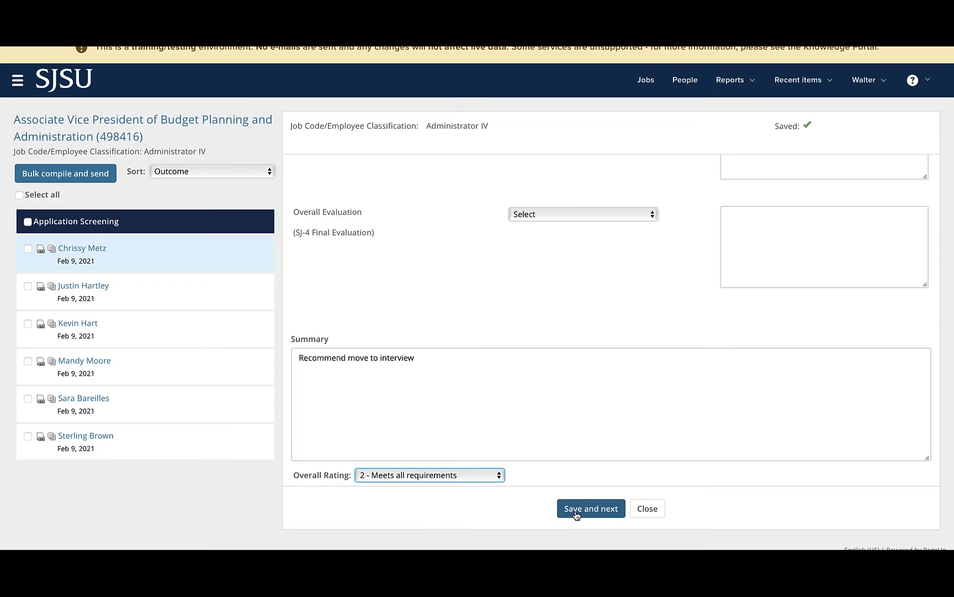
Step: Save Chrissy Metz's evaluation as Reviewed and move on to Justin Hartley's blank form
{"action": "left_click", "coordinate": [590, 509]}
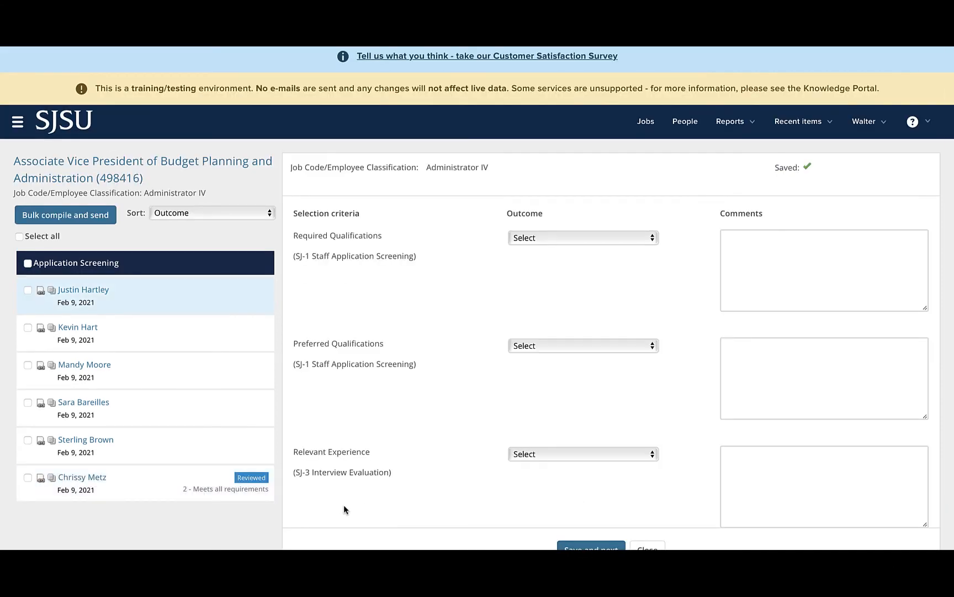
{"action": "mouse_move", "coordinate": [218, 509]}
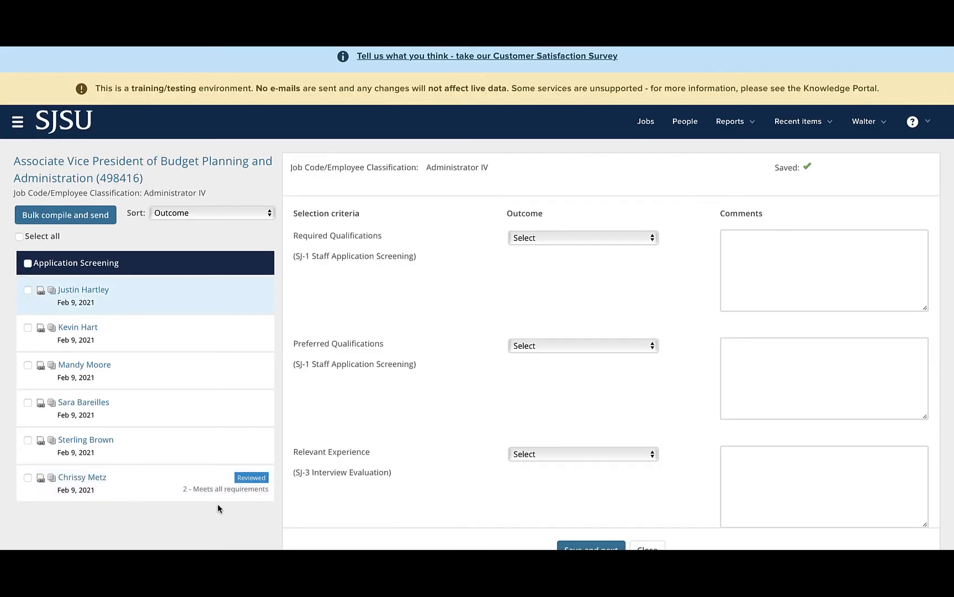
{"action": "mouse_move", "coordinate": [290, 496]}
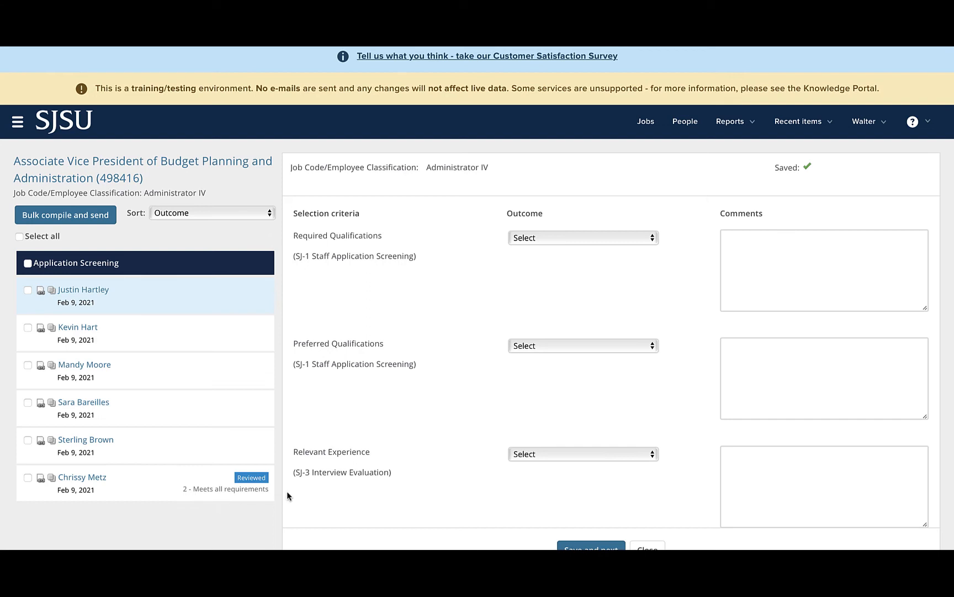
{"action": "mouse_move", "coordinate": [254, 502]}
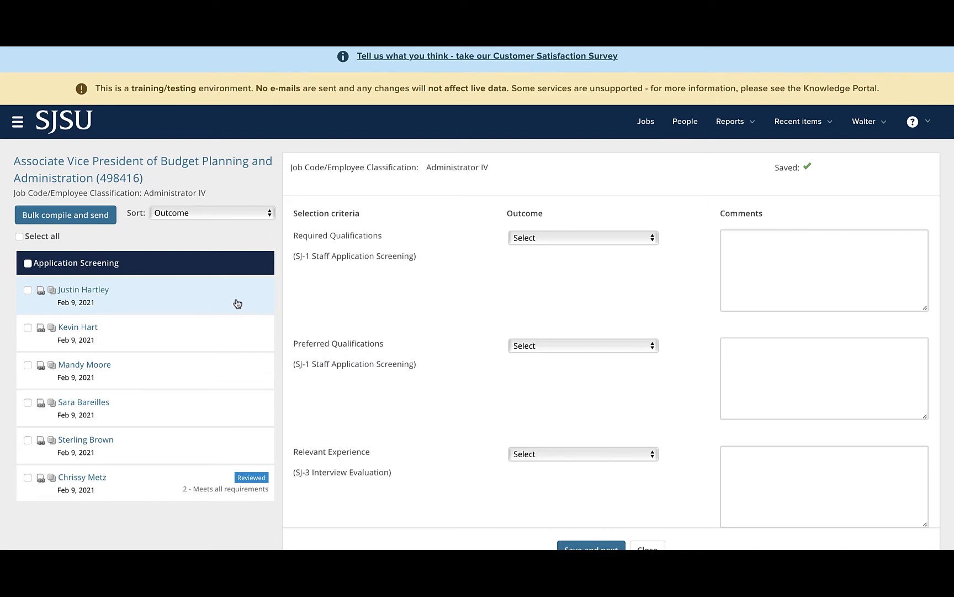
{"action": "mouse_move", "coordinate": [464, 439]}
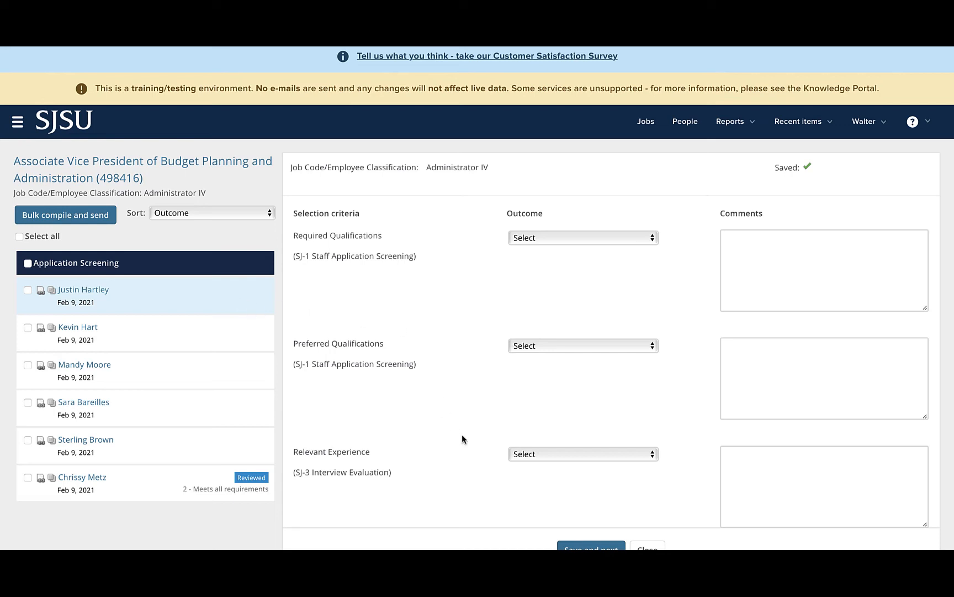
{"action": "scroll", "scroll_direction": "down", "scroll_amount": 3}
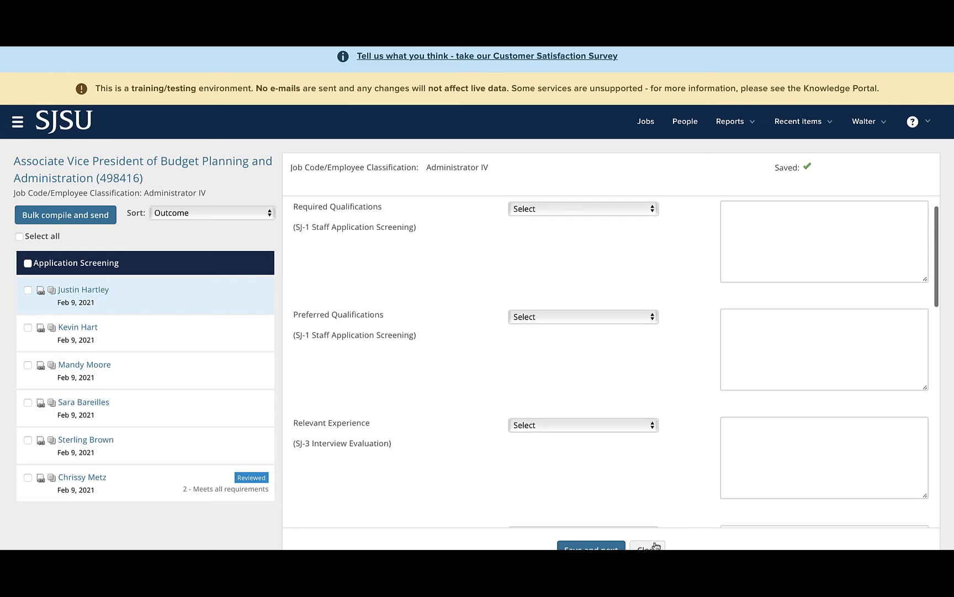
{"action": "mouse_move", "coordinate": [663, 470]}
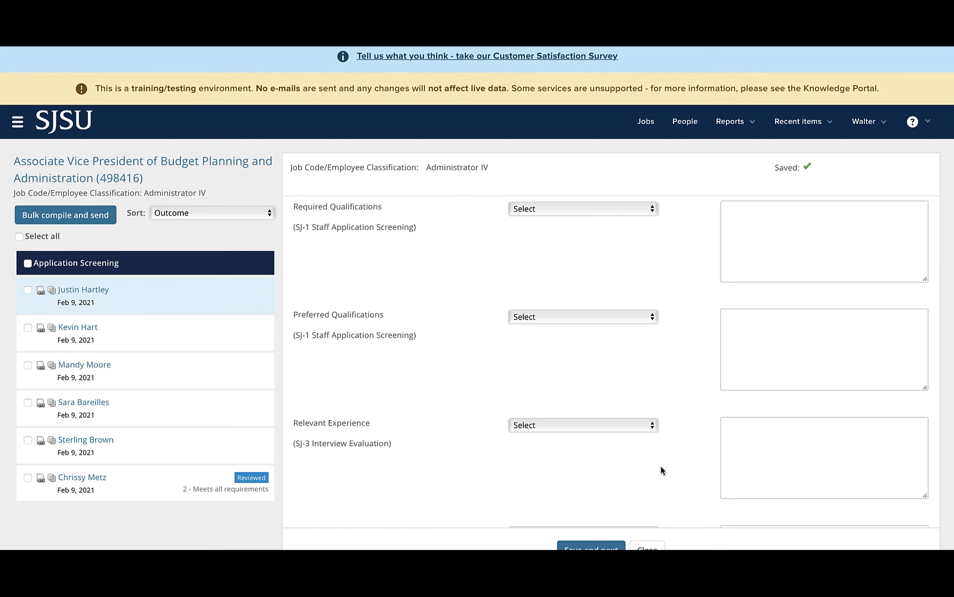
{"action": "mouse_move", "coordinate": [639, 538]}
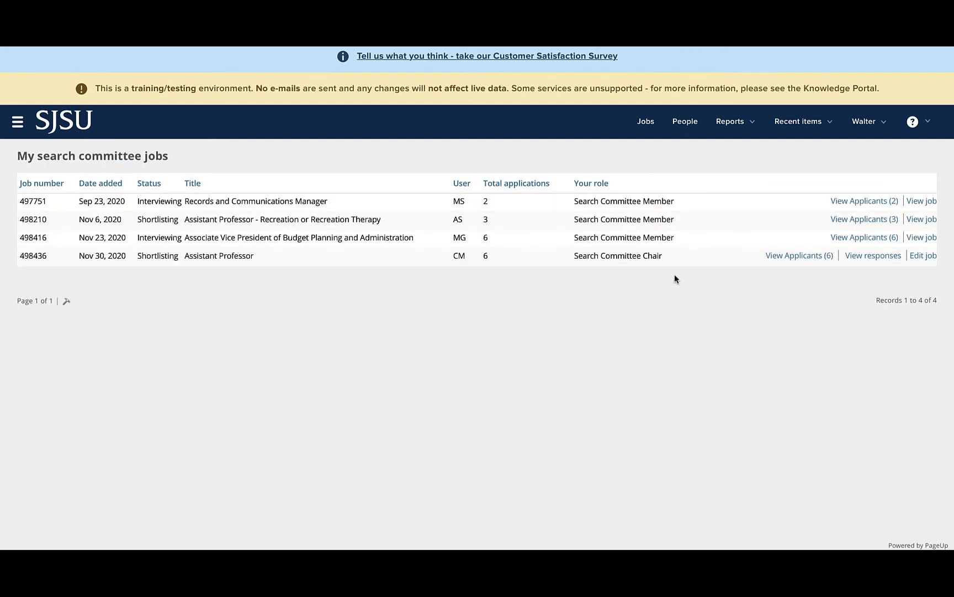
{"action": "mouse_move", "coordinate": [116, 258]}
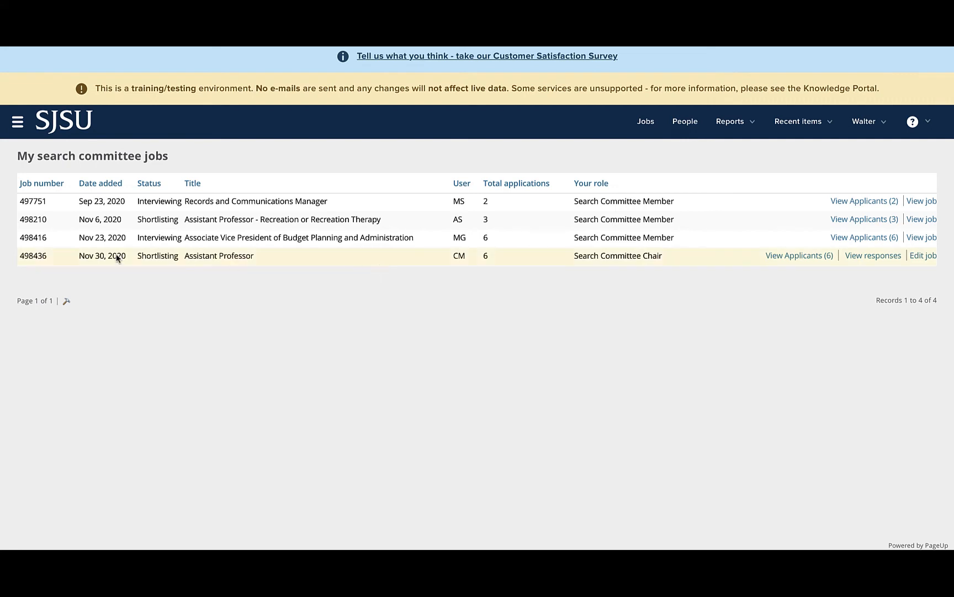
{"action": "mouse_move", "coordinate": [26, 265]}
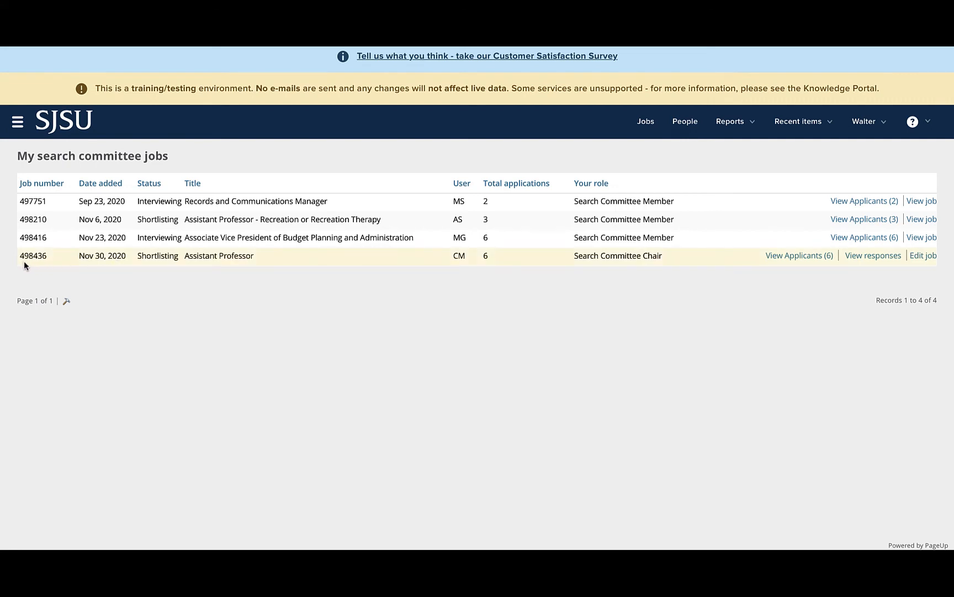
{"action": "mouse_move", "coordinate": [459, 270]}
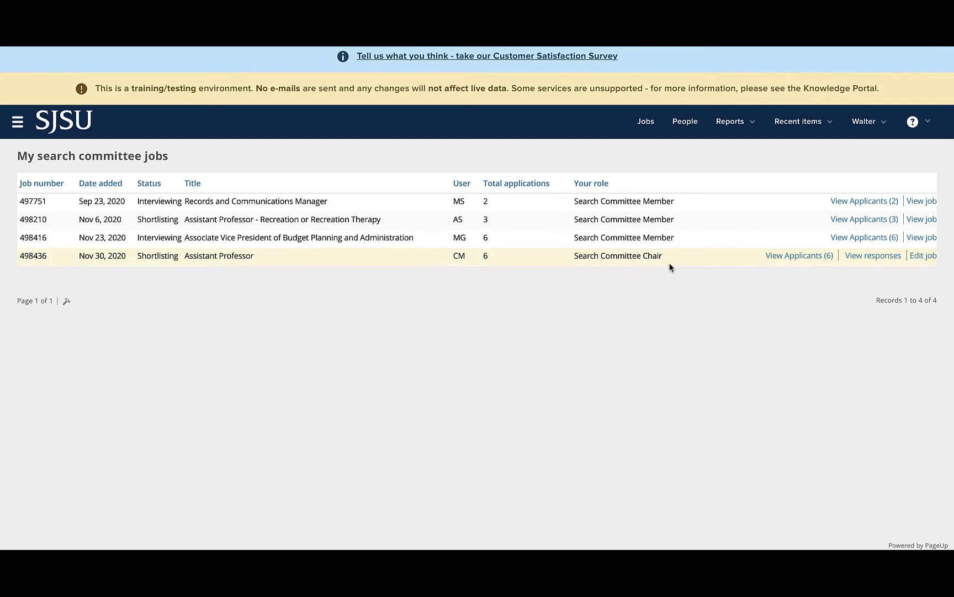
{"action": "mouse_move", "coordinate": [761, 263]}
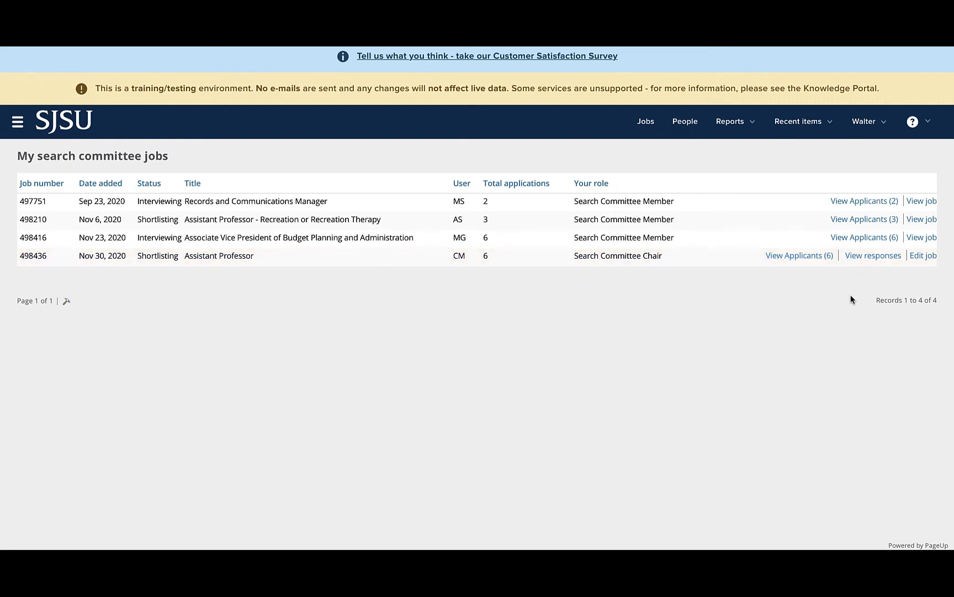
Step: View committee responses for Assistant Professor (498436) down to the SJ-3 Interview Evaluation criteria
{"action": "left_click", "coordinate": [874, 255]}
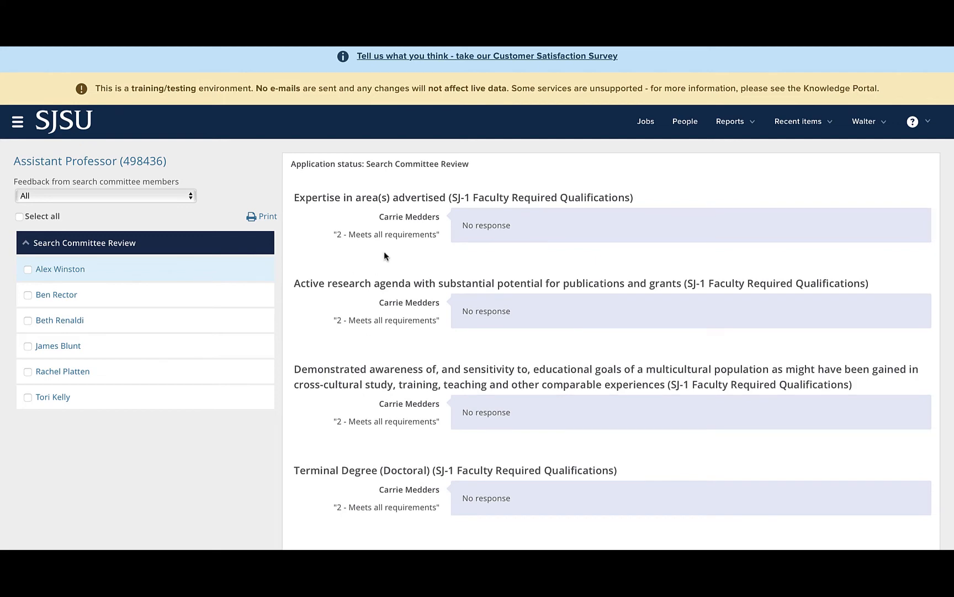
{"action": "scroll", "scroll_direction": "down", "scroll_amount": 3}
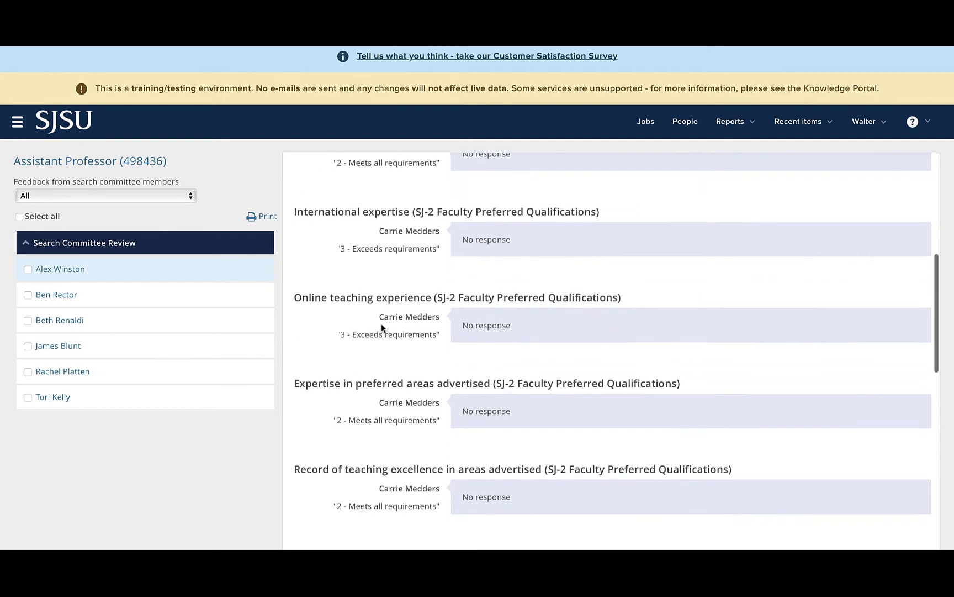
{"action": "scroll", "scroll_direction": "down", "scroll_amount": 3}
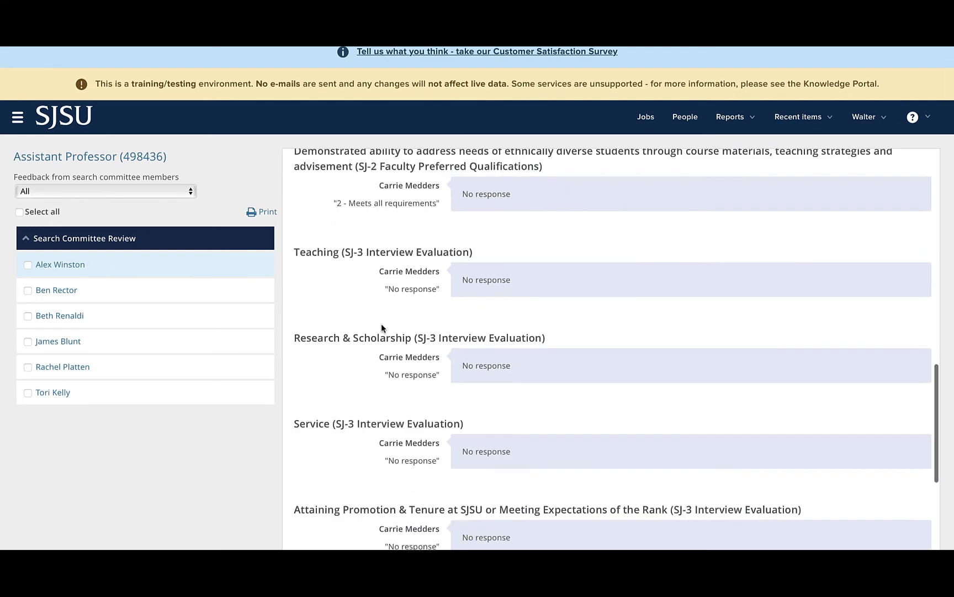
{"action": "scroll", "scroll_direction": "up", "scroll_amount": 3}
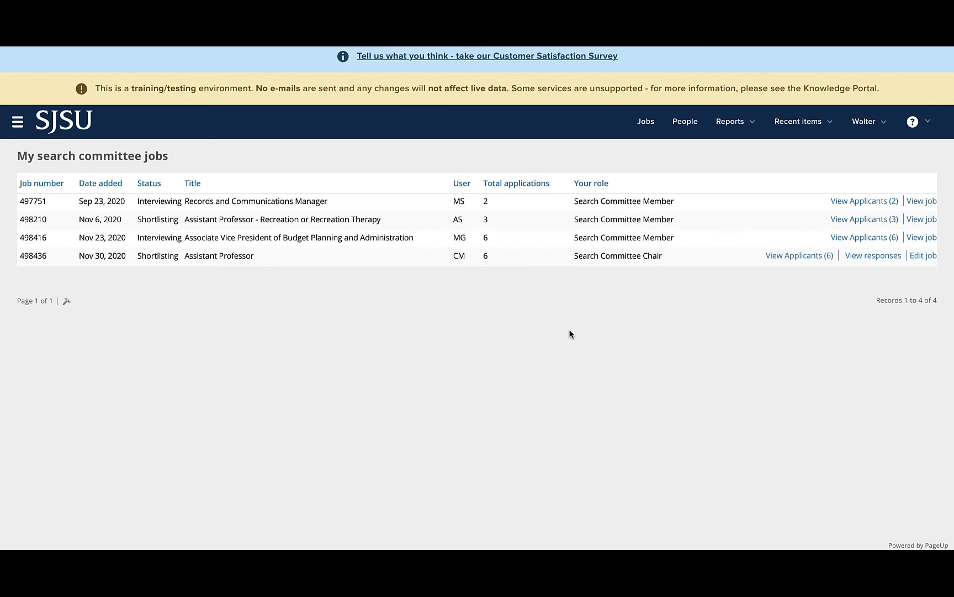
{"action": "mouse_move", "coordinate": [586, 272]}
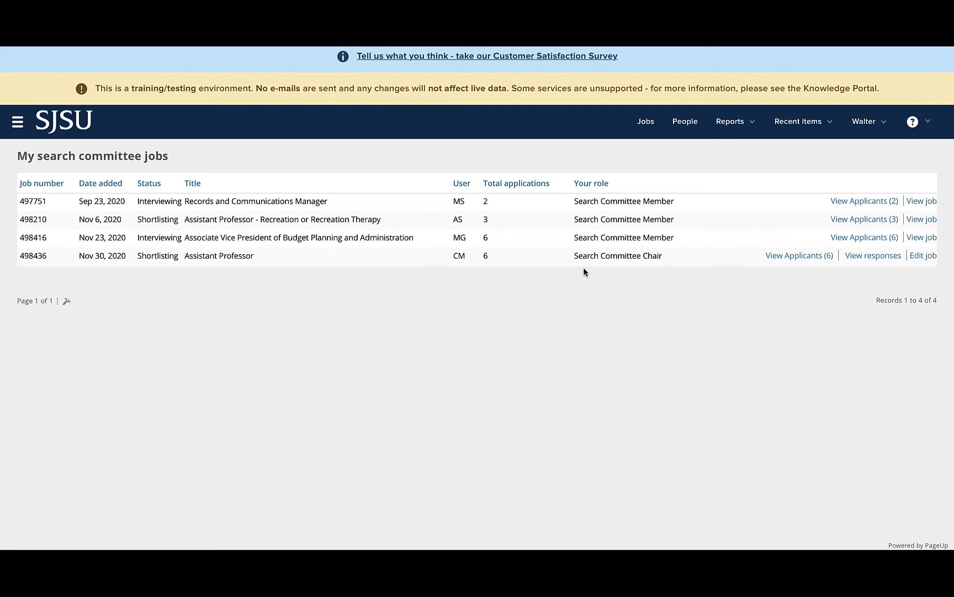
{"action": "mouse_move", "coordinate": [736, 330]}
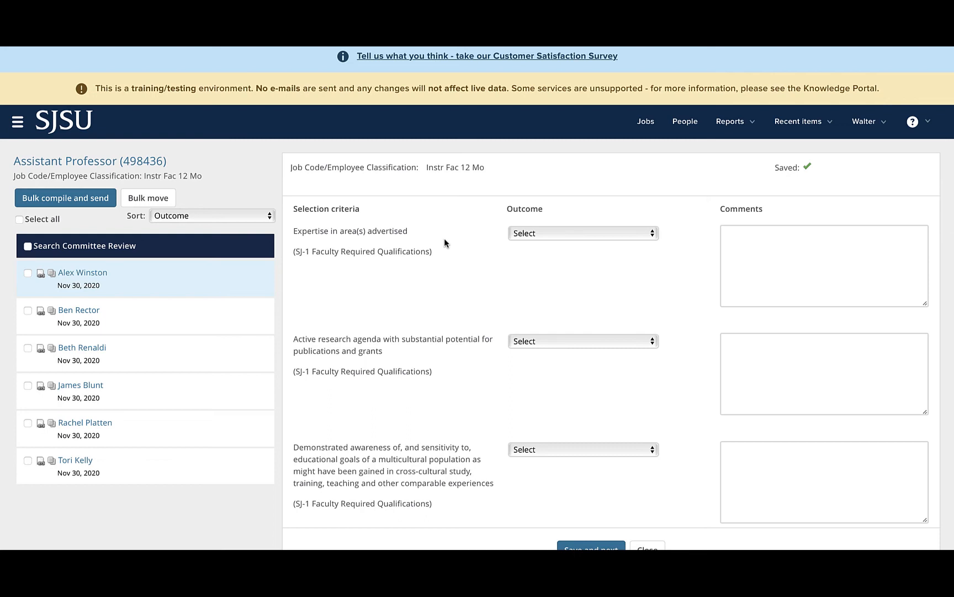
{"action": "mouse_move", "coordinate": [439, 266]}
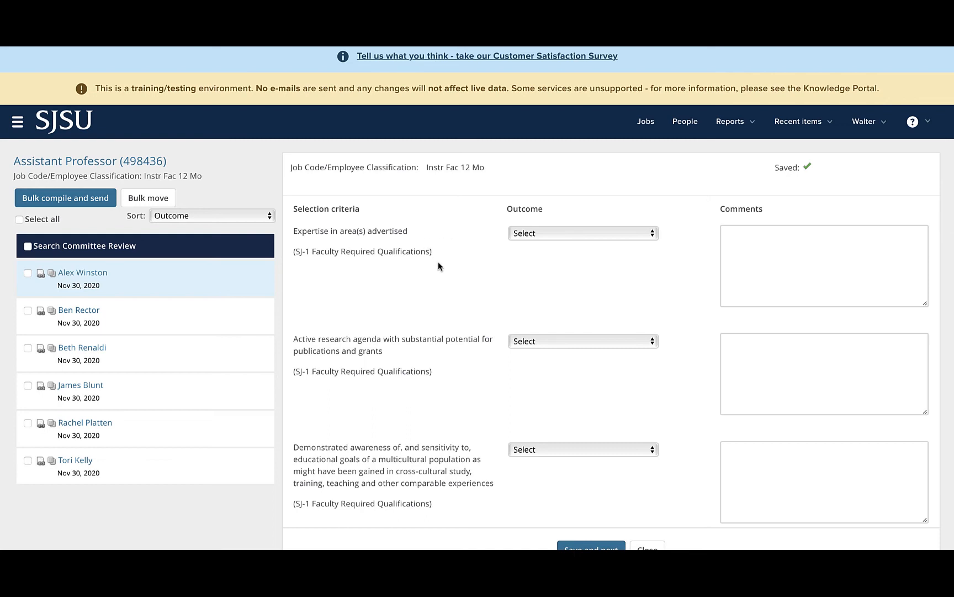
{"action": "mouse_move", "coordinate": [331, 263]}
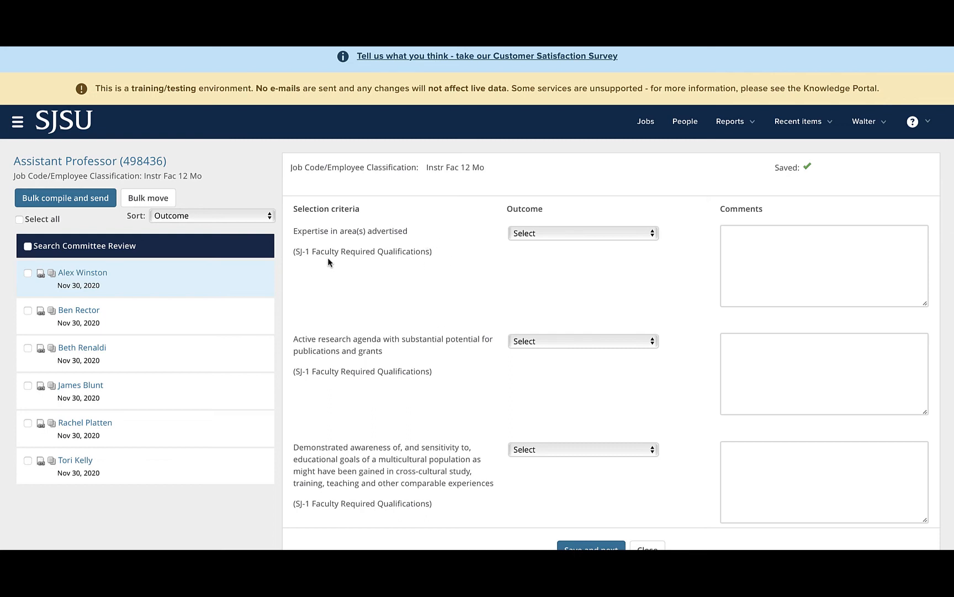
{"action": "scroll", "scroll_direction": "down", "scroll_amount": 3}
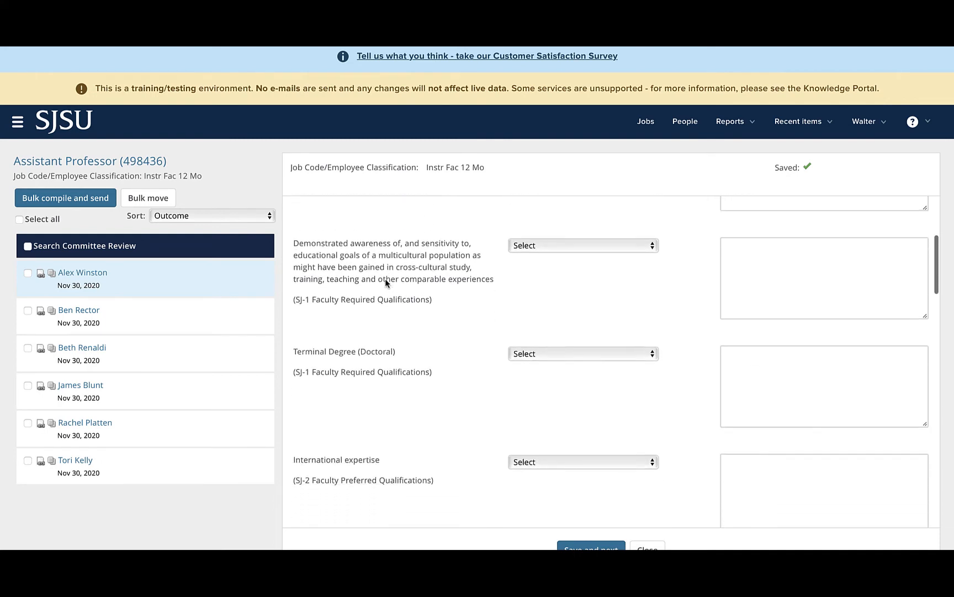
{"action": "scroll", "scroll_direction": "down", "scroll_amount": 3}
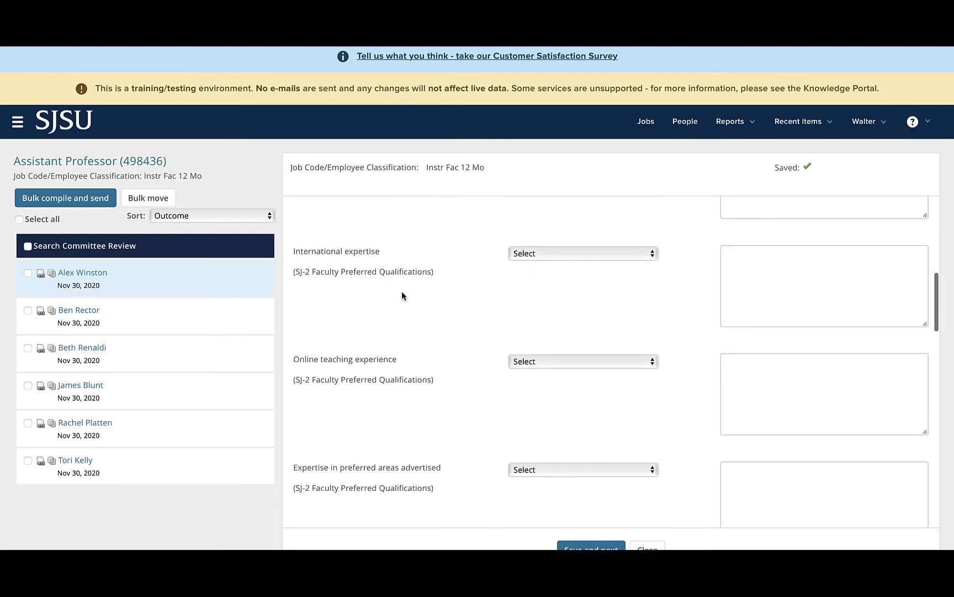
{"action": "scroll", "scroll_direction": "down", "scroll_amount": 3}
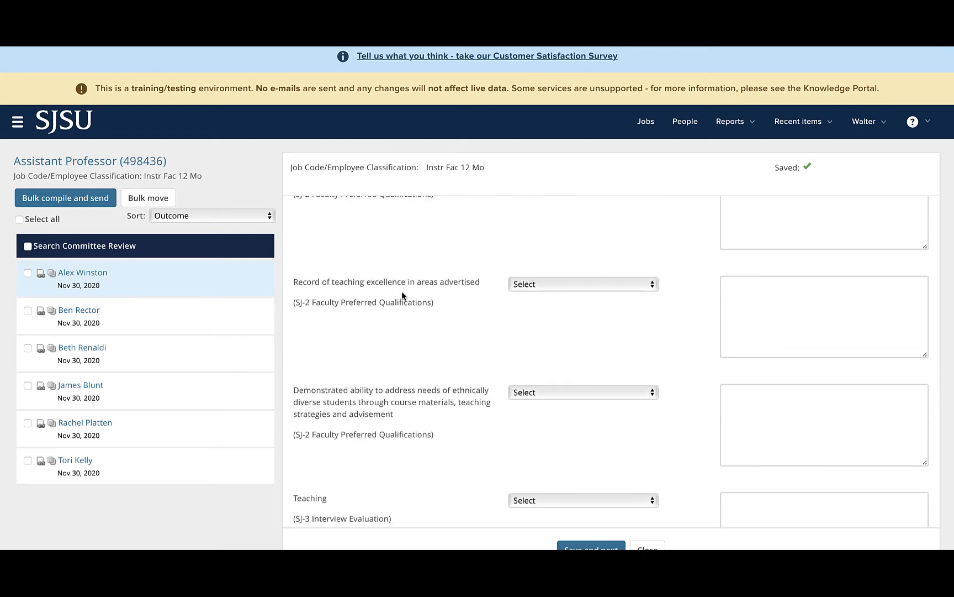
{"action": "scroll", "scroll_direction": "up", "scroll_amount": 3}
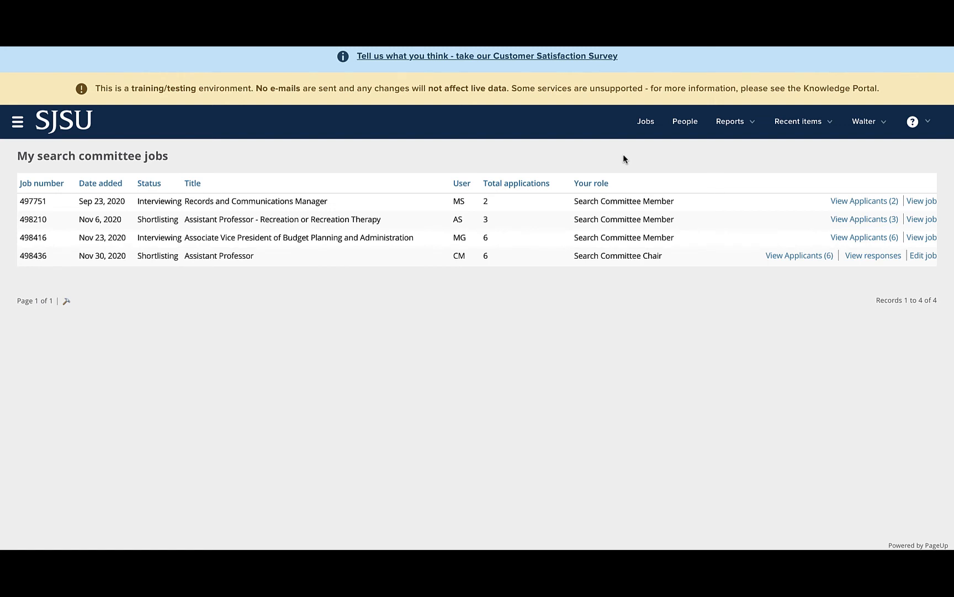
{"action": "mouse_move", "coordinate": [660, 190]}
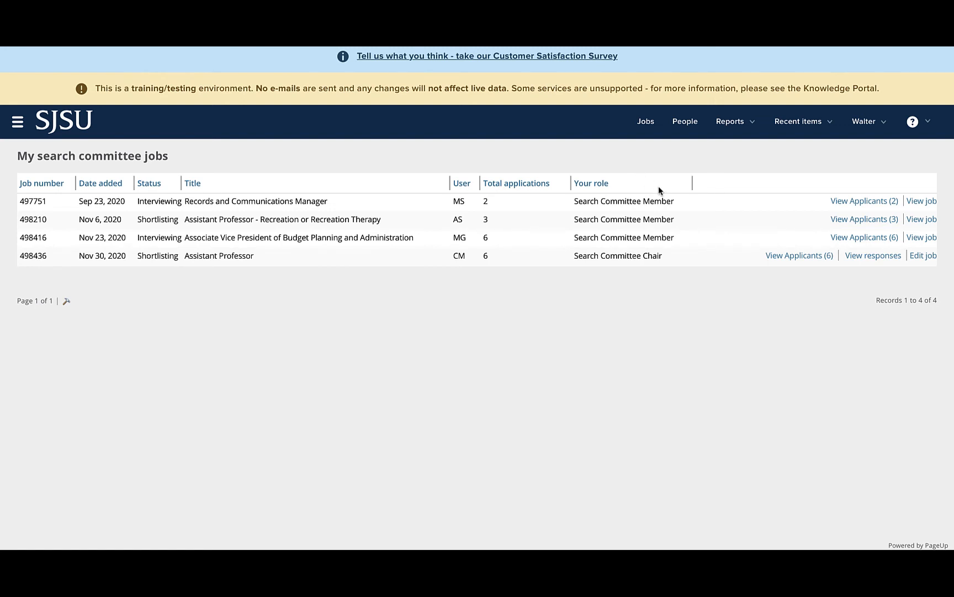
{"action": "mouse_move", "coordinate": [702, 204]}
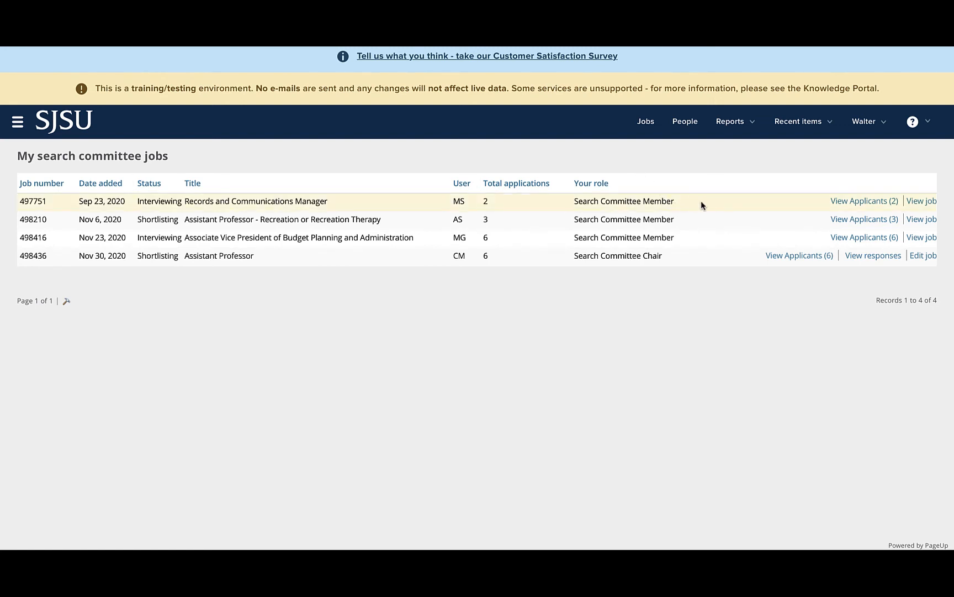
{"action": "mouse_move", "coordinate": [707, 205]}
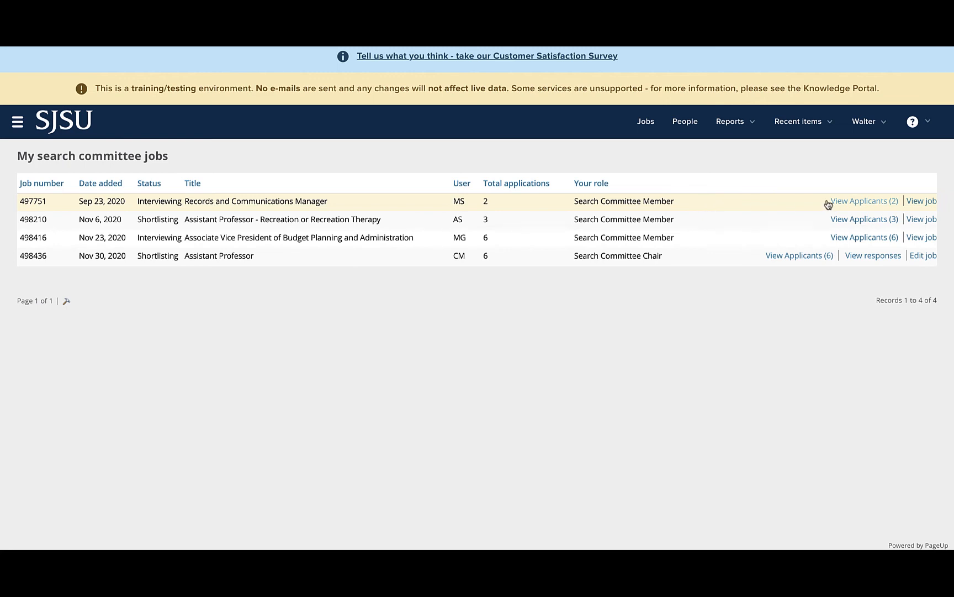
{"action": "mouse_move", "coordinate": [841, 205]}
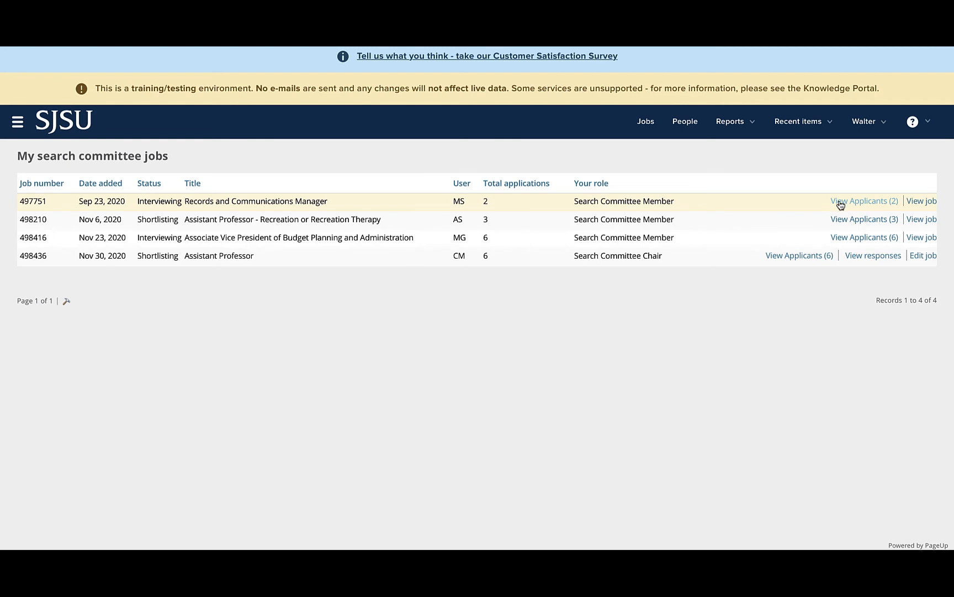
Step: View the two applicants for Records and Communications Manager (497751)
{"action": "left_click", "coordinate": [865, 201]}
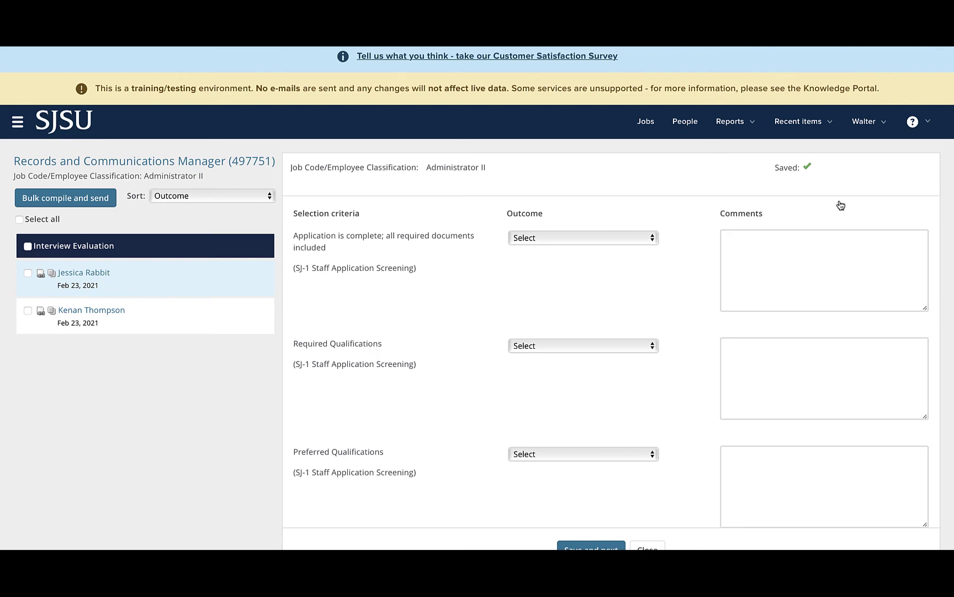
{"action": "mouse_move", "coordinate": [483, 279]}
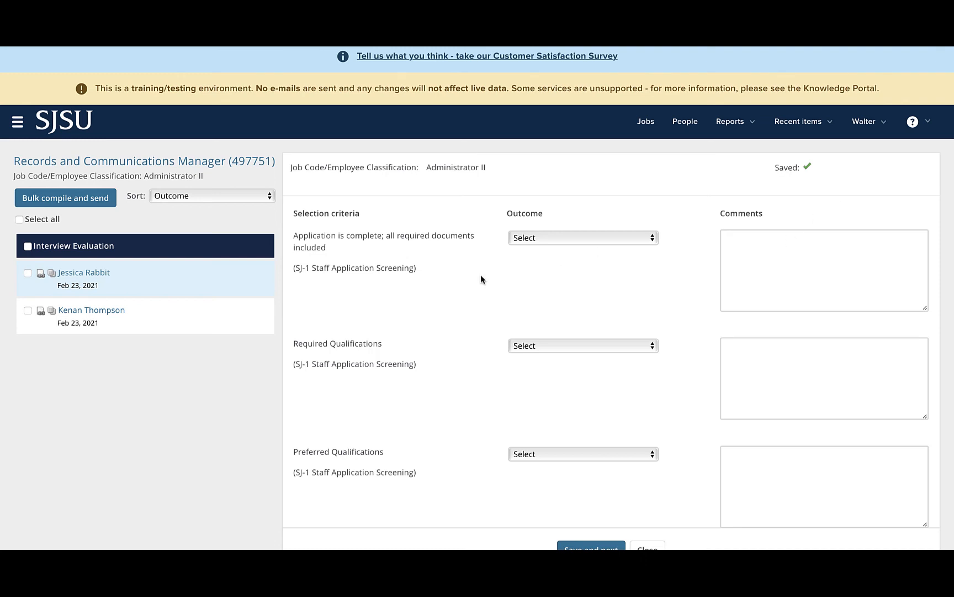
{"action": "mouse_move", "coordinate": [431, 348]}
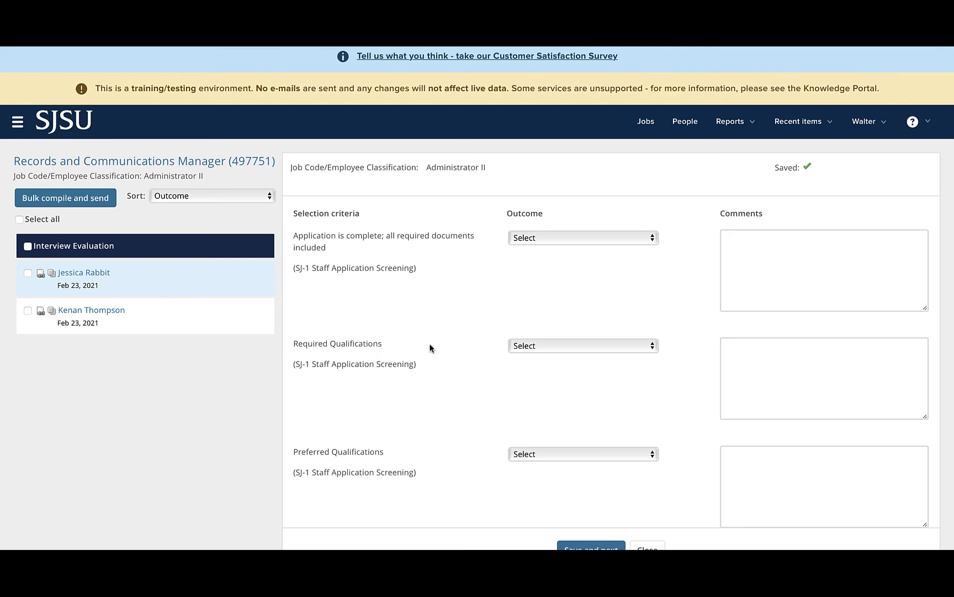
{"action": "scroll", "scroll_direction": "down", "scroll_amount": 3}
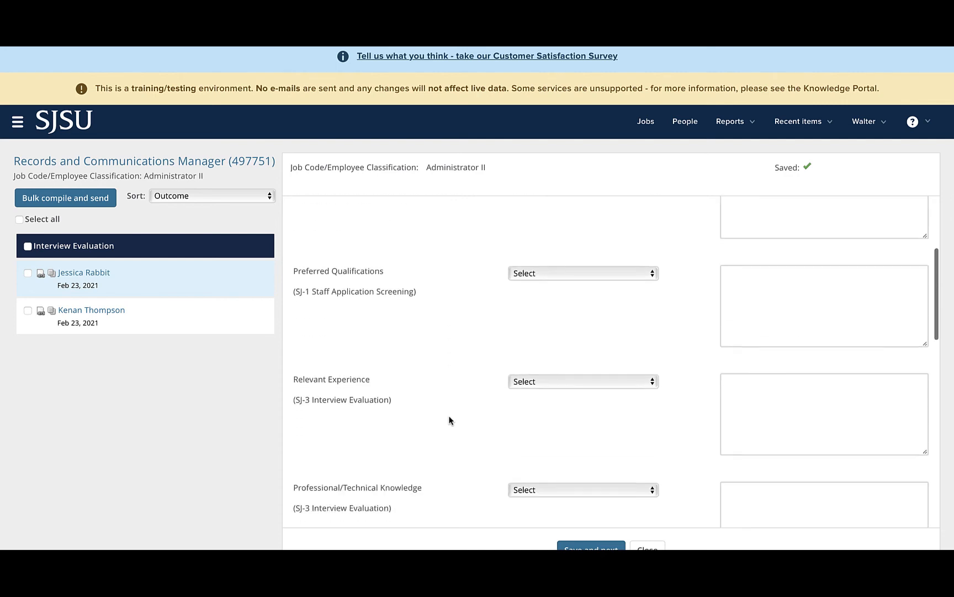
{"action": "scroll", "scroll_direction": "down", "scroll_amount": 3}
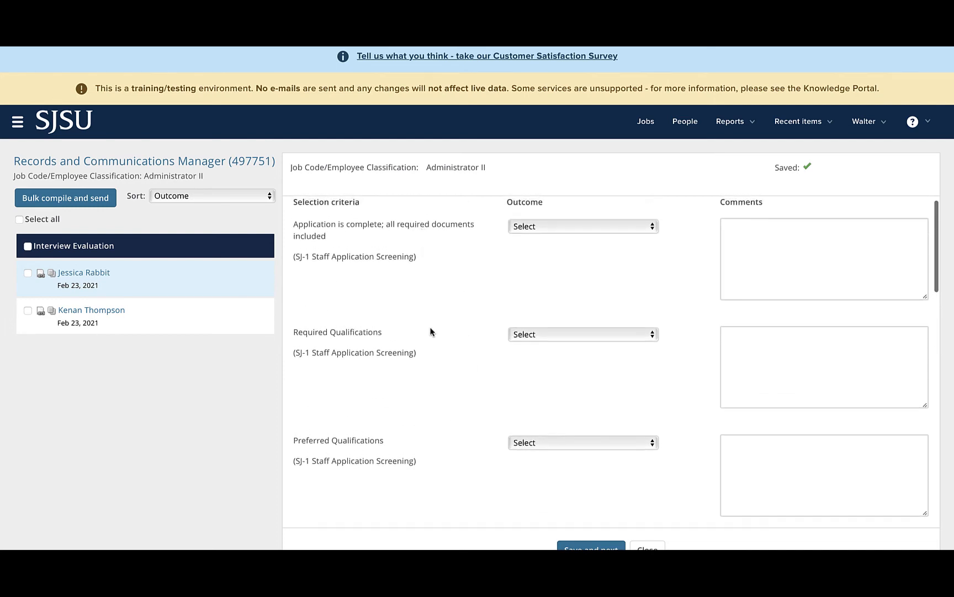
{"action": "scroll", "scroll_direction": "down", "scroll_amount": 3}
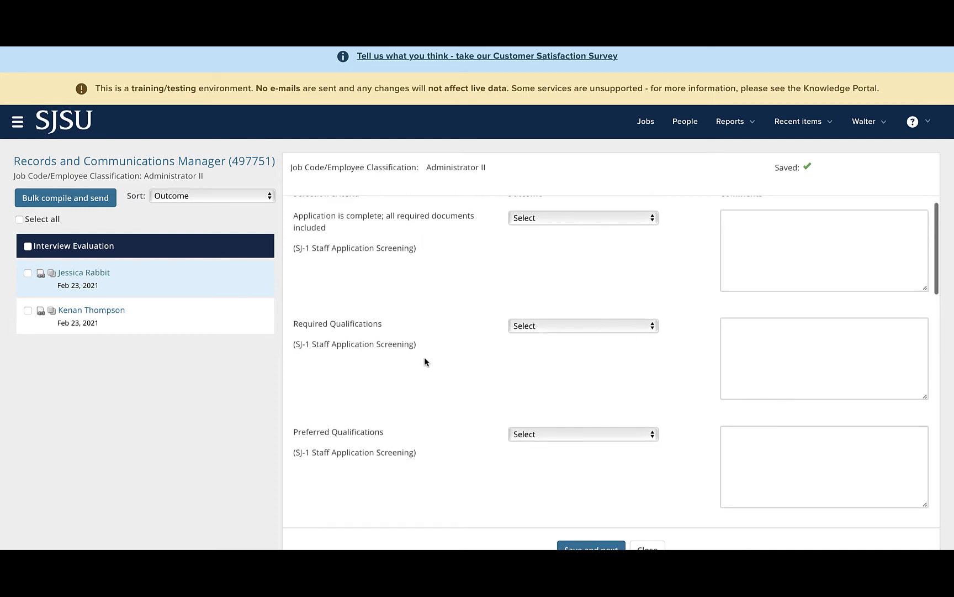
{"action": "mouse_move", "coordinate": [422, 268]}
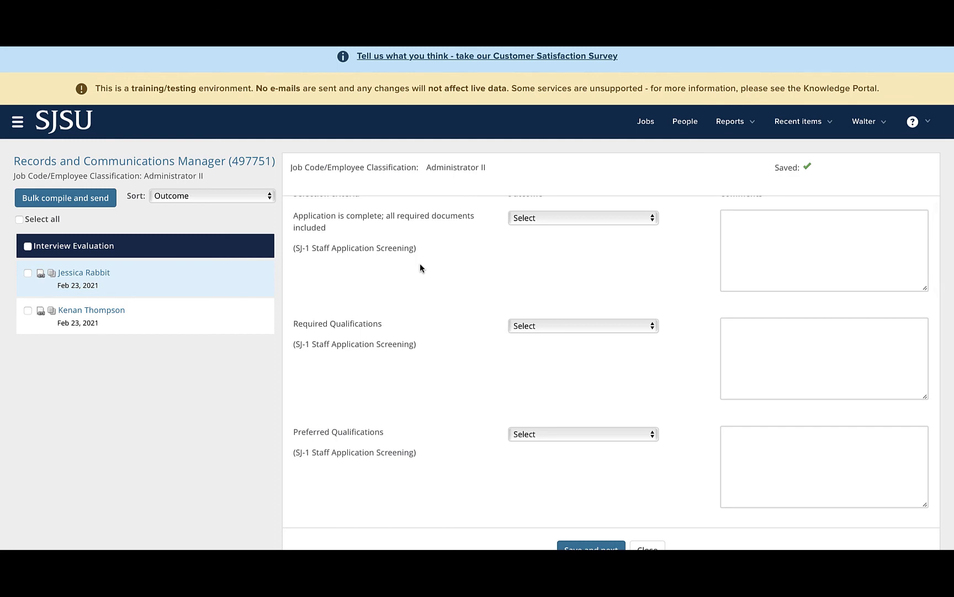
{"action": "scroll", "scroll_direction": "down", "scroll_amount": 3}
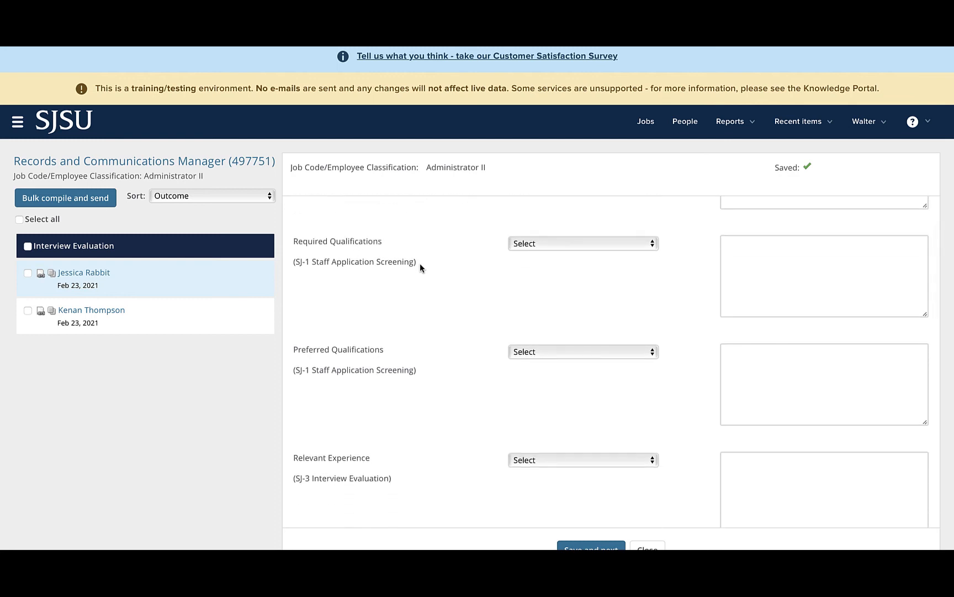
{"action": "scroll", "scroll_direction": "down", "scroll_amount": 3}
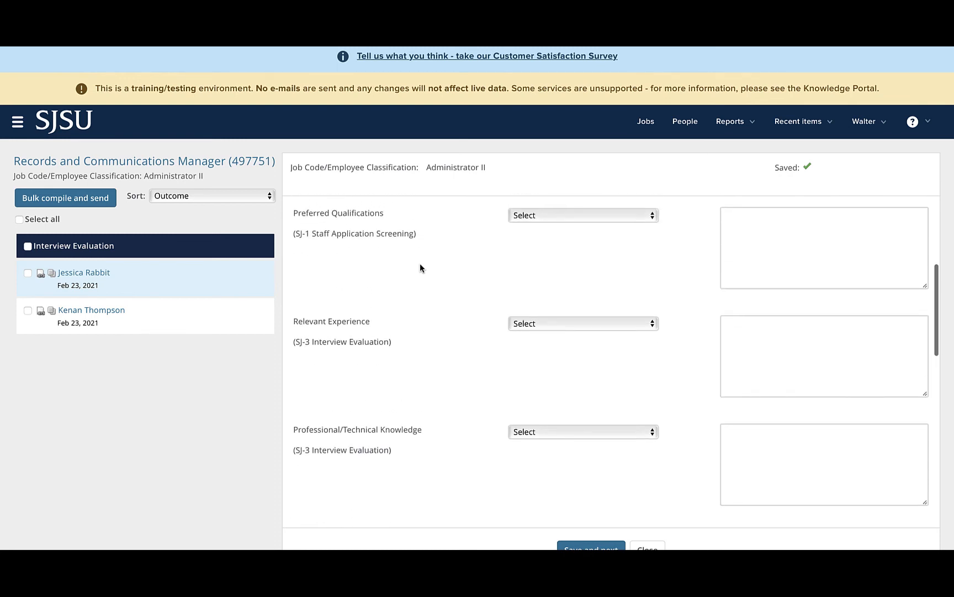
{"action": "scroll", "scroll_direction": "down", "scroll_amount": 3}
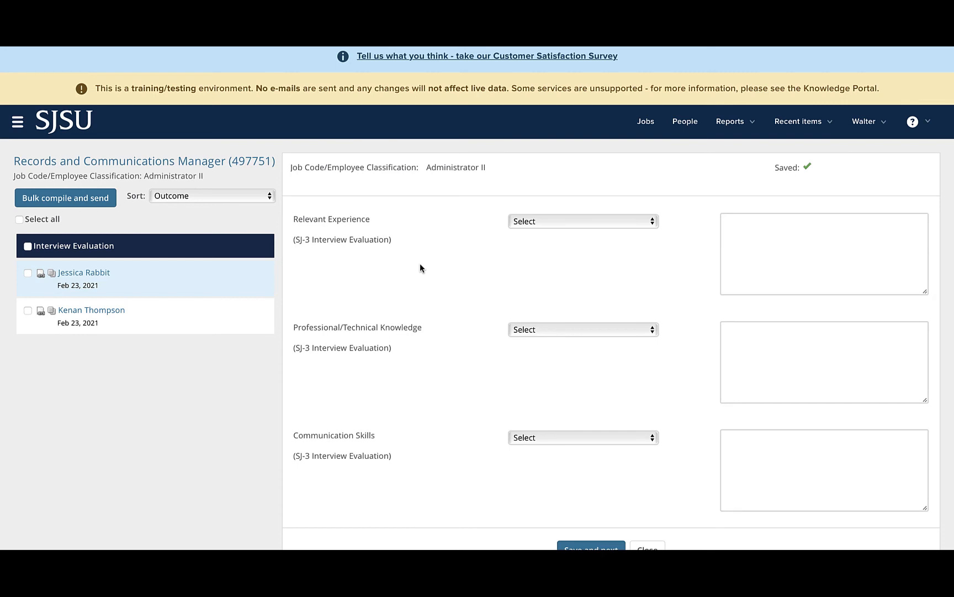
{"action": "mouse_move", "coordinate": [438, 264]}
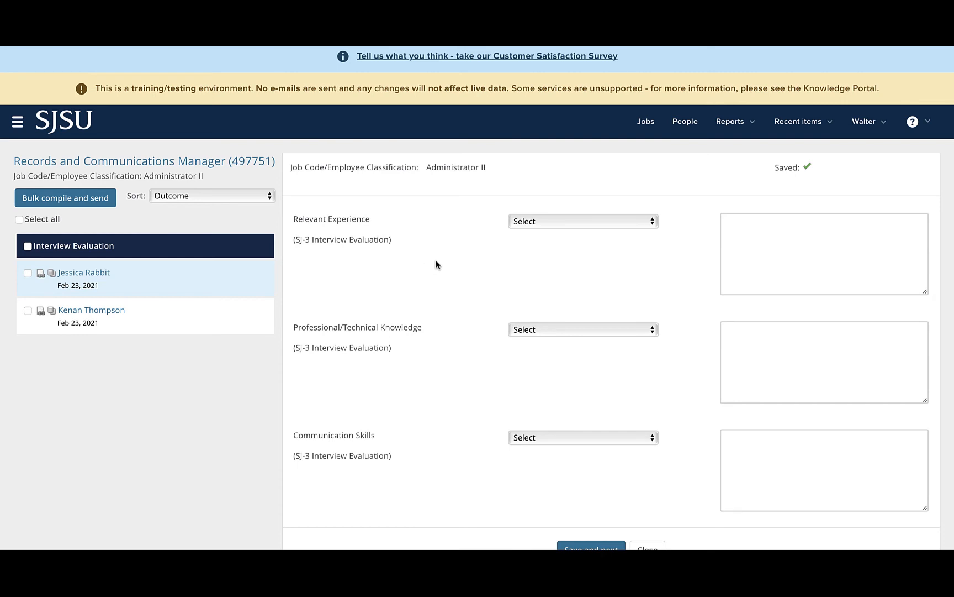
{"action": "mouse_move", "coordinate": [433, 261]}
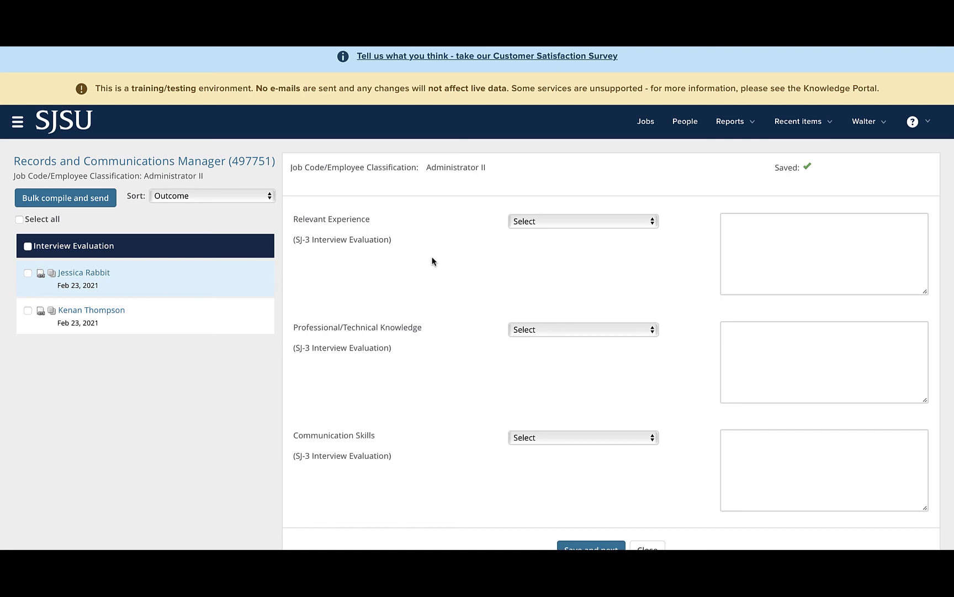
{"action": "scroll", "scroll_direction": "down", "scroll_amount": 3}
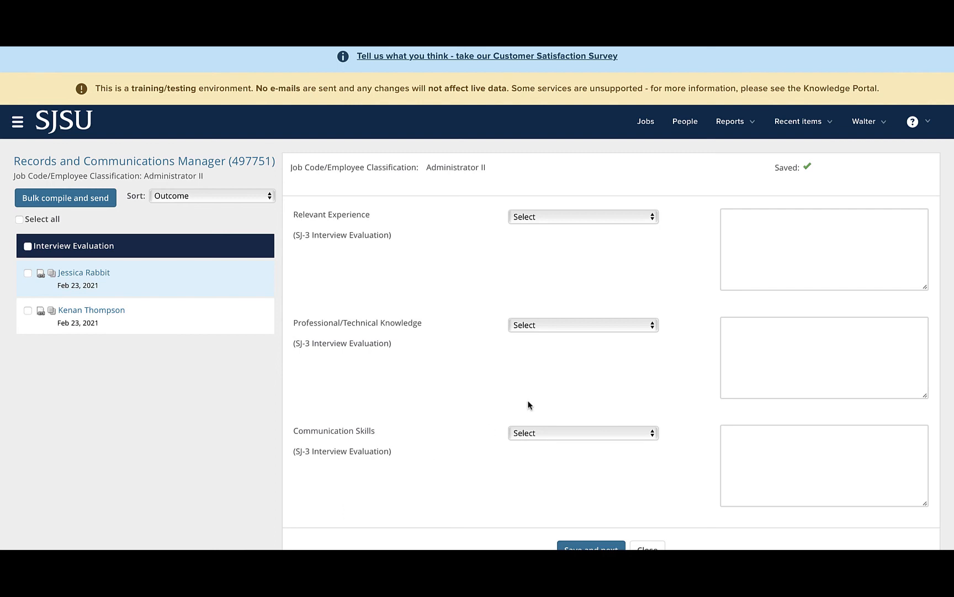
{"action": "mouse_move", "coordinate": [642, 220]}
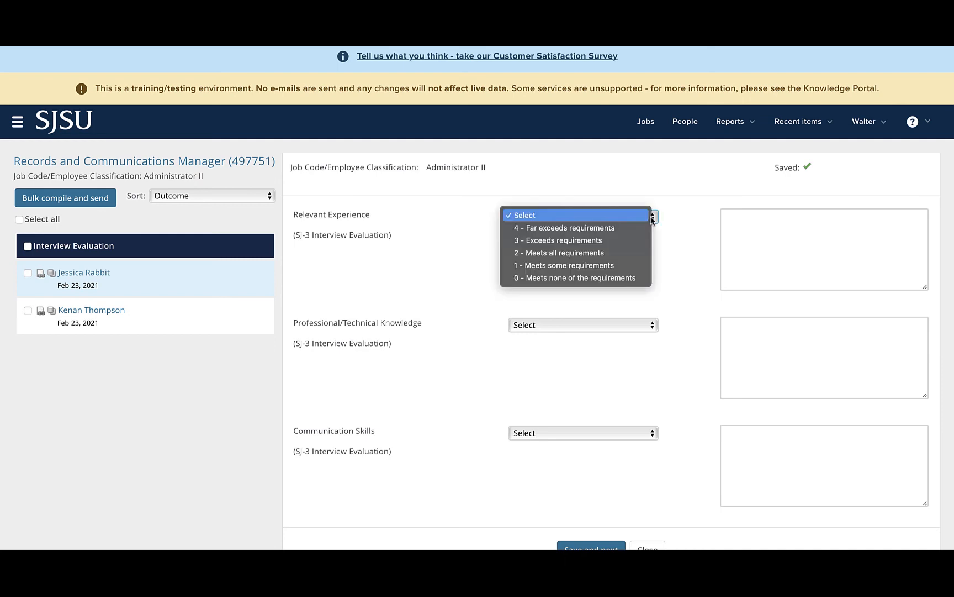
{"action": "mouse_move", "coordinate": [562, 251]}
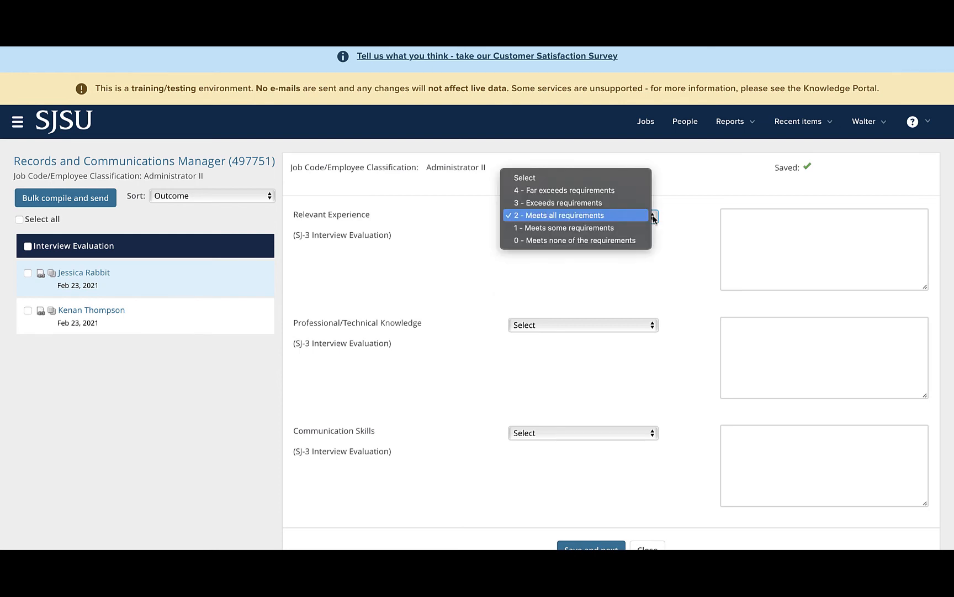
Step: Rate relevant experience 2 and technical knowledge 3, noting 10 years of People experience
{"action": "left_click", "coordinate": [563, 215]}
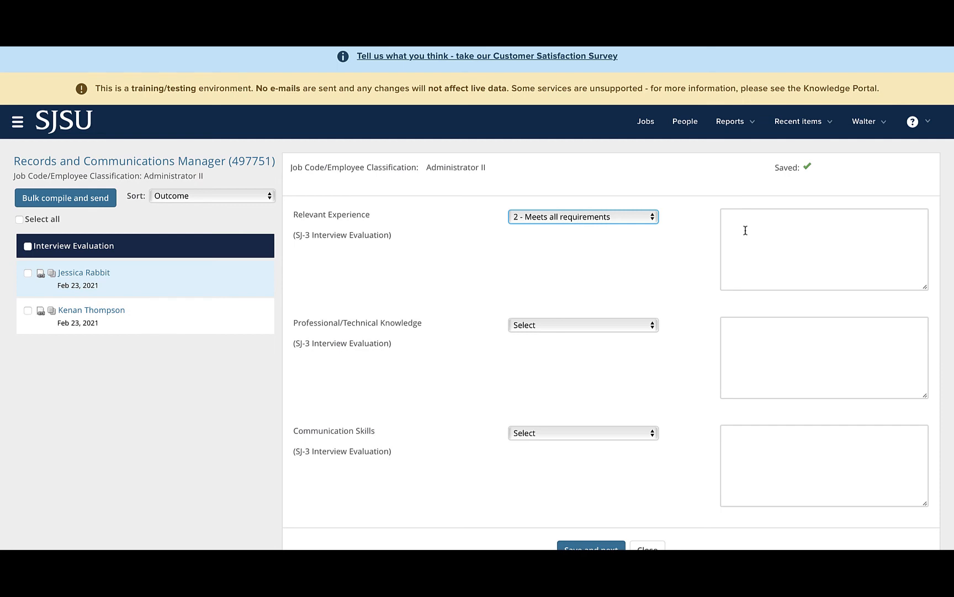
{"action": "mouse_move", "coordinate": [642, 290]}
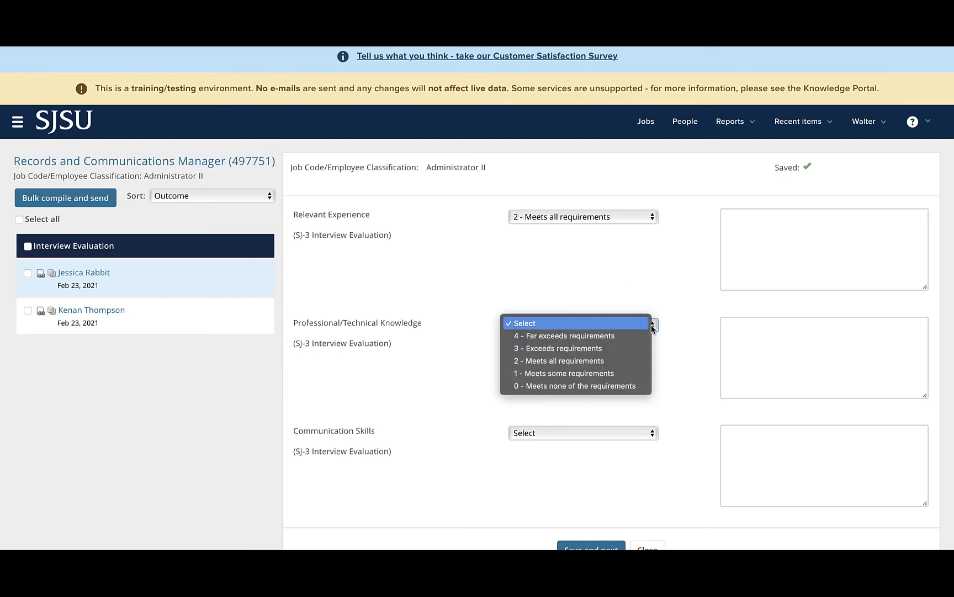
{"action": "left_click", "coordinate": [558, 348]}
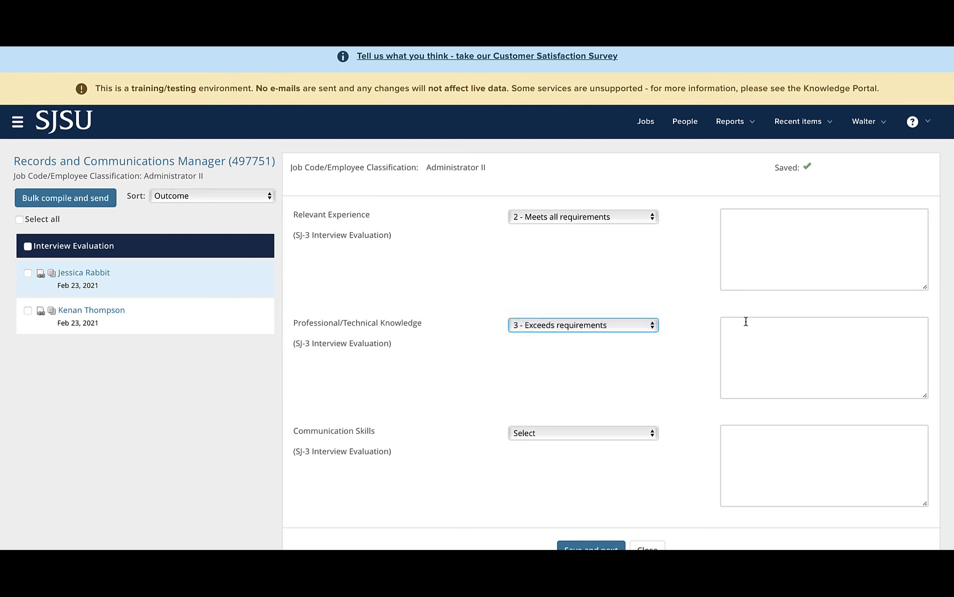
{"action": "type", "text": "H"}
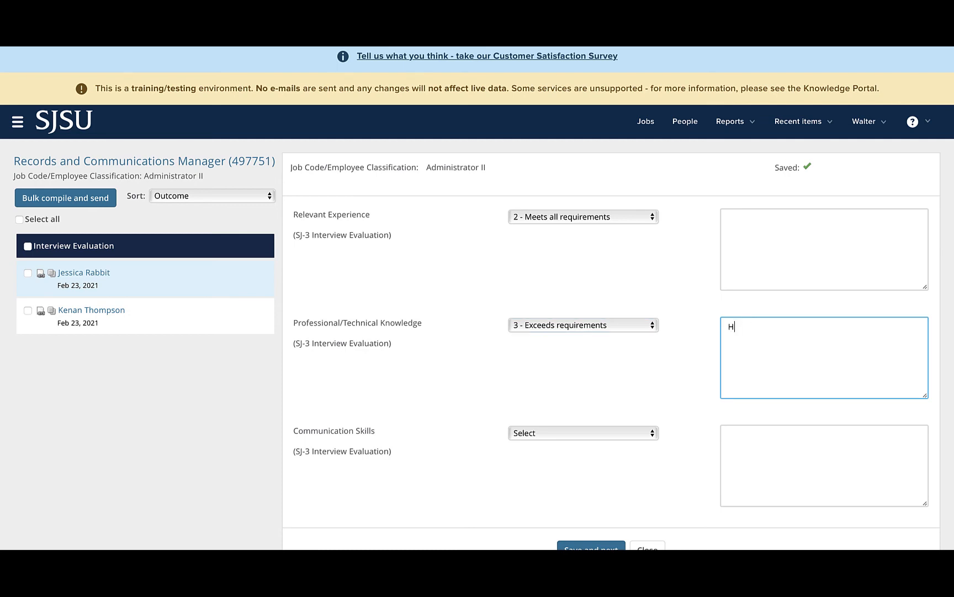
{"action": "type", "text": "as 10 years of PeopleSoft experie"}
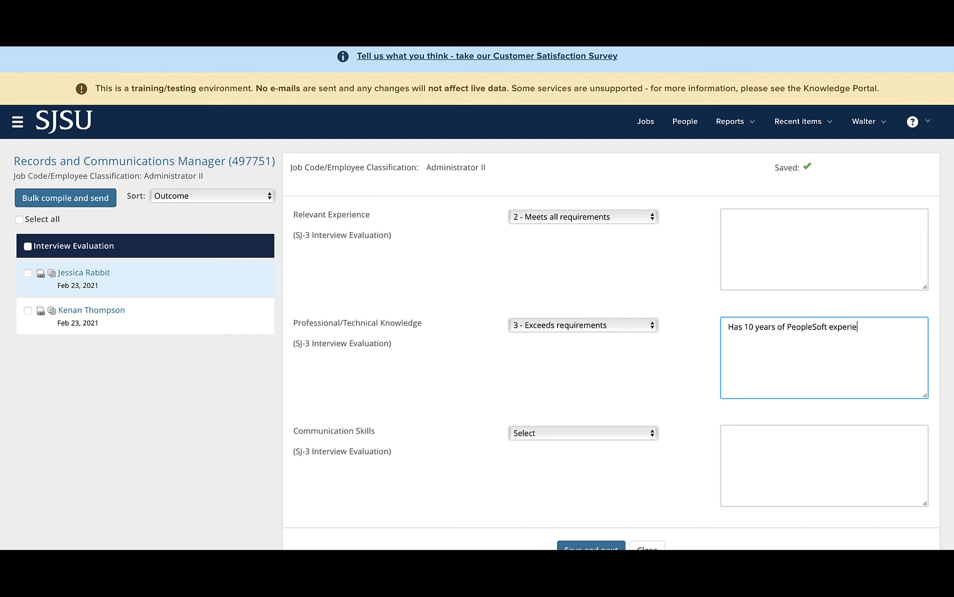
{"action": "type", "text": "nce"}
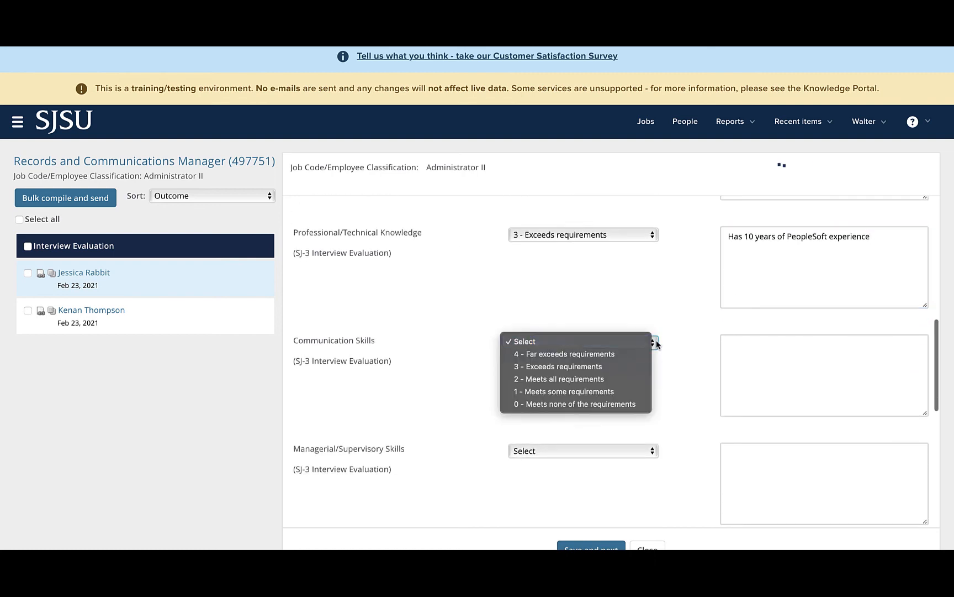
{"action": "mouse_move", "coordinate": [632, 395]}
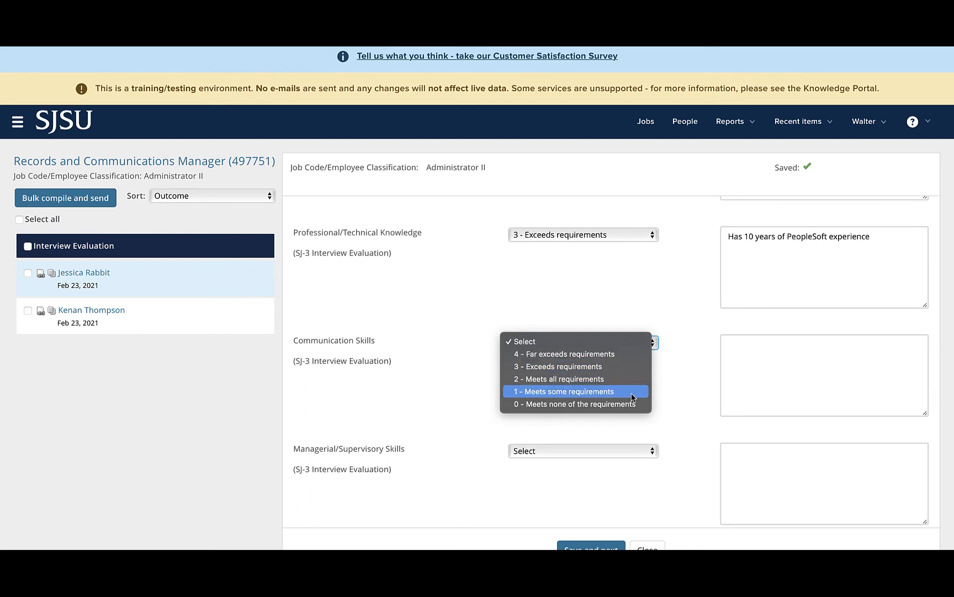
{"action": "mouse_move", "coordinate": [631, 404]}
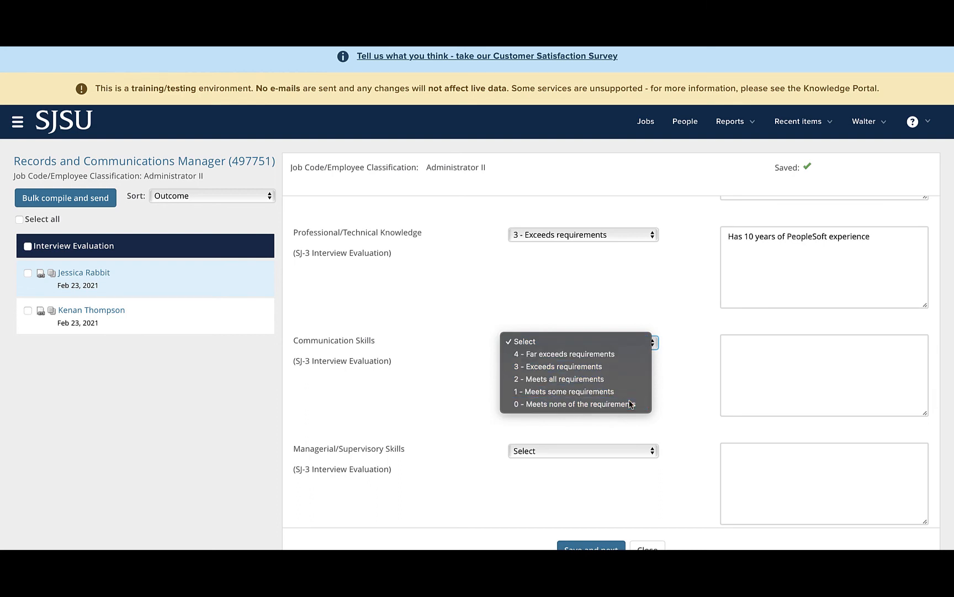
Step: Rate communication skills 0, commenting the candidate was unable to articulate reasons for specific work
{"action": "left_click", "coordinate": [573, 405]}
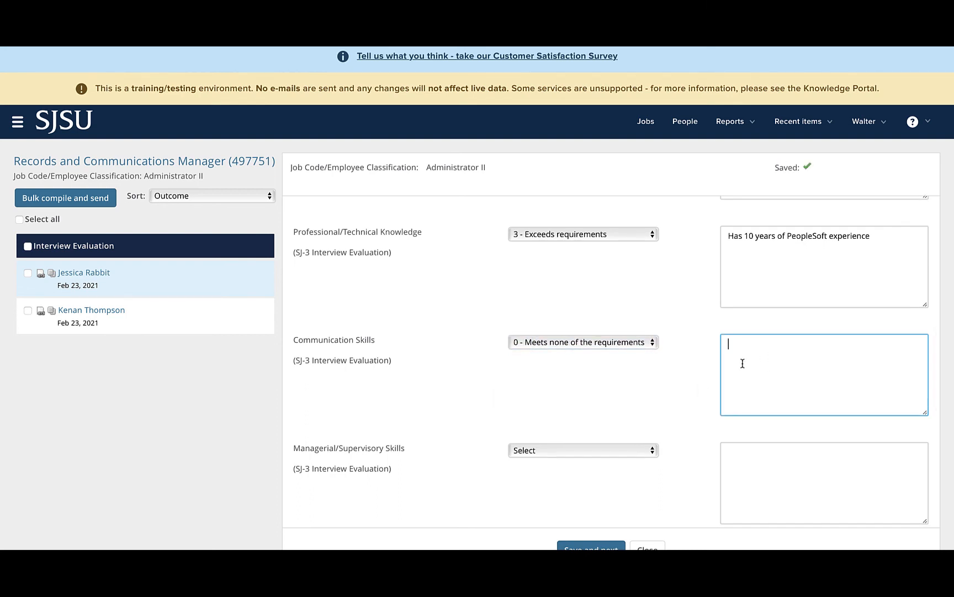
{"action": "type", "text": "Unable"}
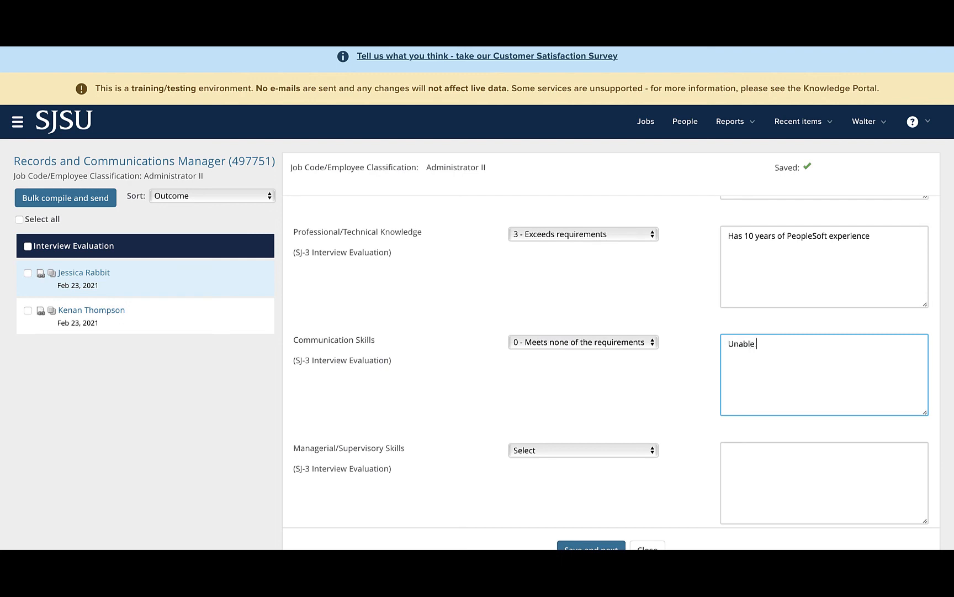
{"action": "type", "text": "to articulate"}
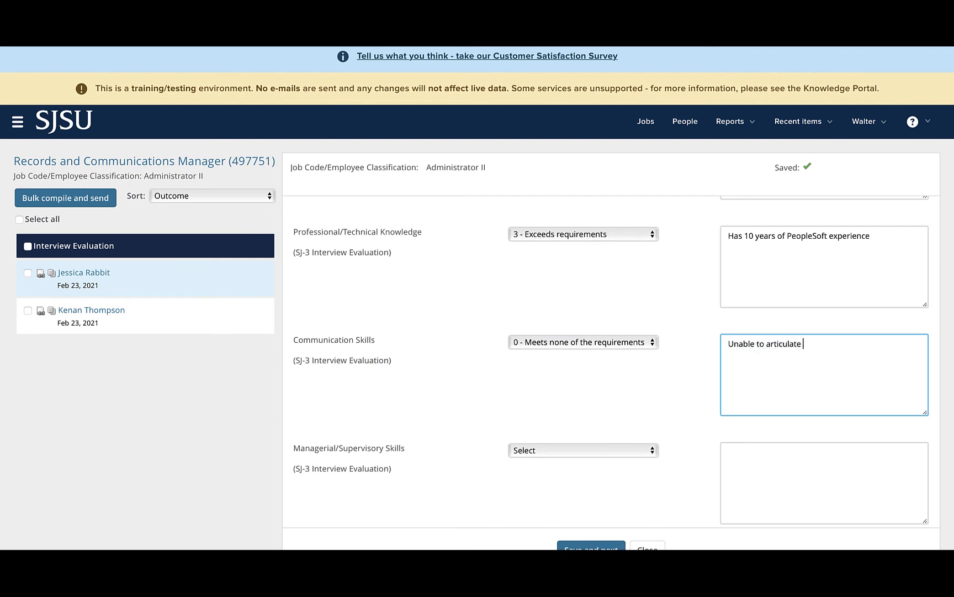
{"action": "type", "text": "reason"}
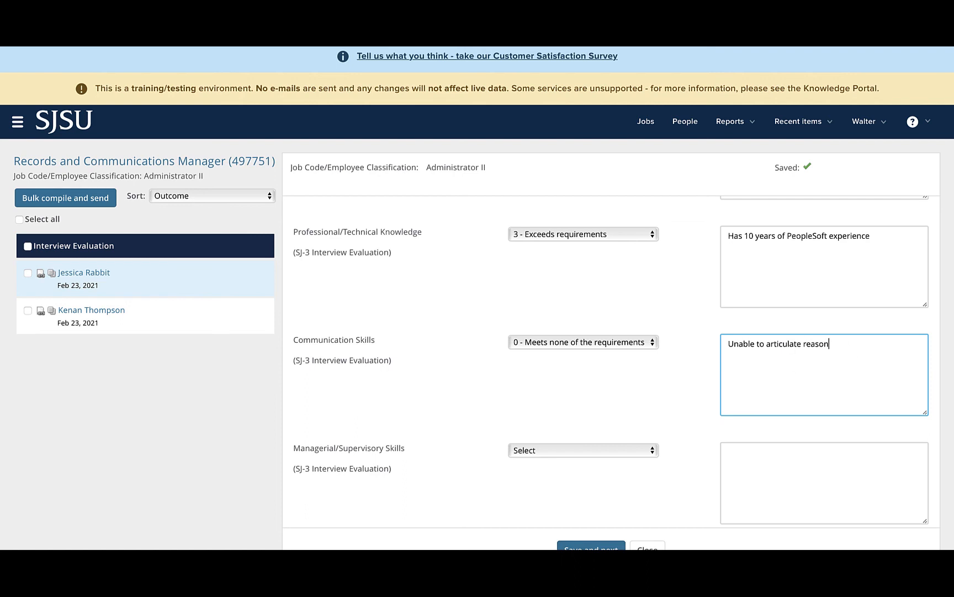
{"action": "type", "text": "s for"}
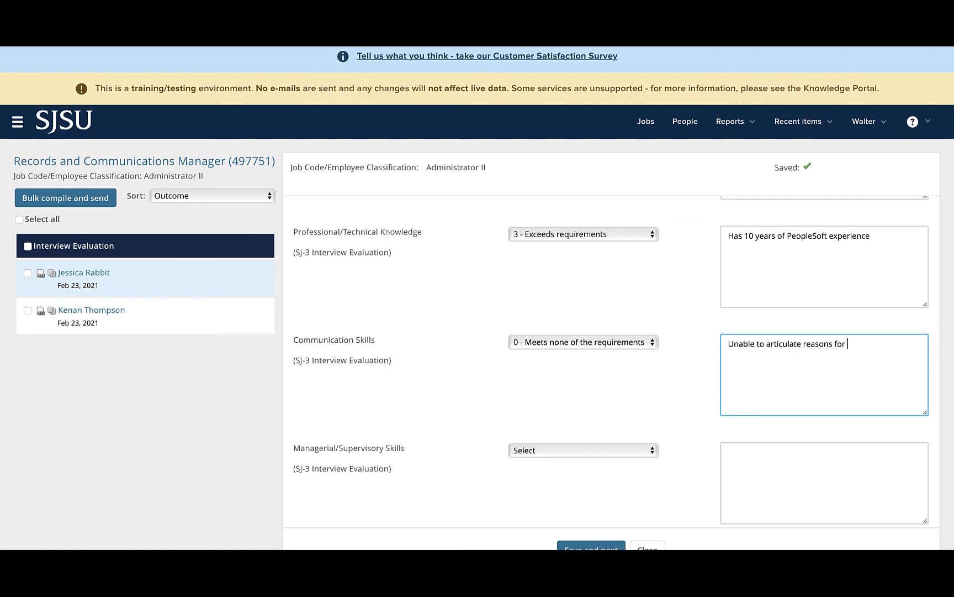
{"action": "type", "text": "specific"}
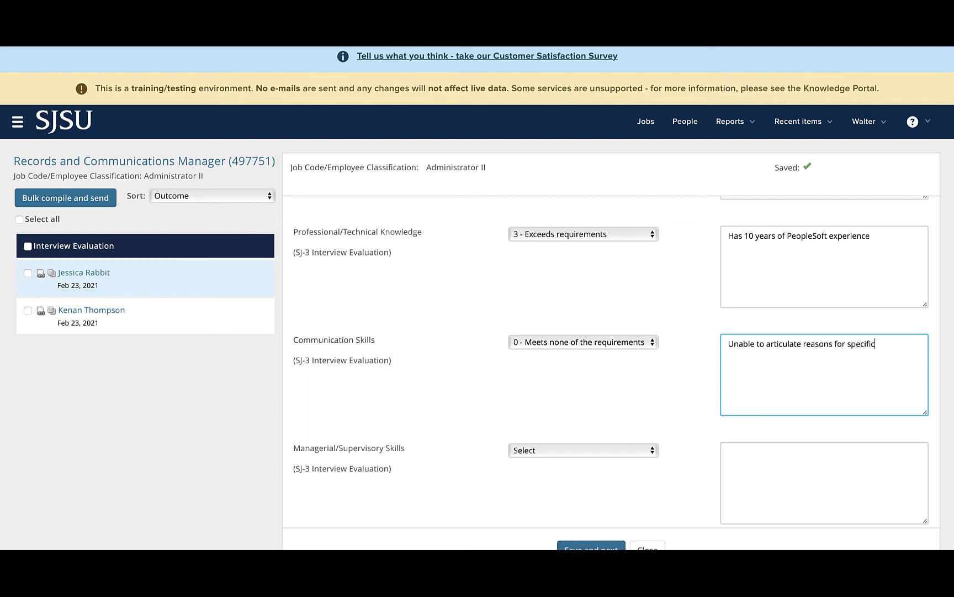
{"action": "type", "text": "work"}
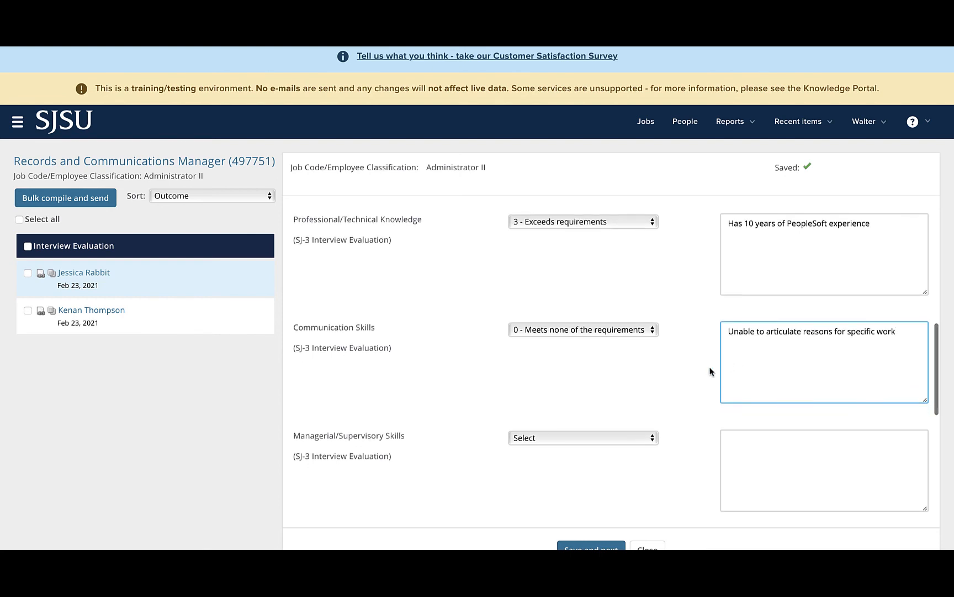
{"action": "mouse_move", "coordinate": [701, 368]}
{"action": "type", "text": "Has not managed a large"}
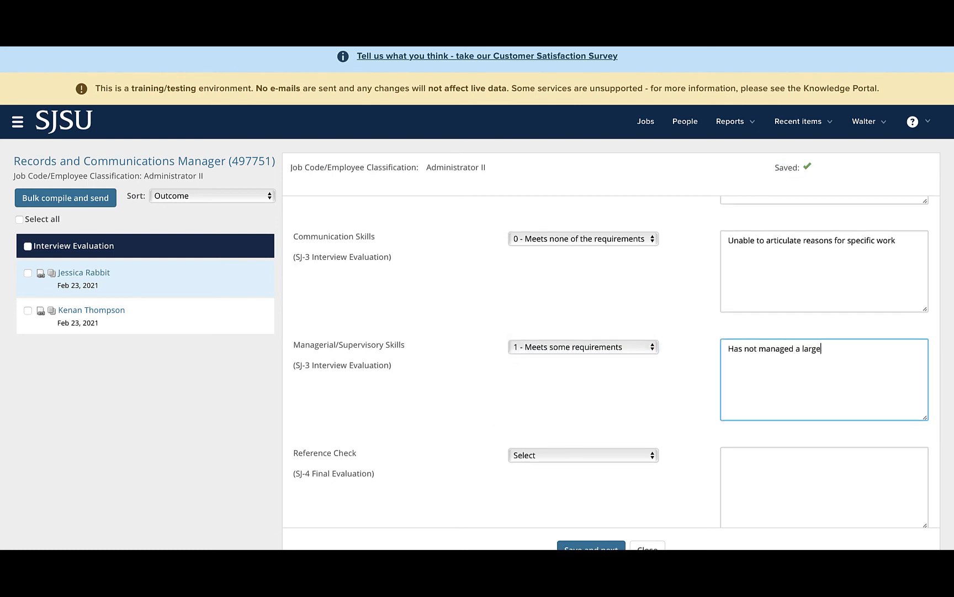
Step: Add the managerial skills comment about a complex group and review the rest of the form
{"action": "type", "text": "complex group"}
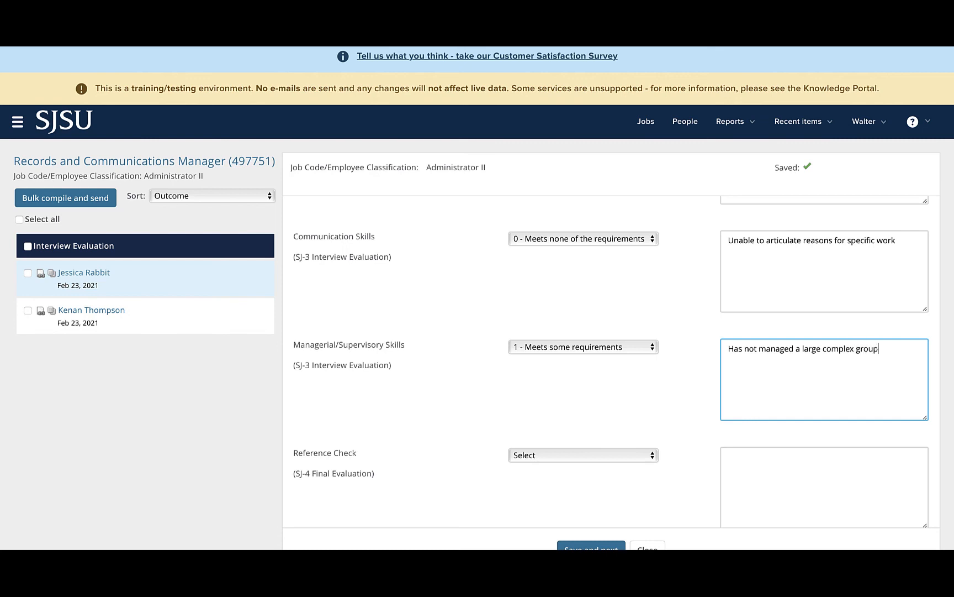
{"action": "mouse_move", "coordinate": [739, 380]}
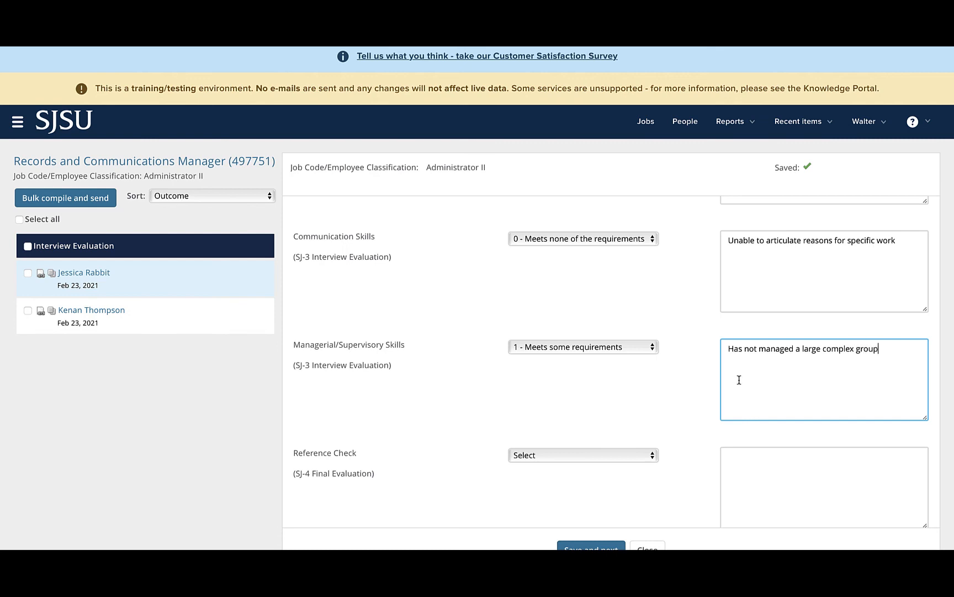
{"action": "scroll", "scroll_direction": "down", "scroll_amount": 3}
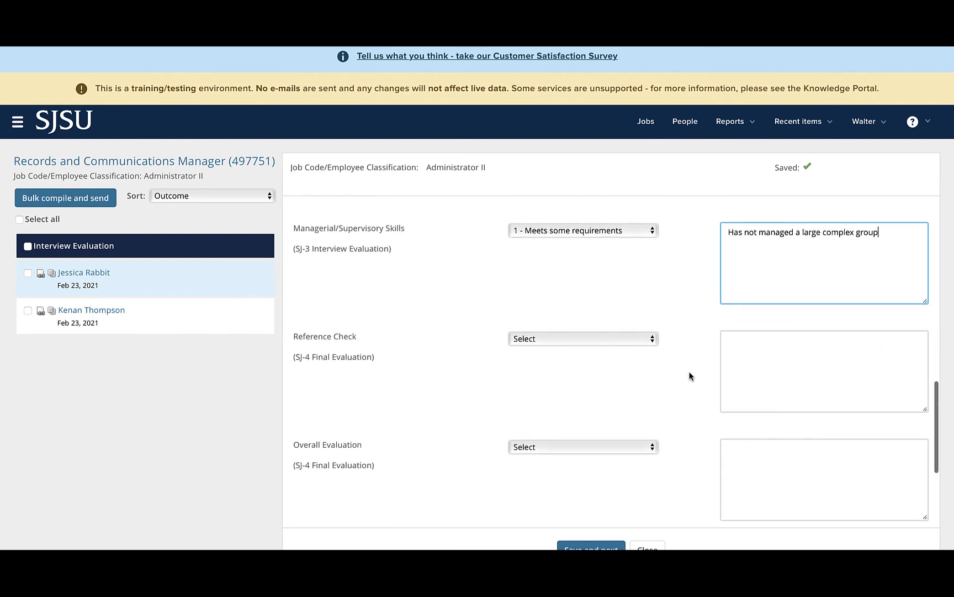
{"action": "scroll", "scroll_direction": "down", "scroll_amount": 3}
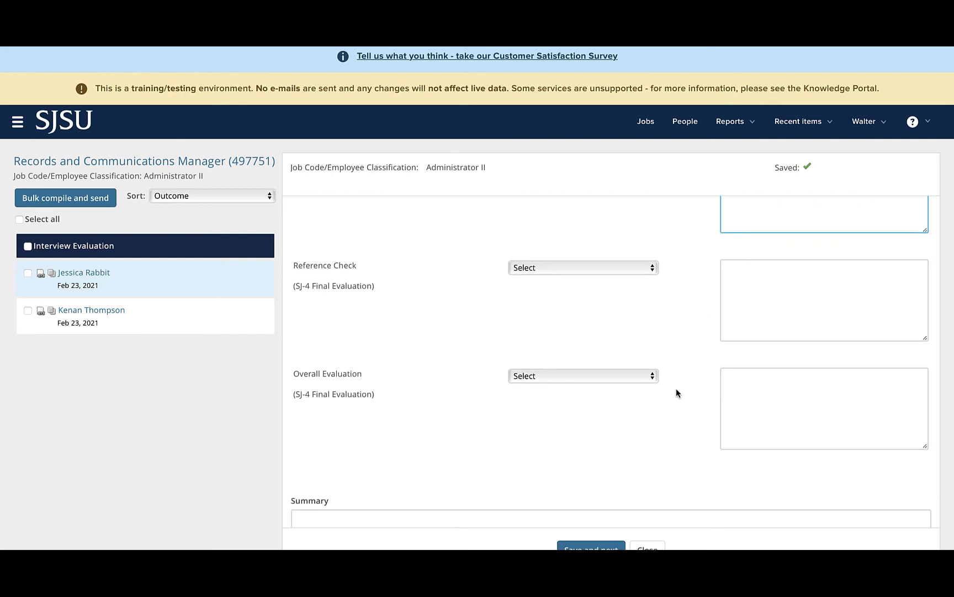
{"action": "scroll", "scroll_direction": "up", "scroll_amount": 3}
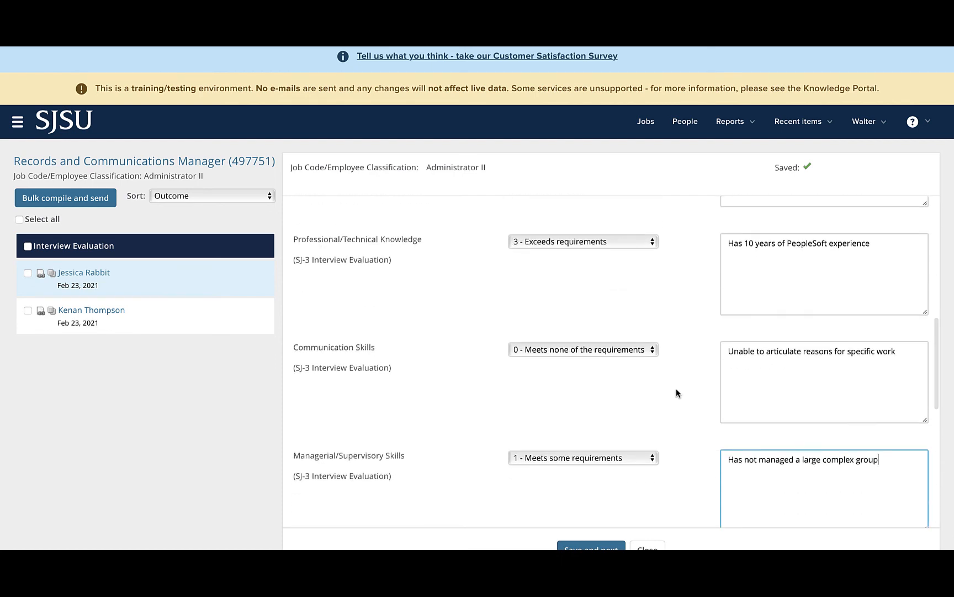
{"action": "scroll", "scroll_direction": "down", "scroll_amount": 3}
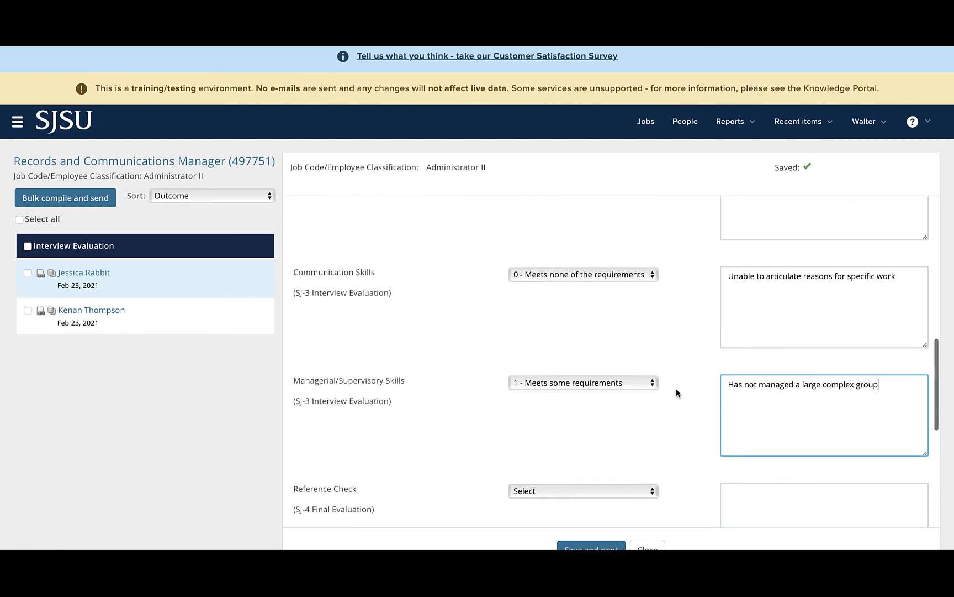
{"action": "scroll", "scroll_direction": "down", "scroll_amount": 3}
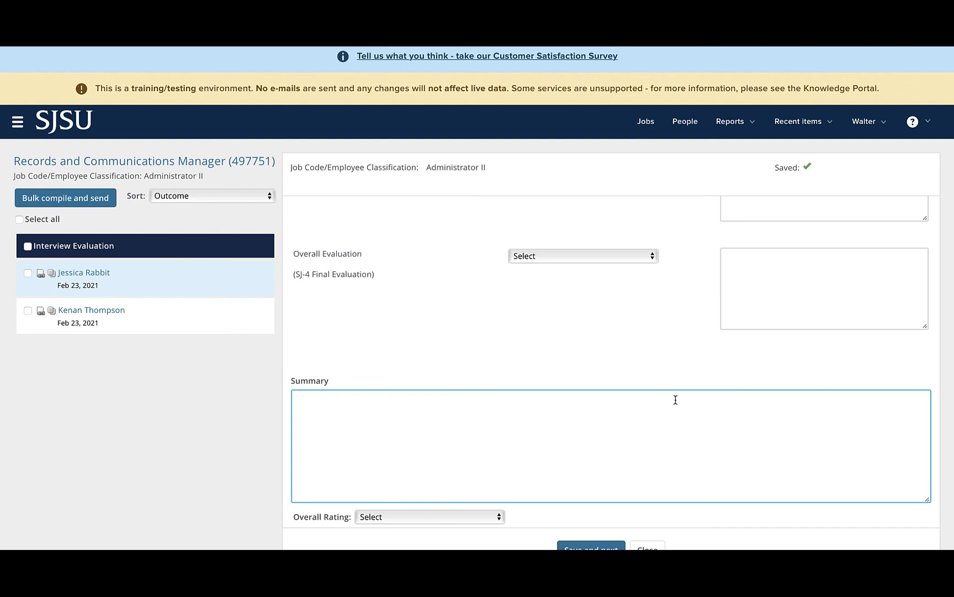
{"action": "mouse_move", "coordinate": [676, 400]}
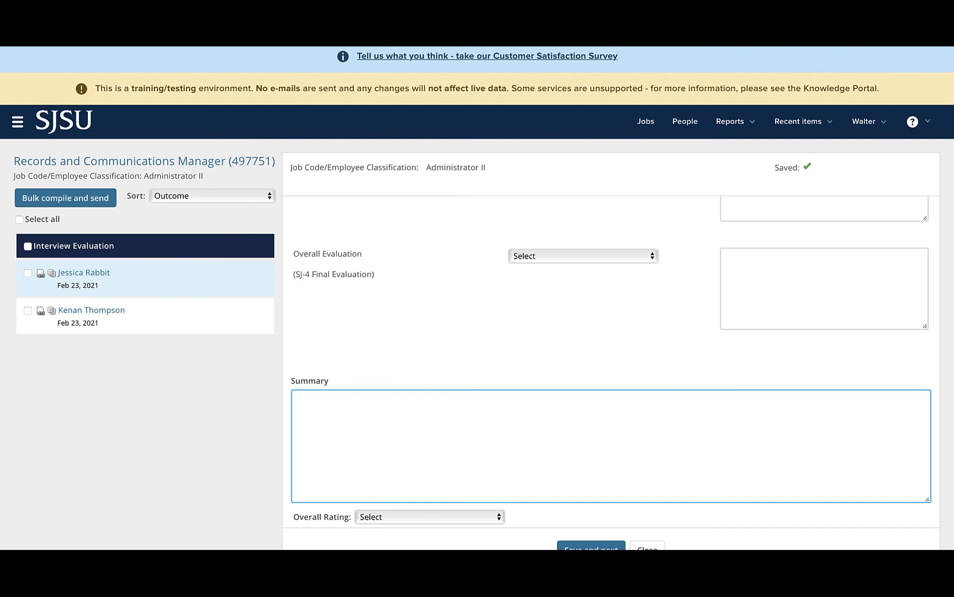
Step: Write the summary: experience strong on paper but unable to answer questions showing they could do the job
{"action": "type", "text": "While candidate's"}
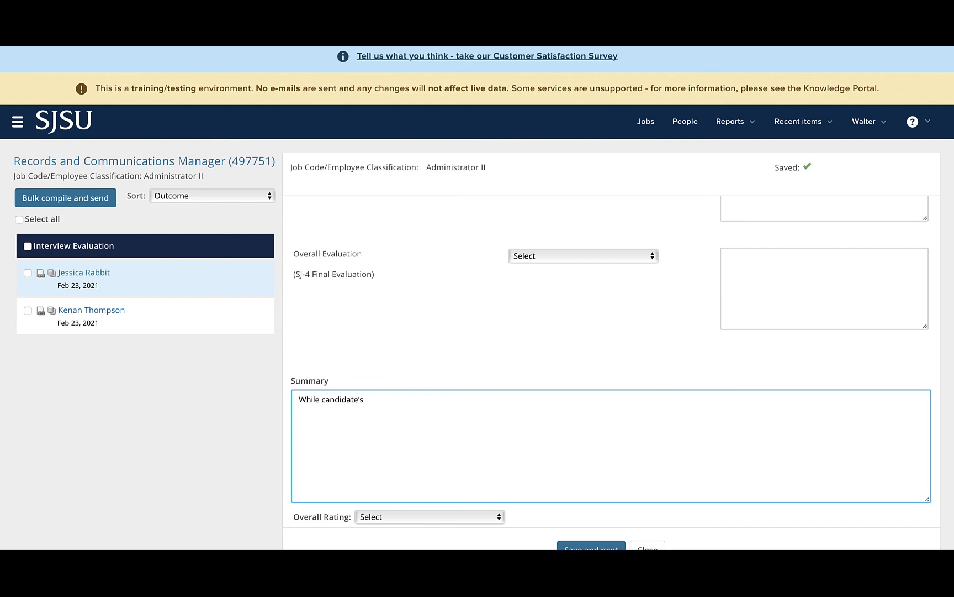
{"action": "type", "text": "experien"}
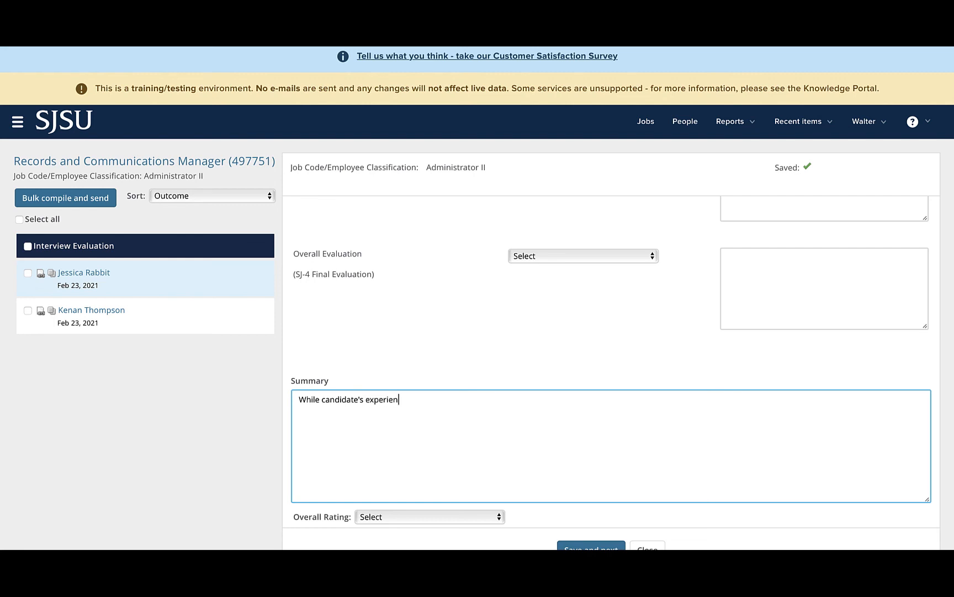
{"action": "type", "text": "ce is strong on pape"}
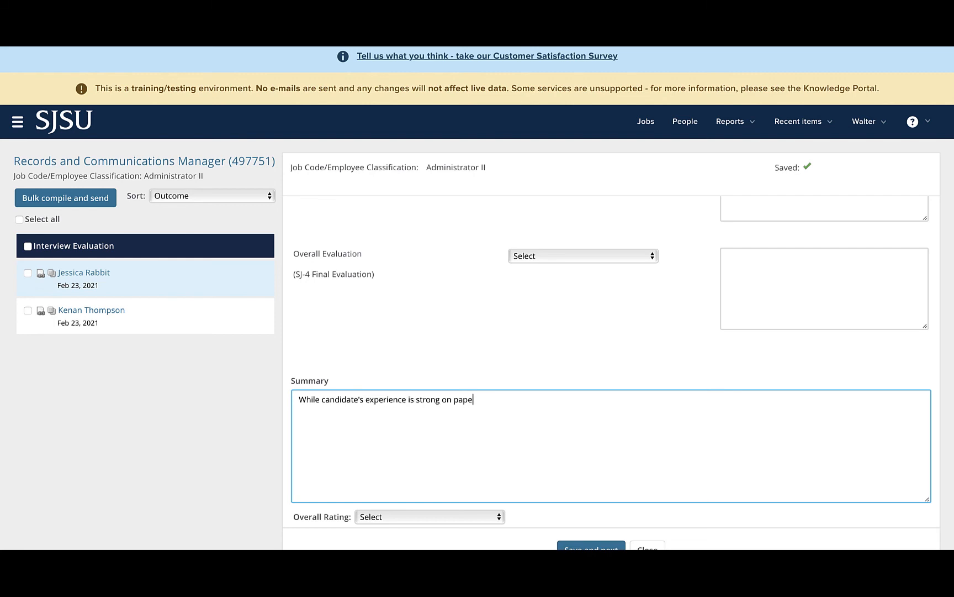
{"action": "type", "text": "r, they wer"}
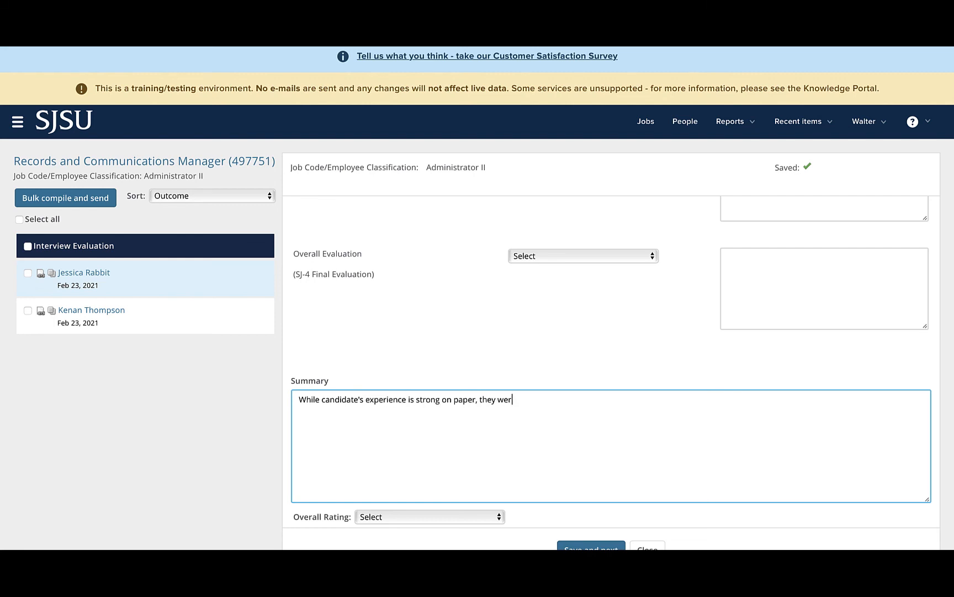
{"action": "type", "text": "e unable to"}
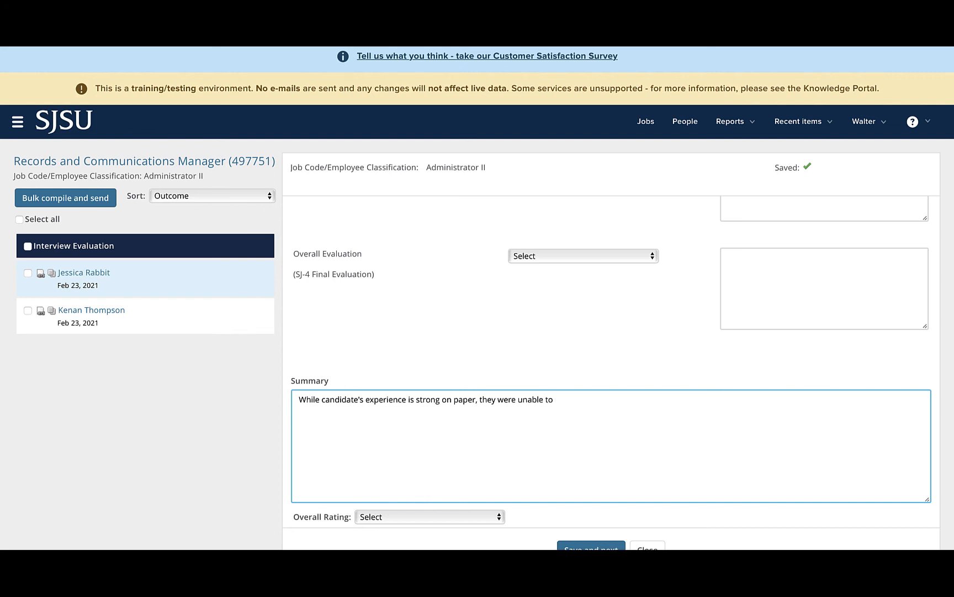
{"action": "type", "text": "answer our questions"}
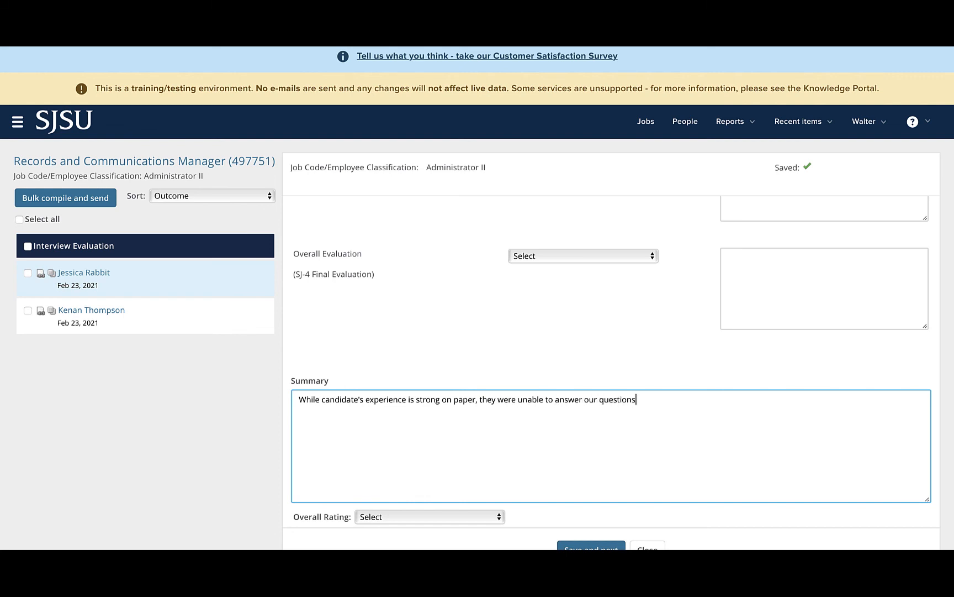
{"action": "type", "text": "in."}
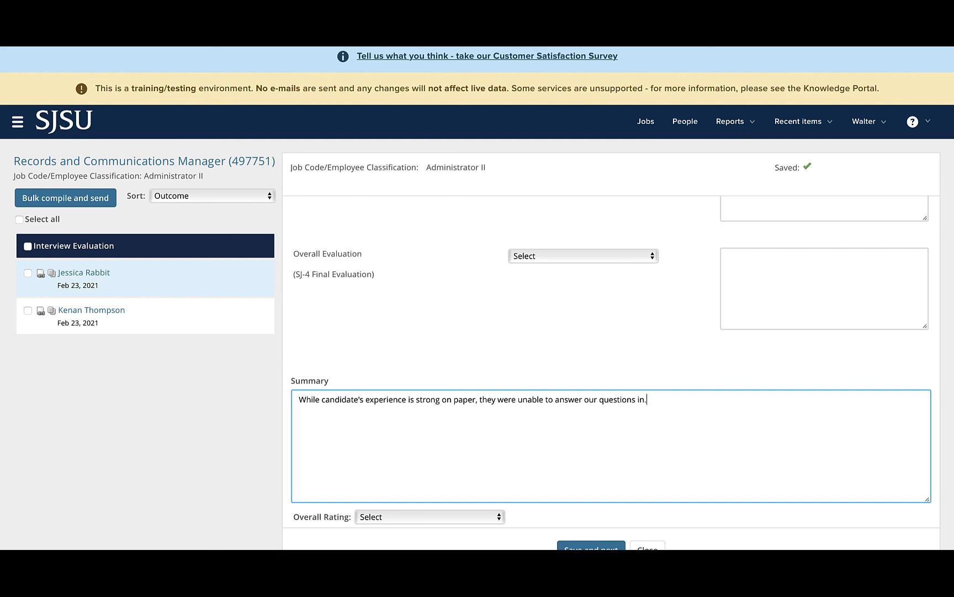
{"action": "type", "text": "a manner that"}
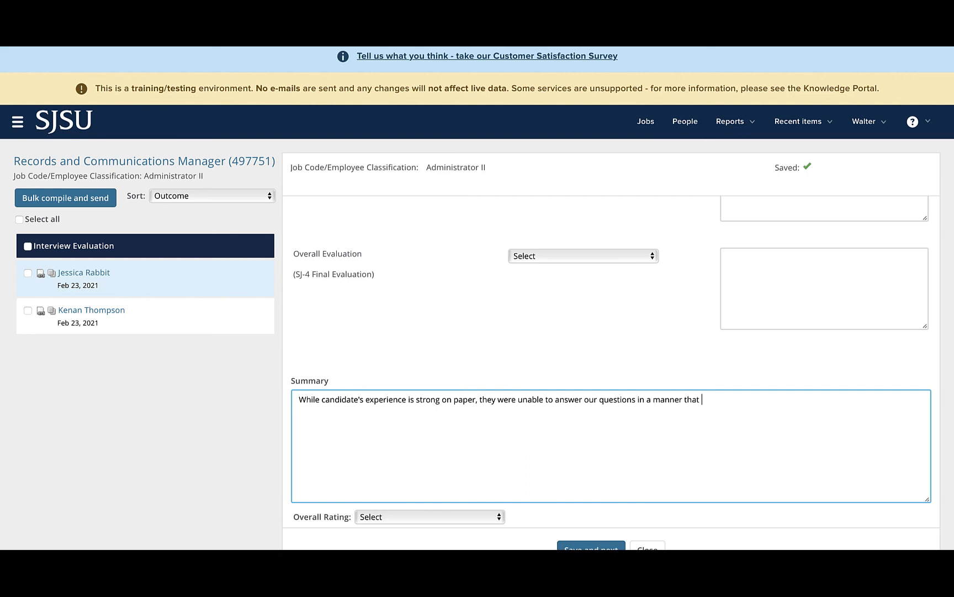
{"action": "type", "text": "led us to believe they"}
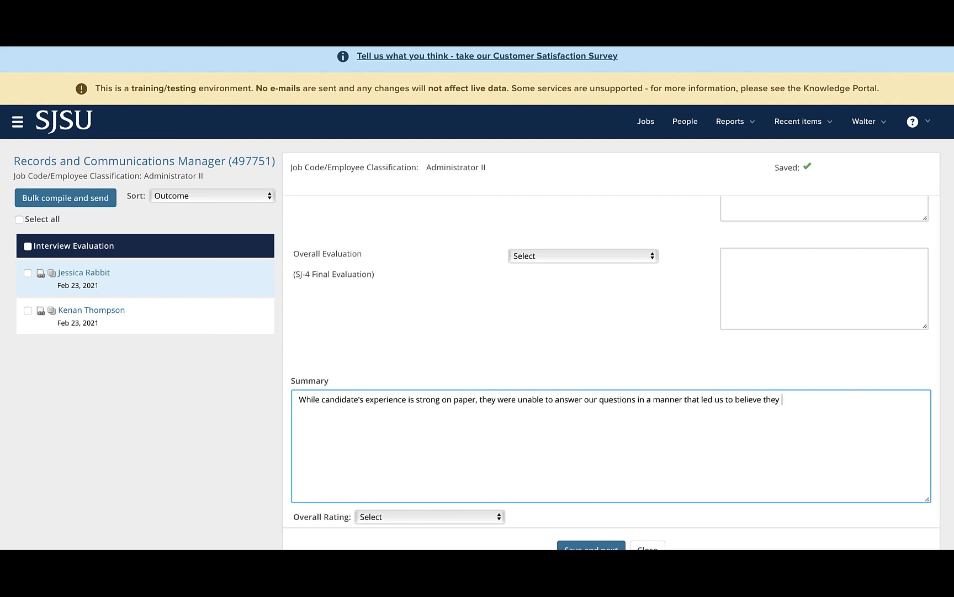
{"action": "type", "text": "could do the job."}
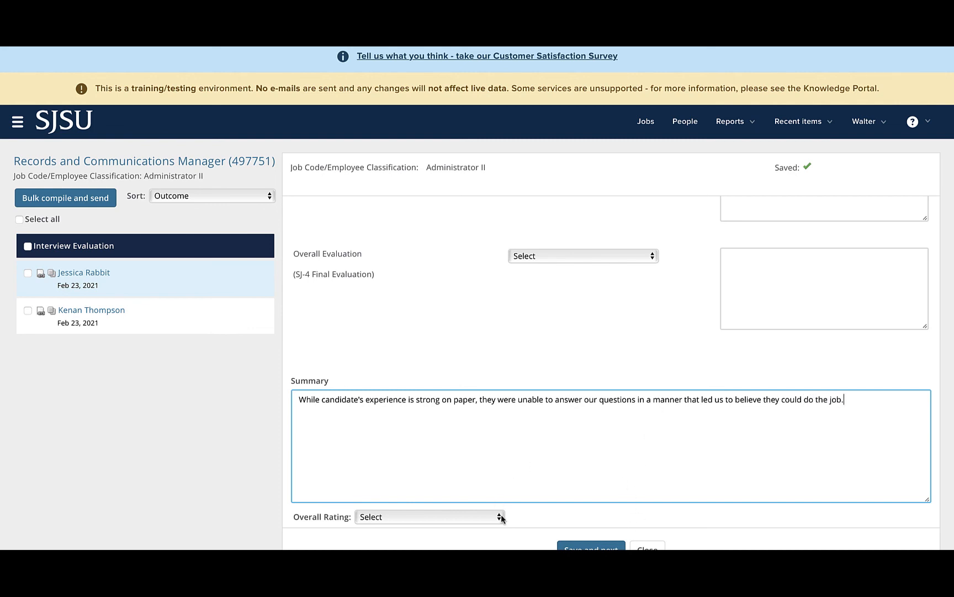
Step: Set the Overall Rating to 1 - Meets some requirements
{"action": "left_click", "coordinate": [430, 517]}
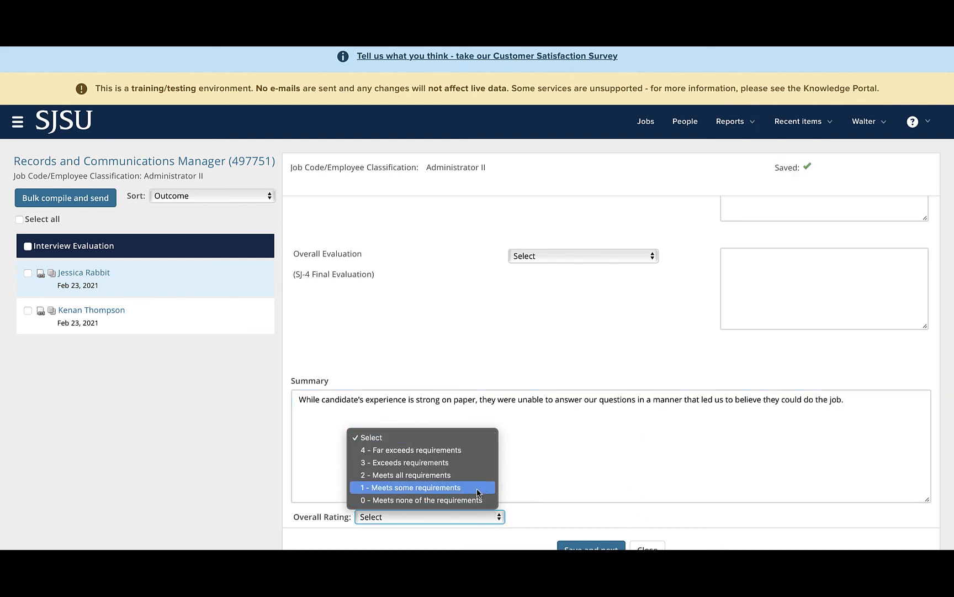
{"action": "left_click", "coordinate": [412, 488]}
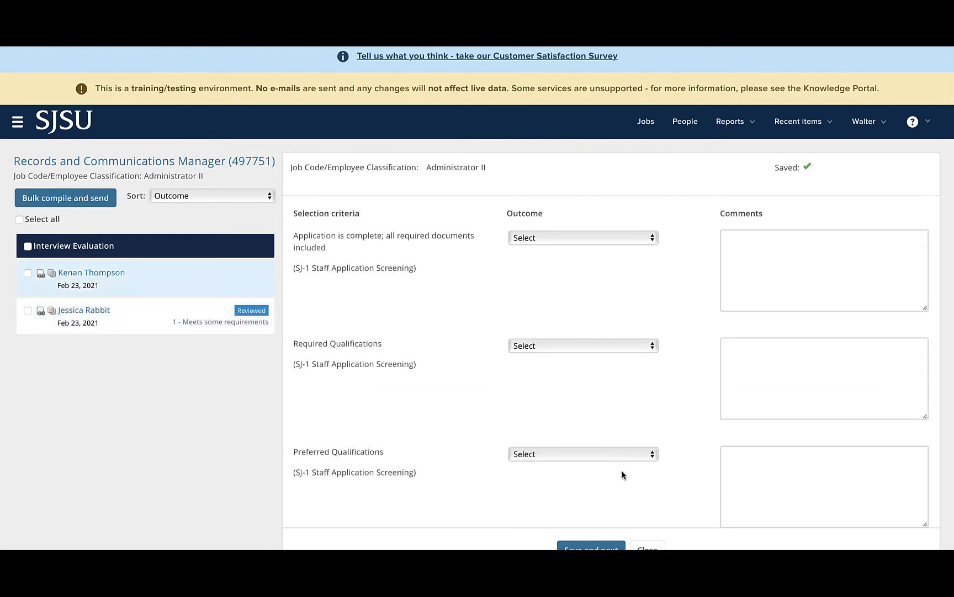
{"action": "mouse_move", "coordinate": [380, 305]}
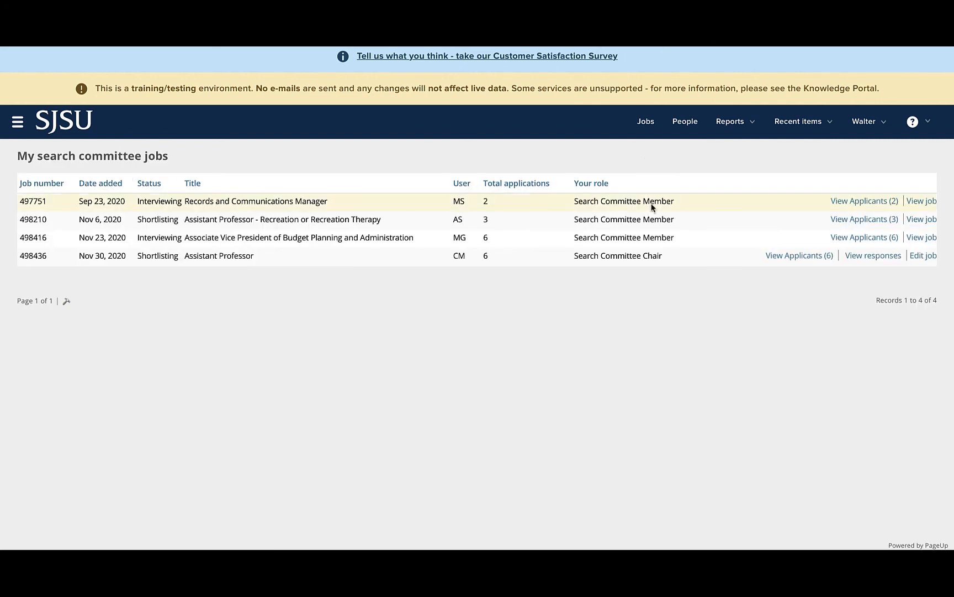
{"action": "mouse_move", "coordinate": [672, 224]}
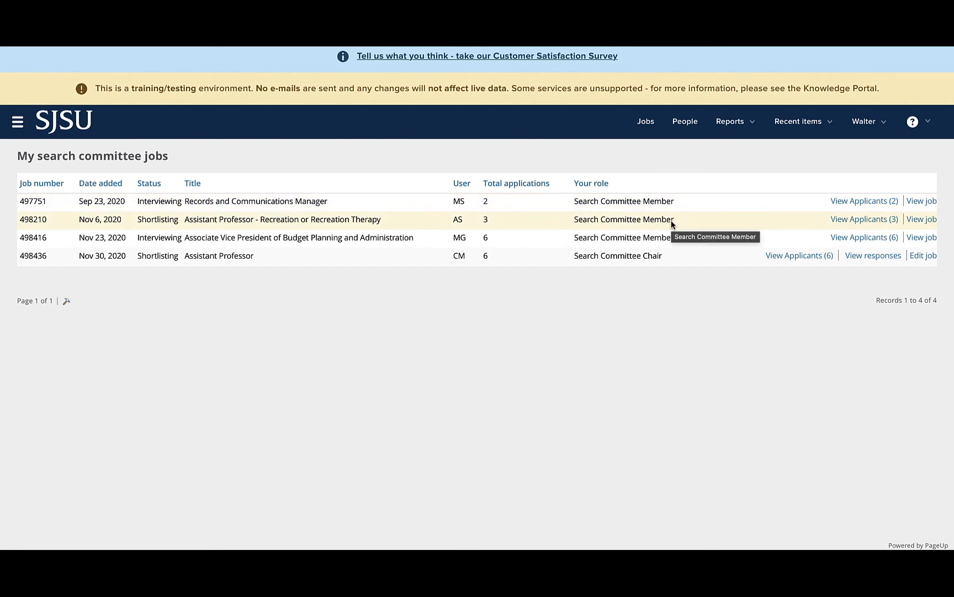
{"action": "mouse_move", "coordinate": [844, 223]}
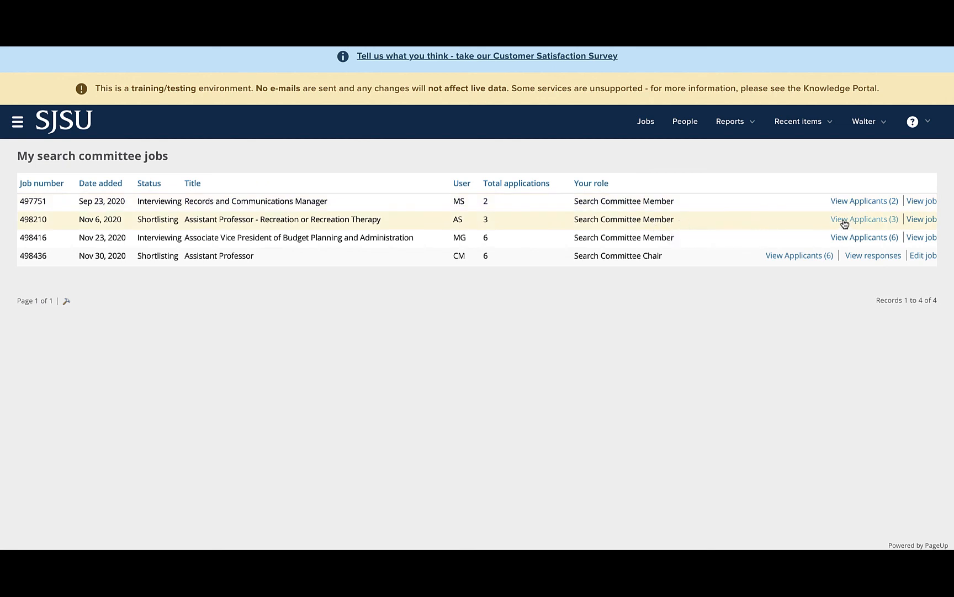
Step: View applicants for Recreation assistant professor job 498210 and read through its faculty evaluation criteria
{"action": "left_click", "coordinate": [865, 219]}
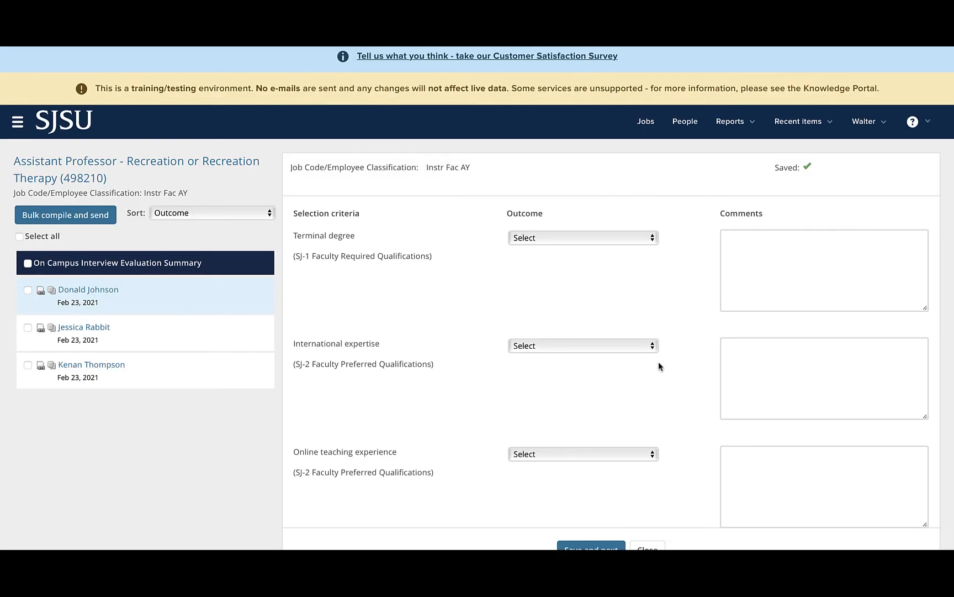
{"action": "scroll", "scroll_direction": "down", "scroll_amount": 3}
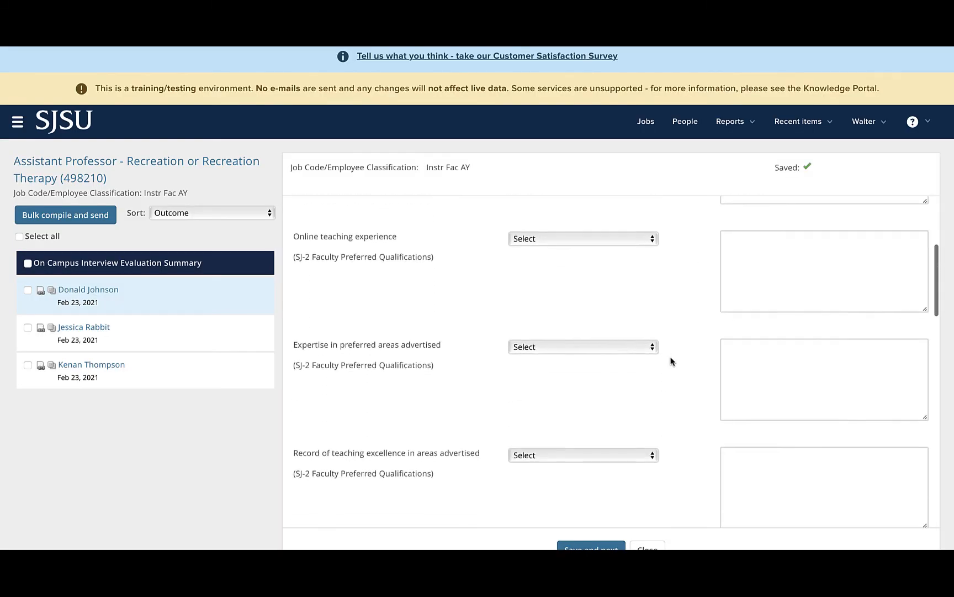
{"action": "scroll", "scroll_direction": "down", "scroll_amount": 3}
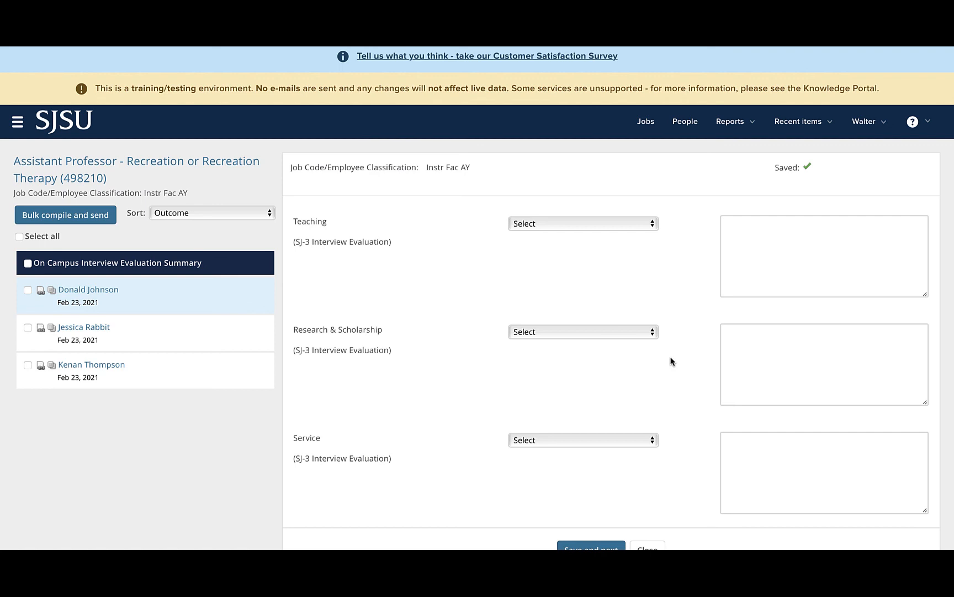
{"action": "mouse_move", "coordinate": [555, 310]}
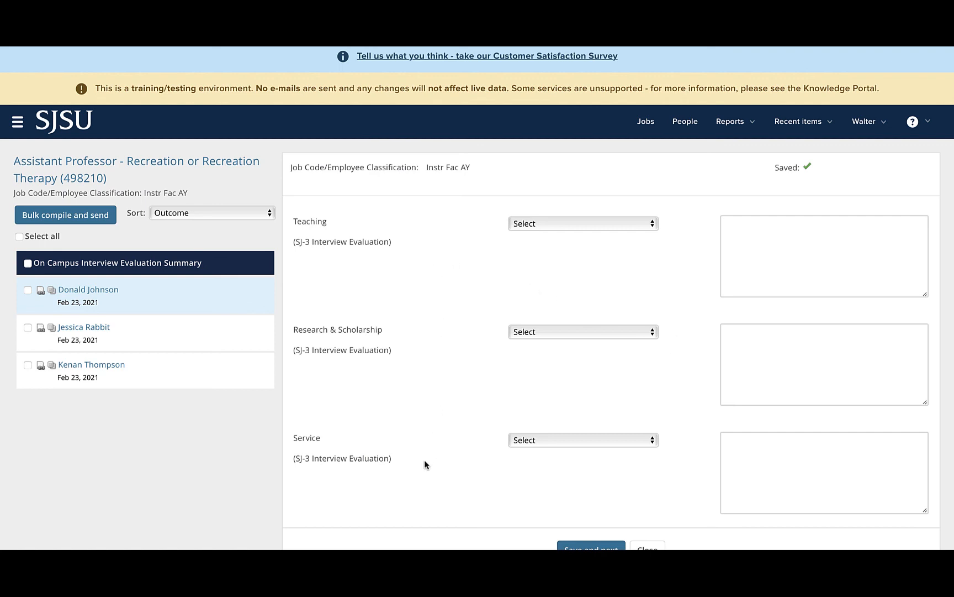
{"action": "scroll", "scroll_direction": "down", "scroll_amount": 3}
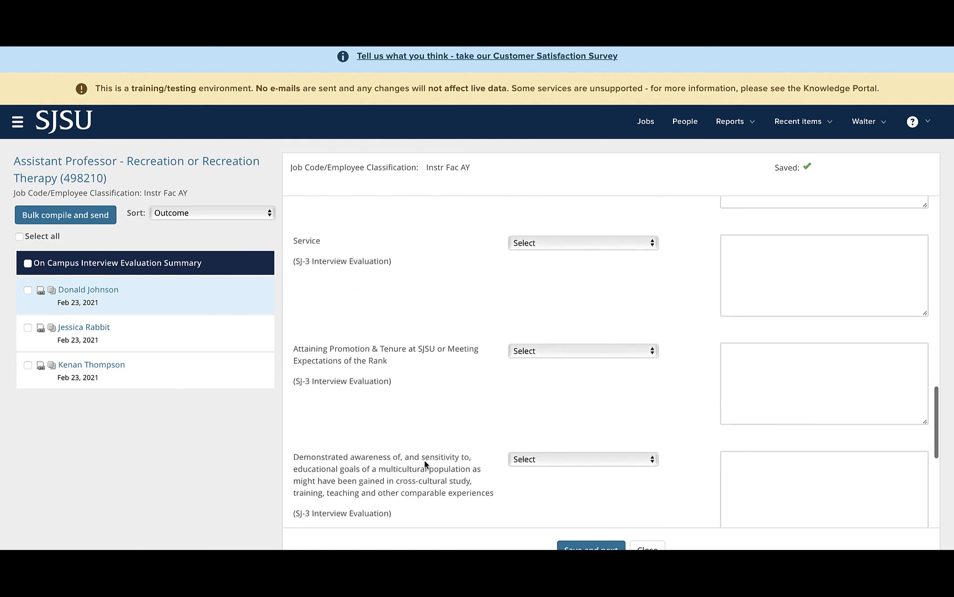
{"action": "scroll", "scroll_direction": "down", "scroll_amount": 3}
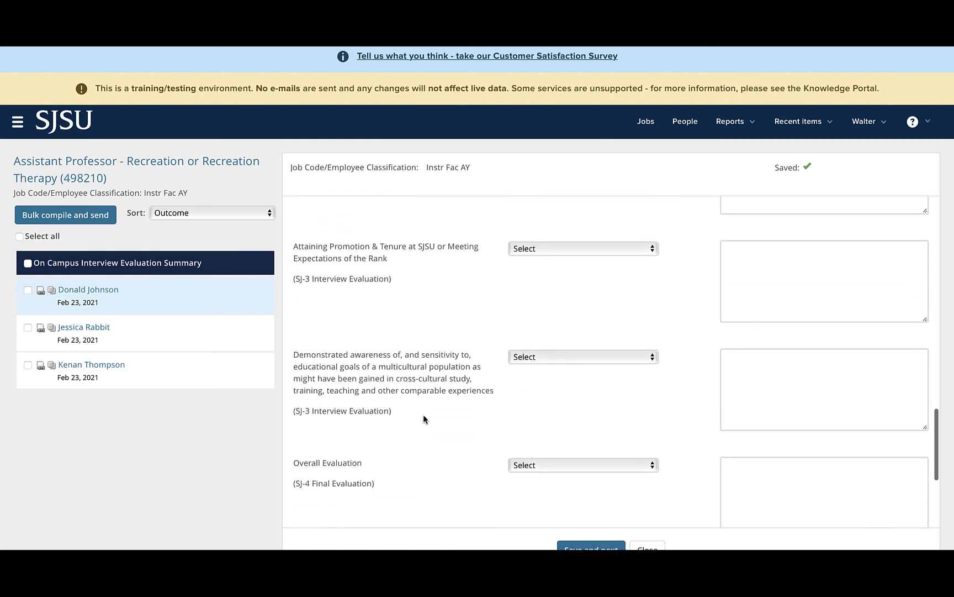
{"action": "scroll", "scroll_direction": "down", "scroll_amount": 3}
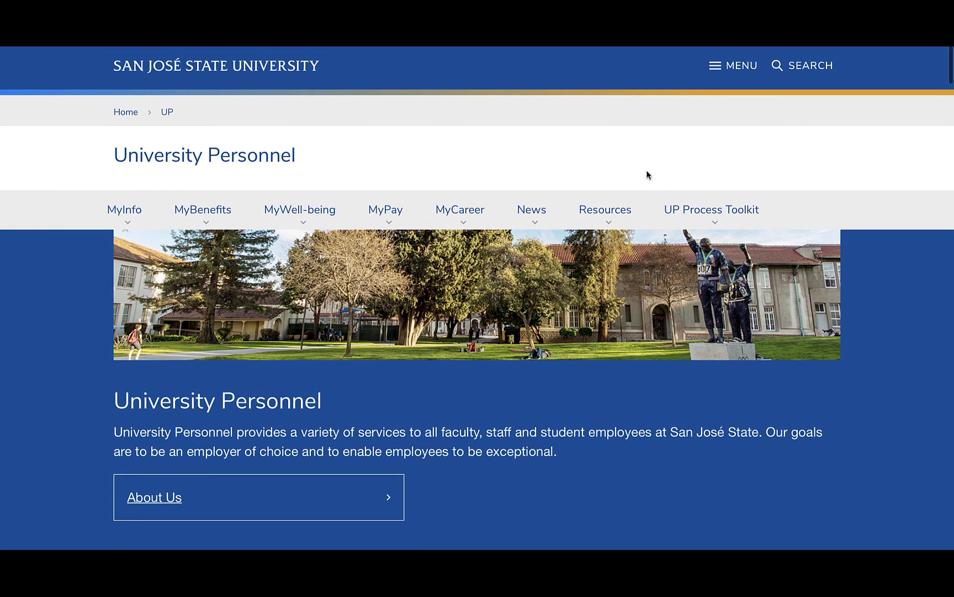
Step: Navigate UP Process Toolkit > Recruit to the CHRS Recruiting page
{"action": "left_click", "coordinate": [711, 210]}
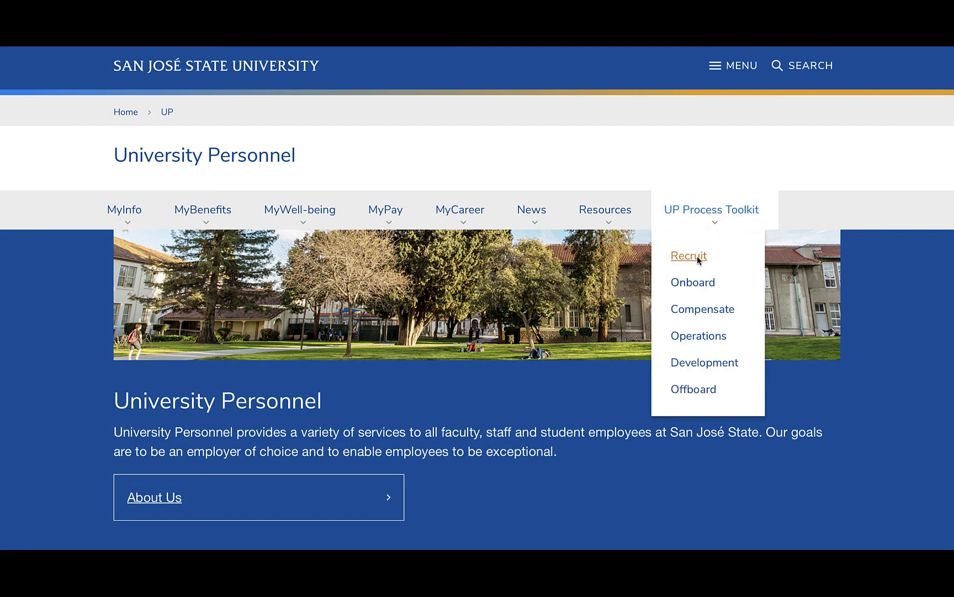
{"action": "left_click", "coordinate": [689, 255]}
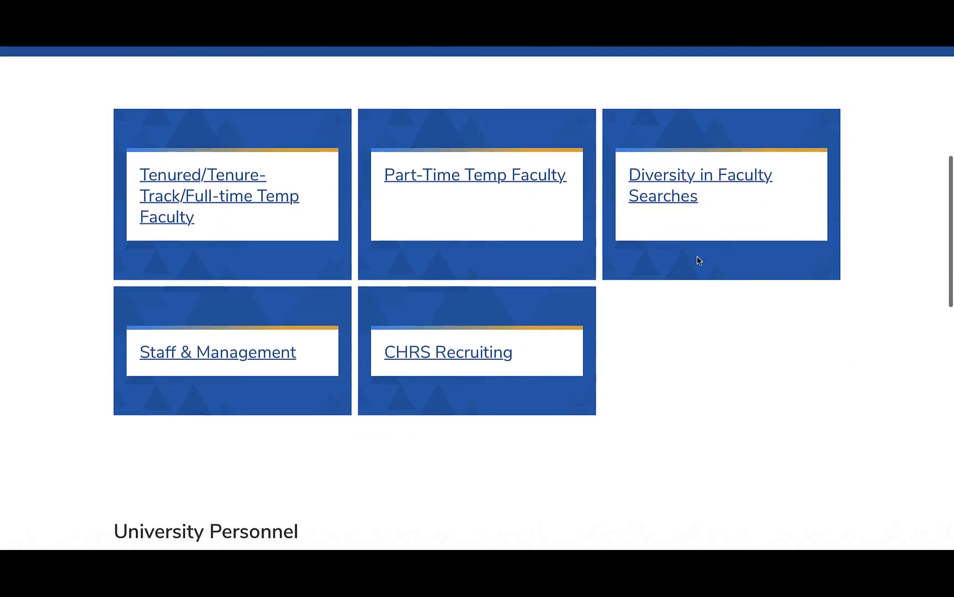
{"action": "scroll", "scroll_direction": "down", "scroll_amount": 3}
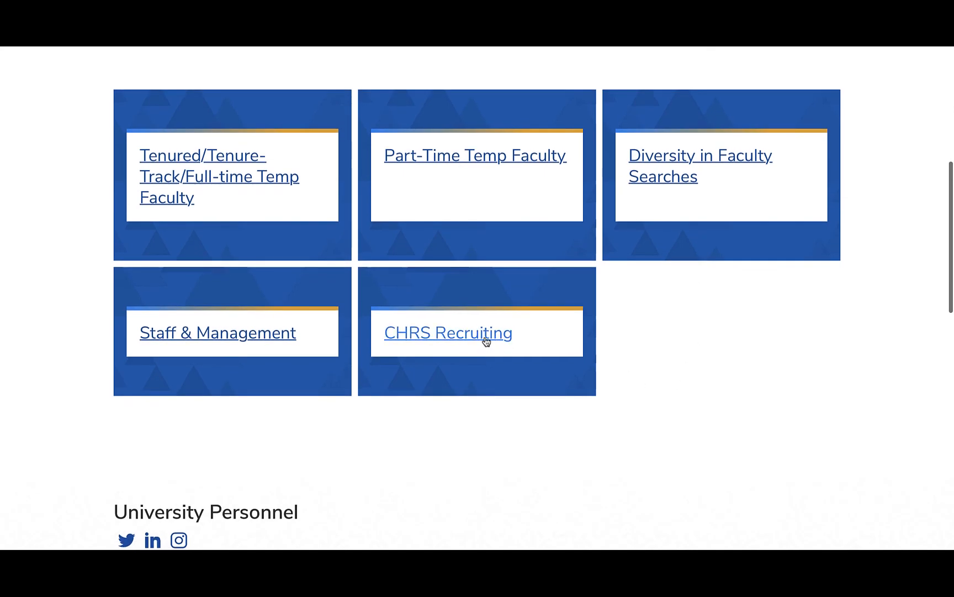
{"action": "left_click", "coordinate": [448, 333]}
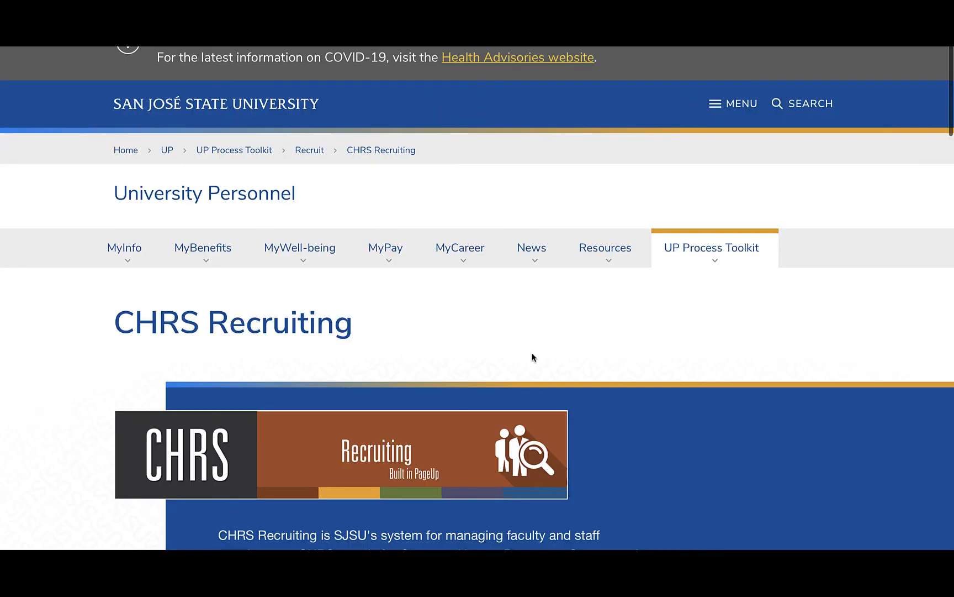
Step: Go to the CHRS Recruiting Help page and view its list of User Guides
{"action": "scroll", "scroll_direction": "down", "scroll_amount": 3}
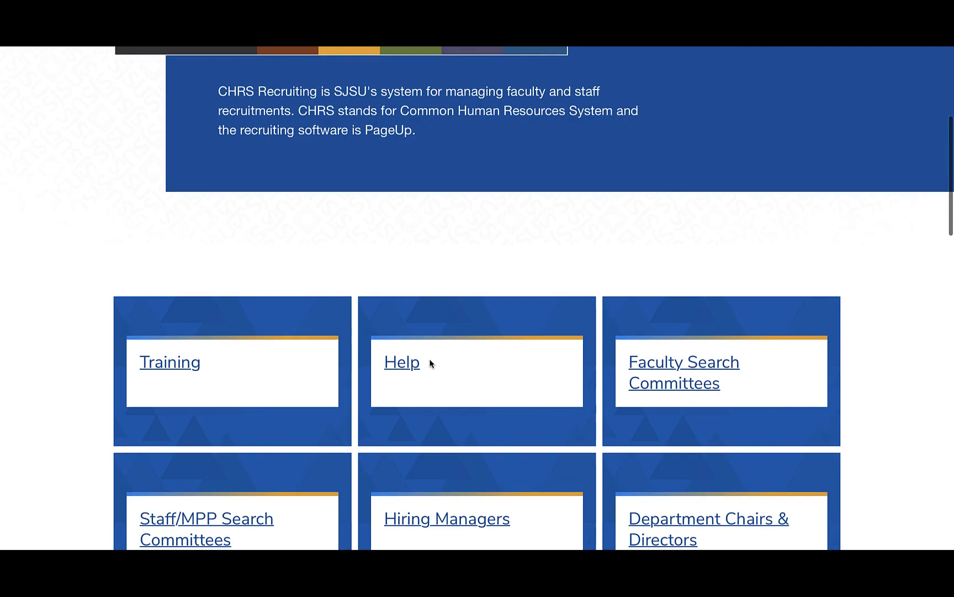
{"action": "left_click", "coordinate": [402, 363]}
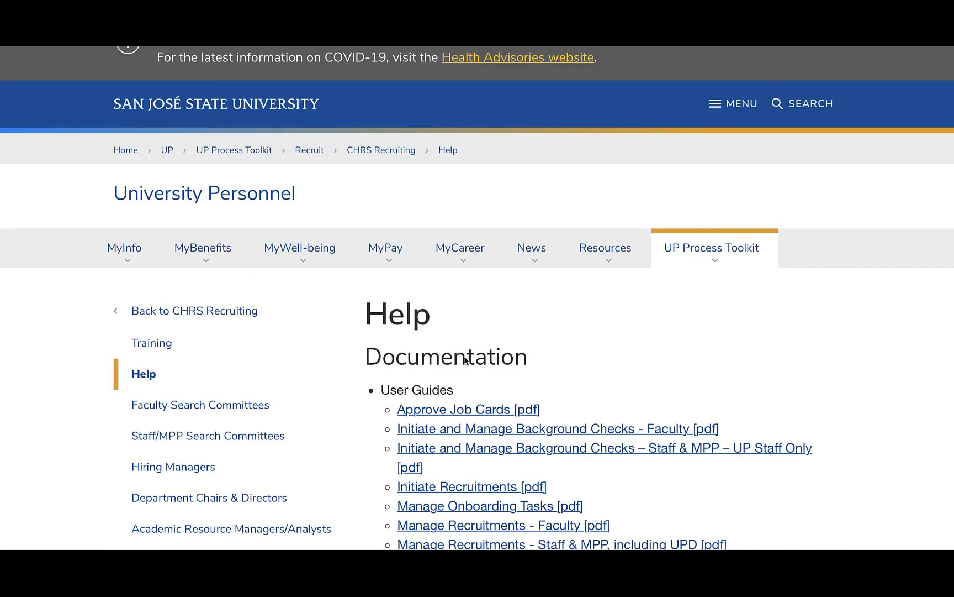
{"action": "scroll", "scroll_direction": "down", "scroll_amount": 3}
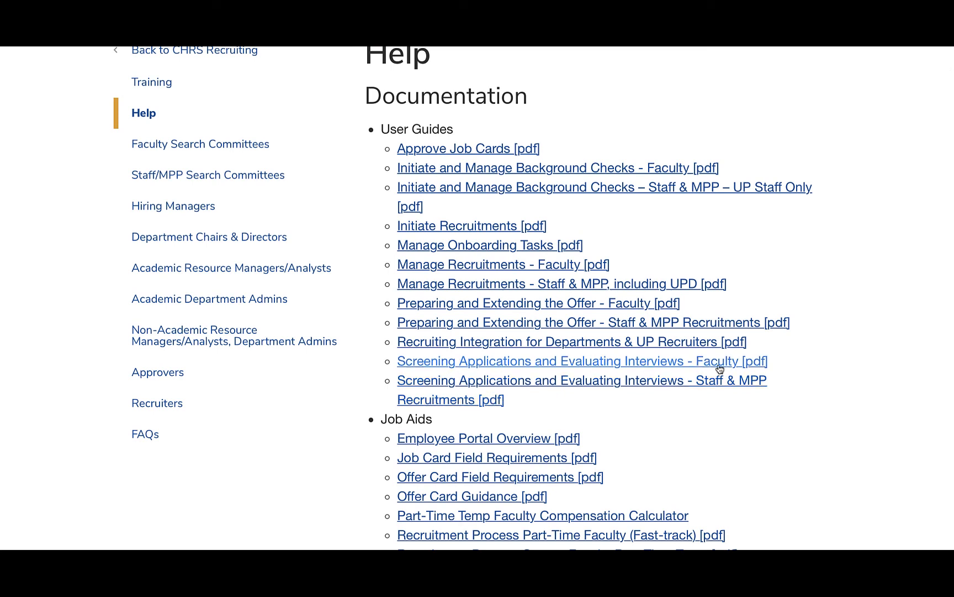
{"action": "mouse_move", "coordinate": [714, 389]}
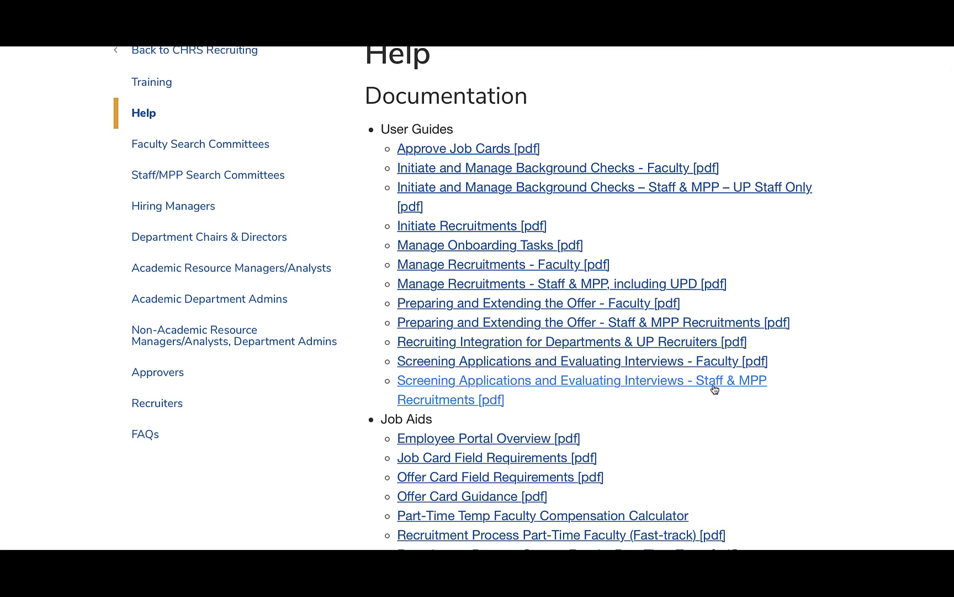